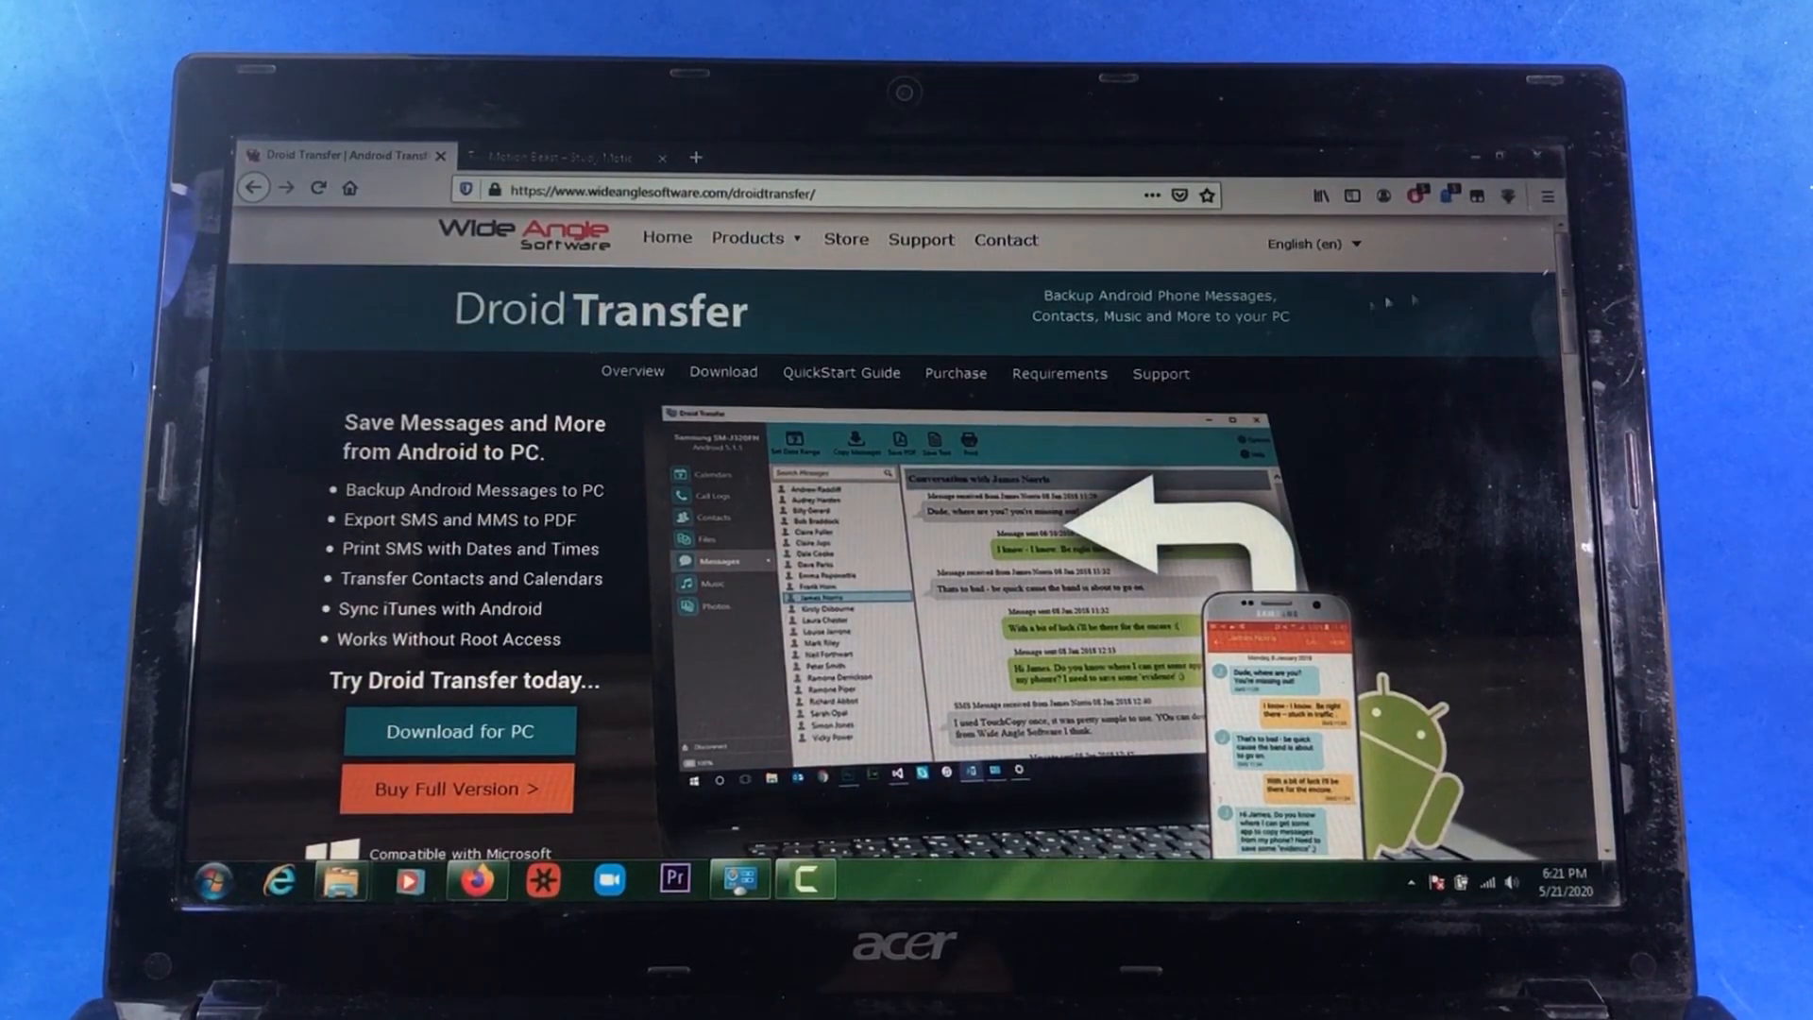
# - Search the Play Store for 'tramsfer companion' and install Wide Angle Software's Transfer Companion
pyautogui.scroll(-3)
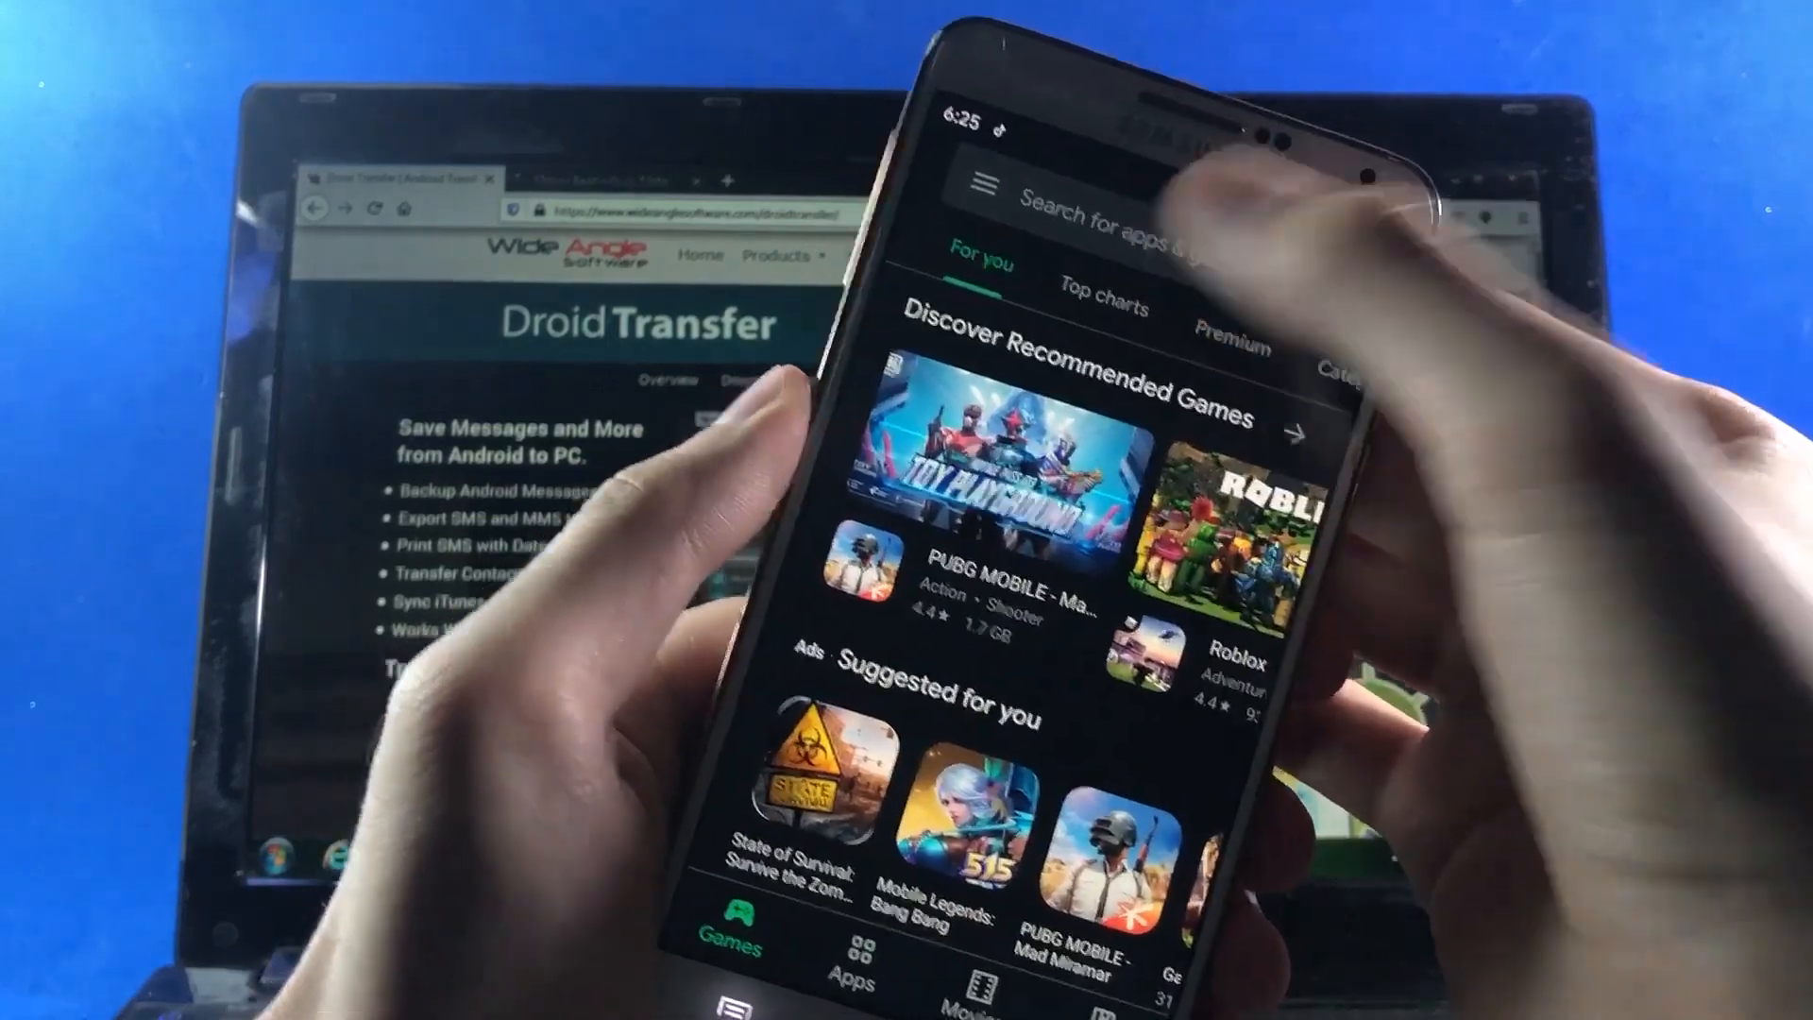
pyautogui.write('tramsfer companion')
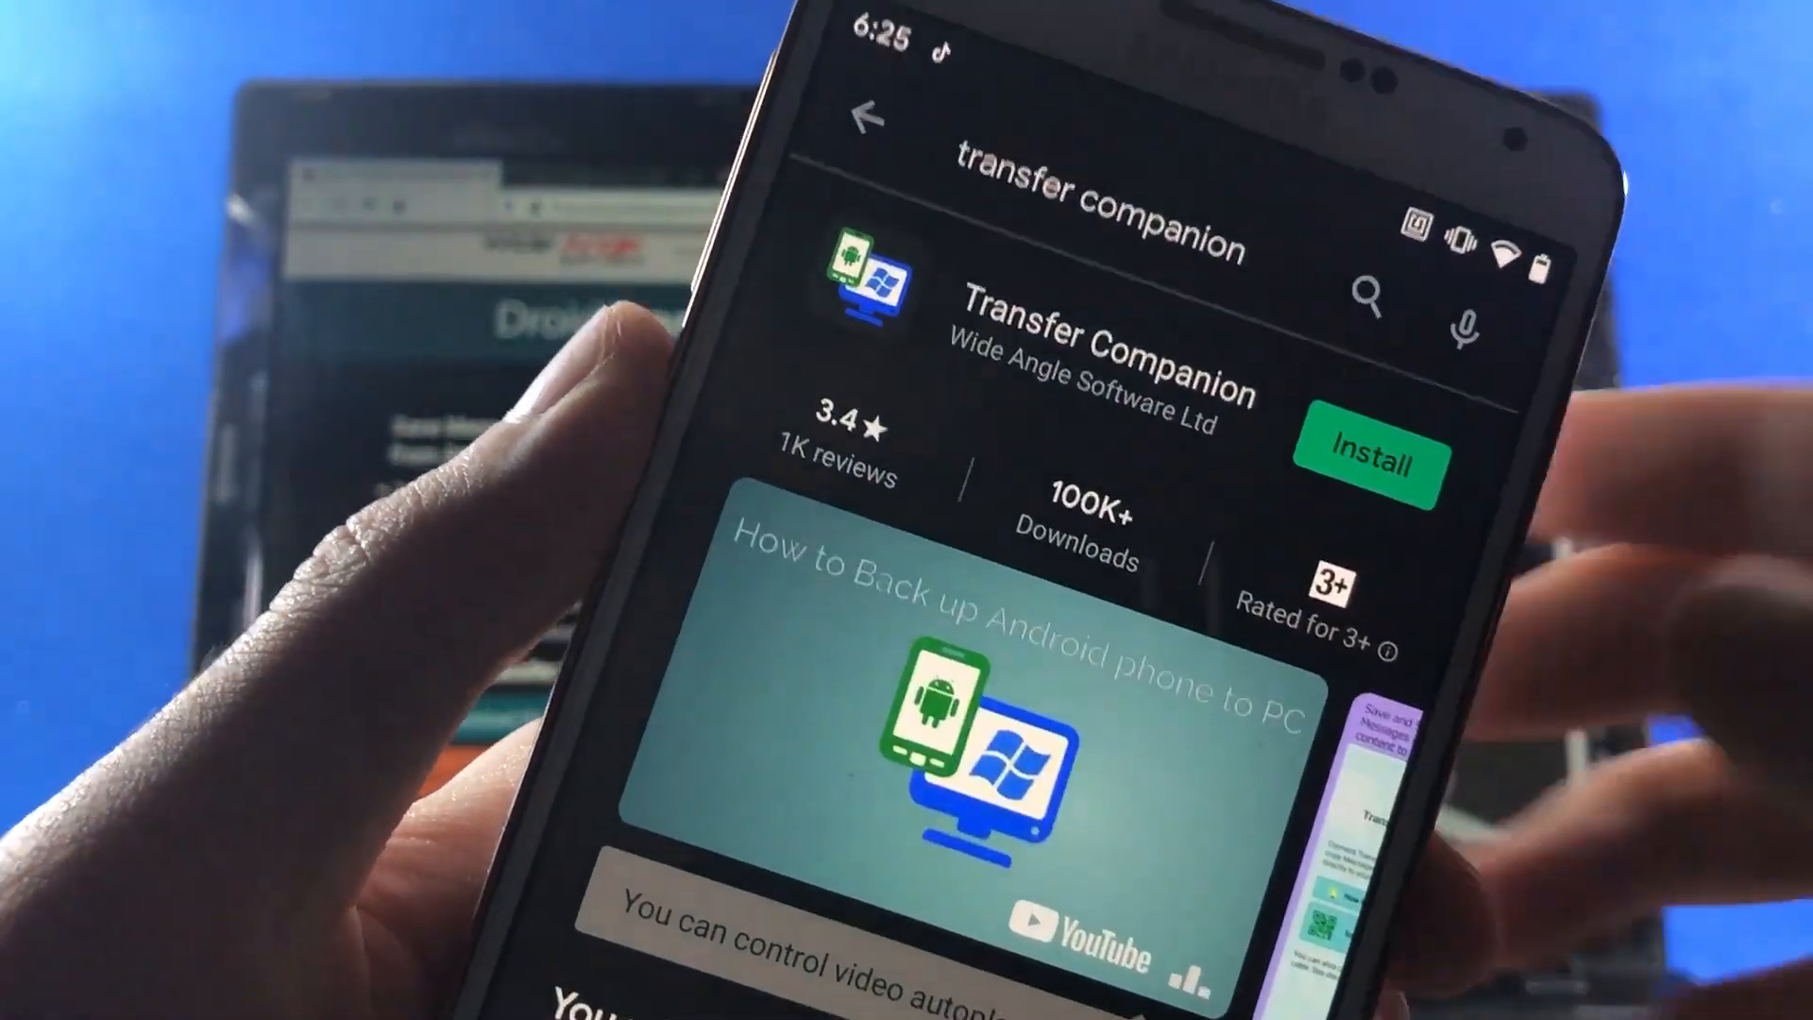
pyautogui.click(1367, 459)
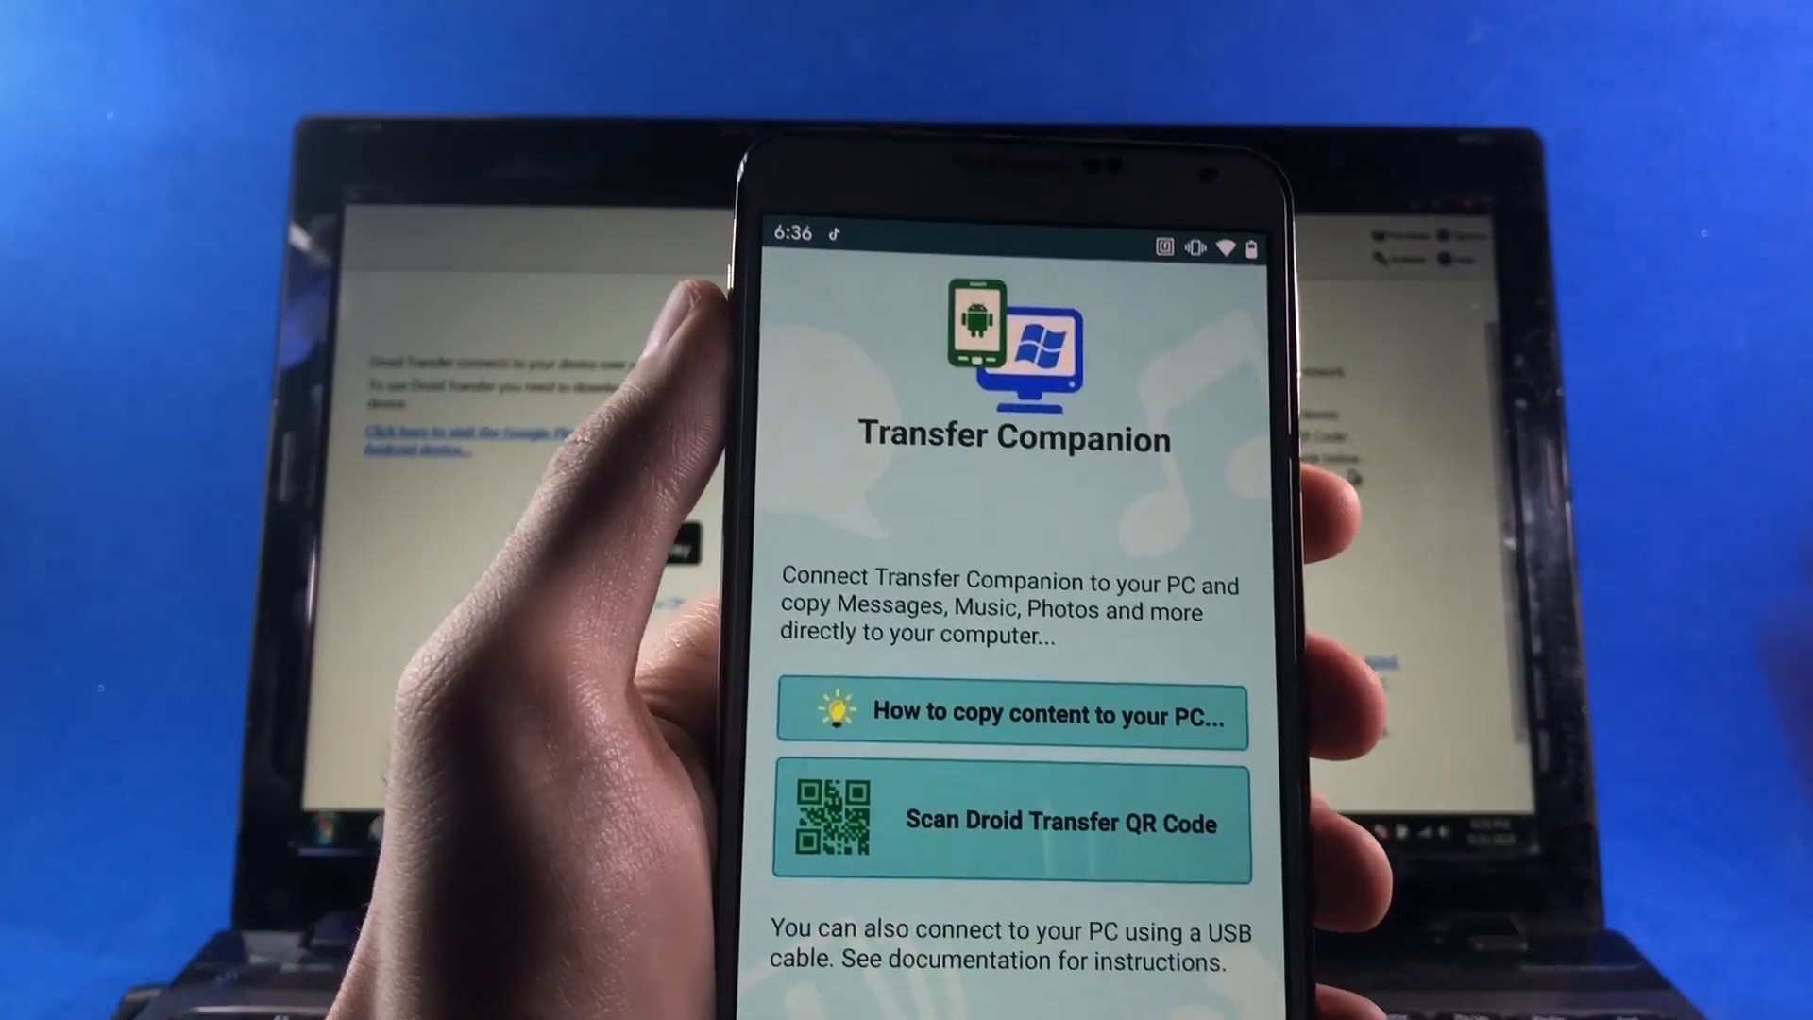
# - Start the Droid Transfer QR code scan and allow Transfer Companion camera access
pyautogui.click(1009, 822)
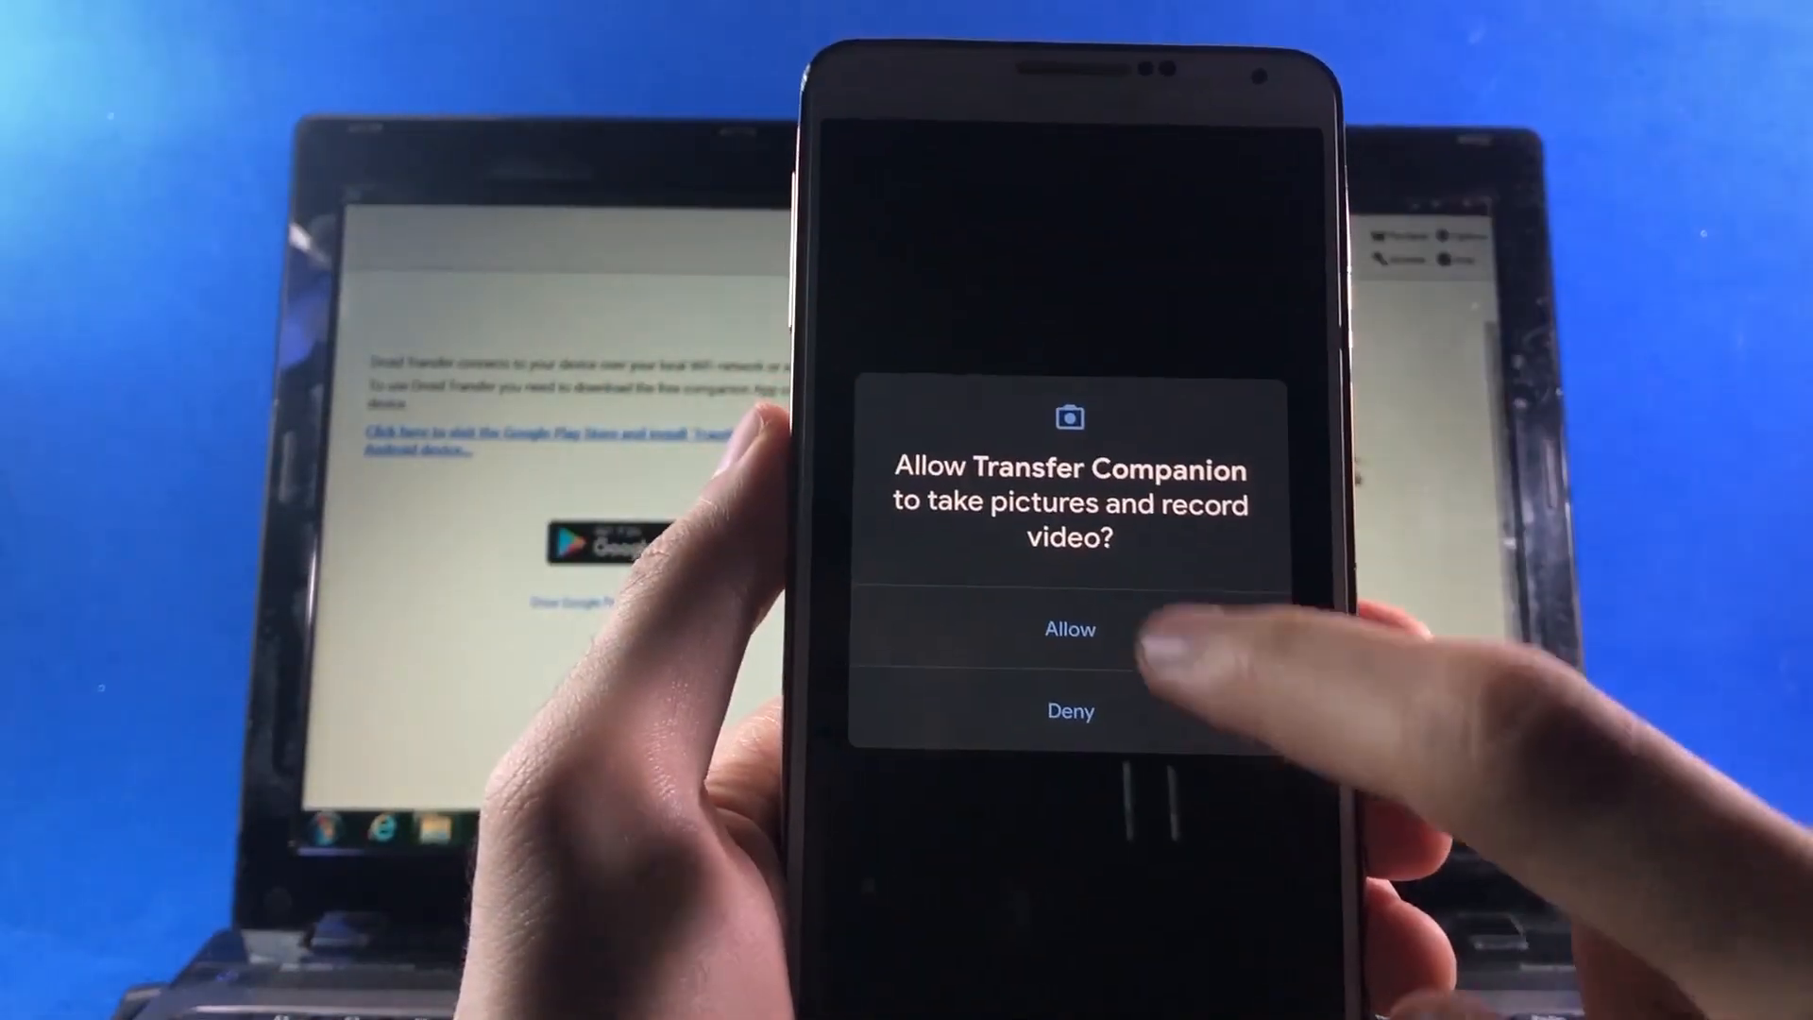
pyautogui.click(1068, 628)
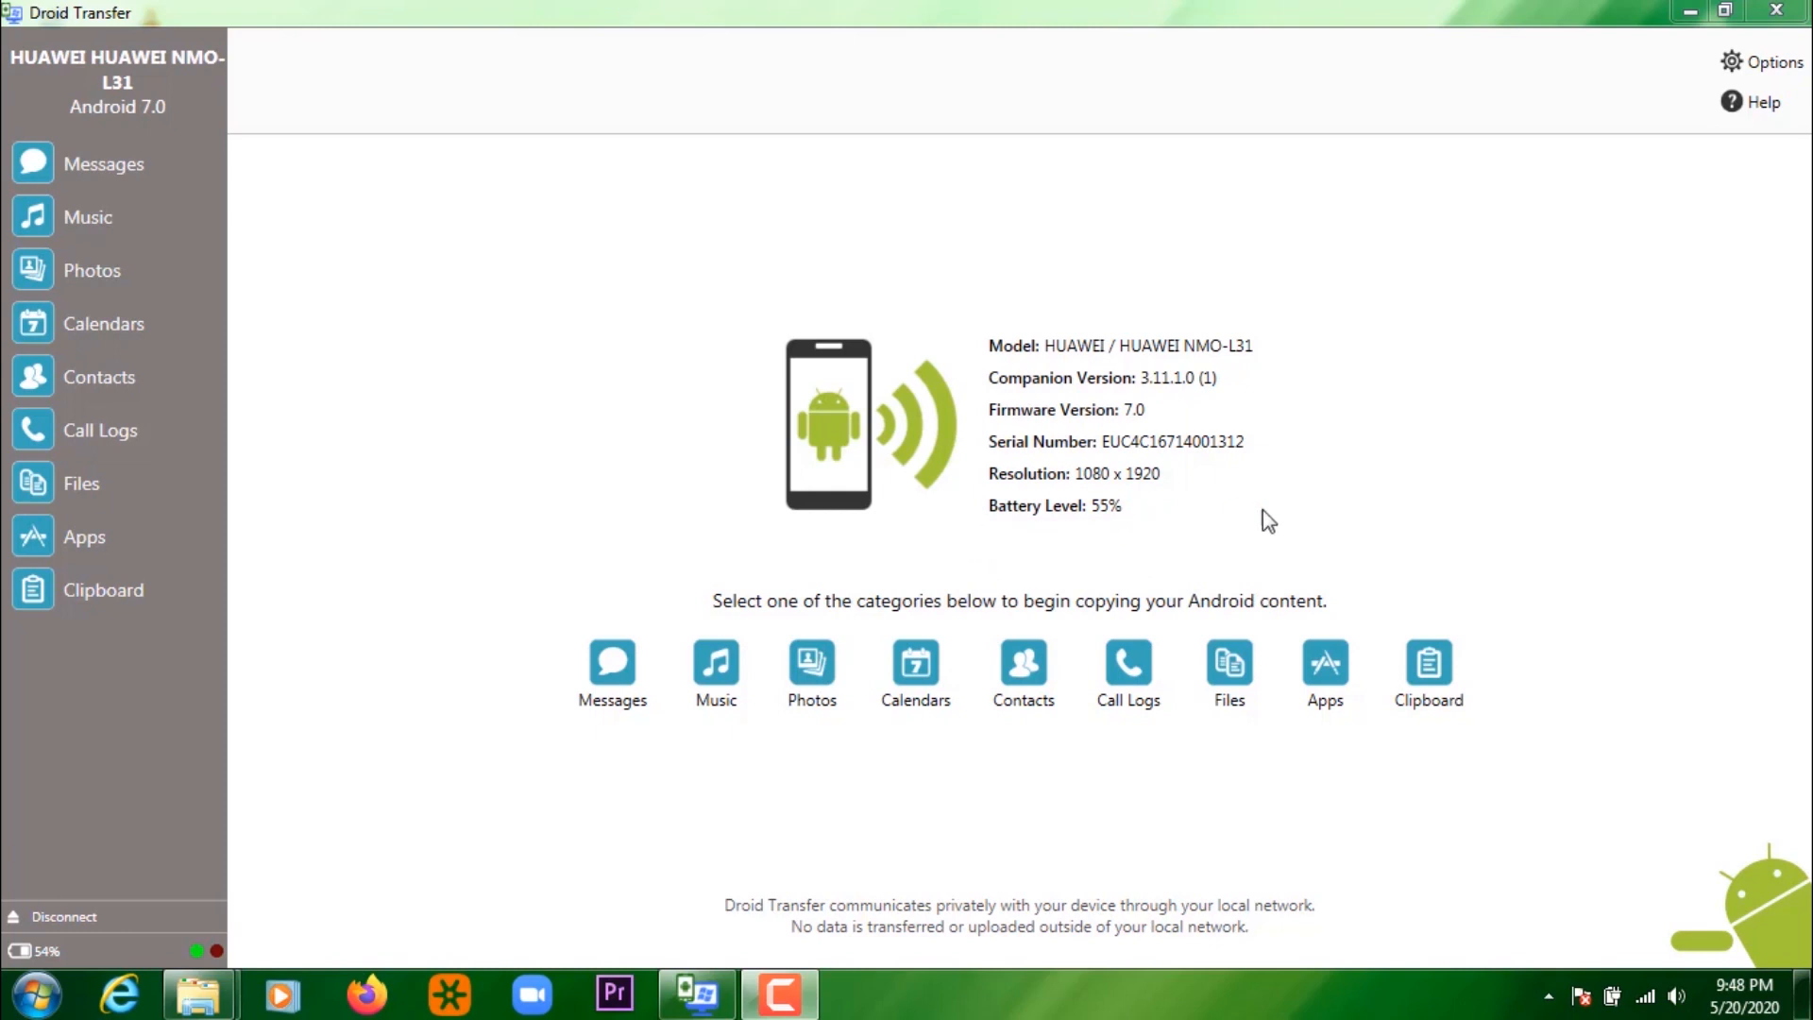
pyautogui.moveTo(961, 469)
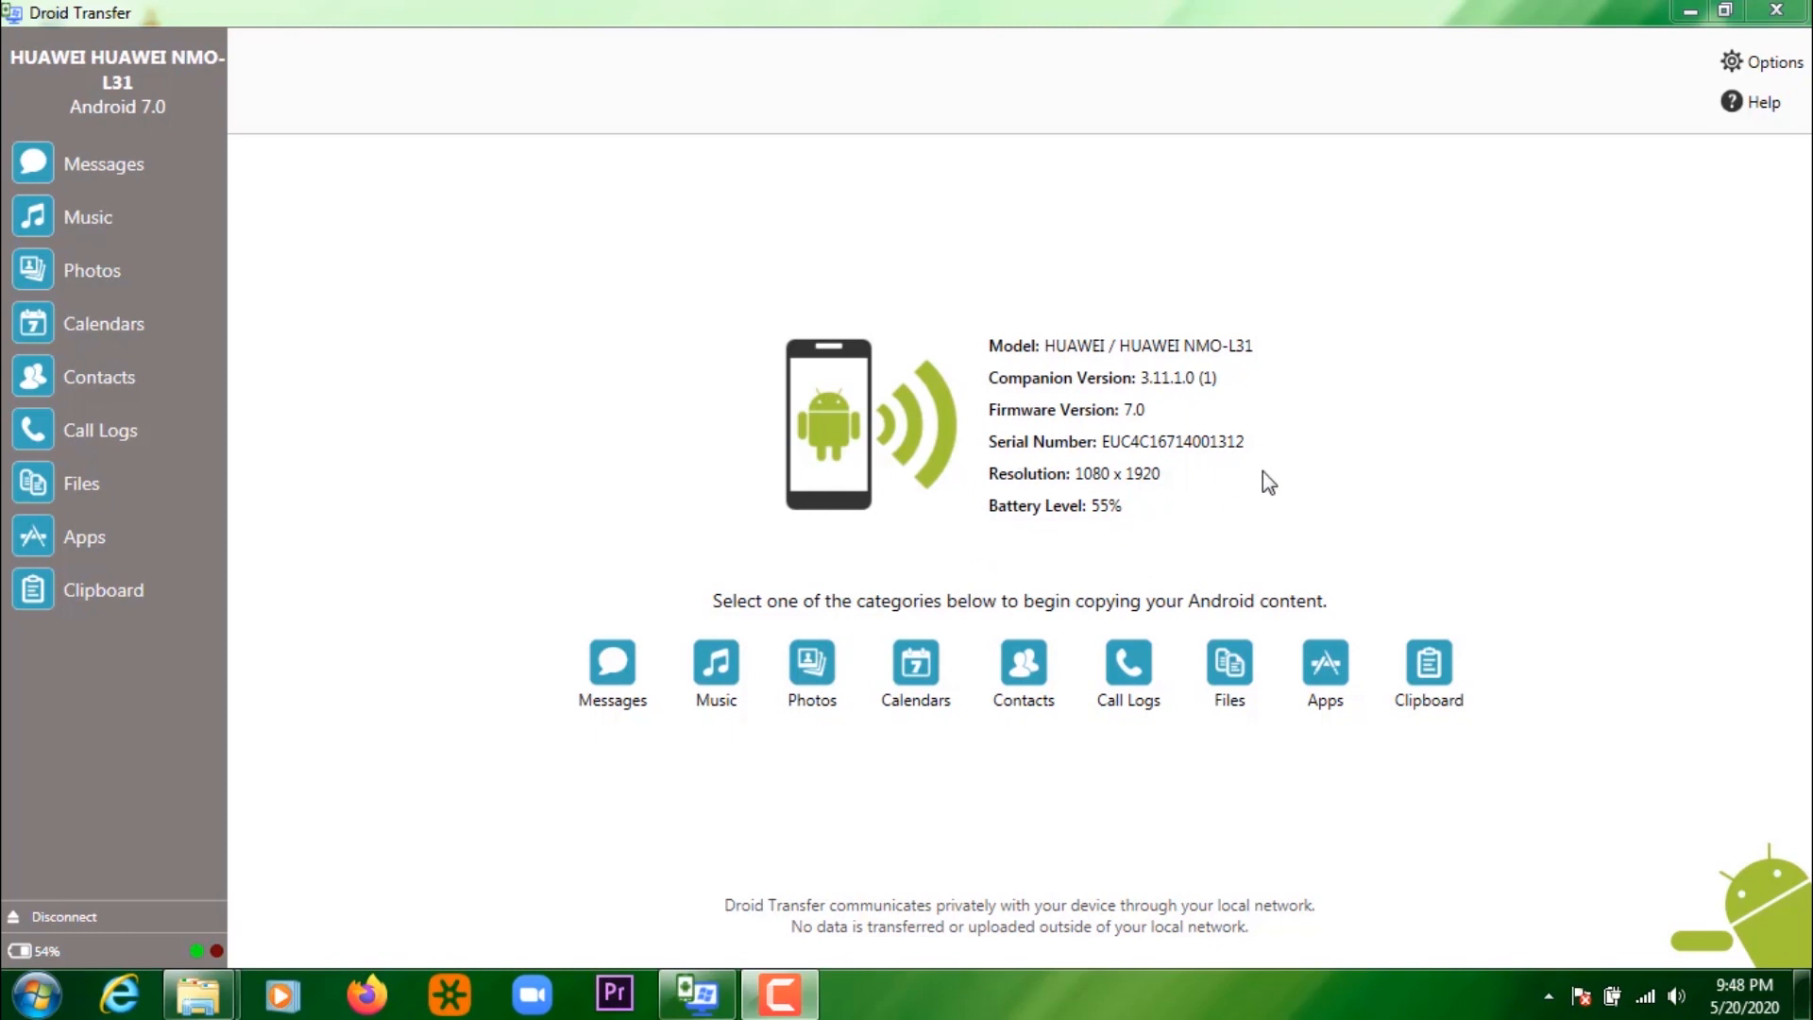
pyautogui.moveTo(1163, 538)
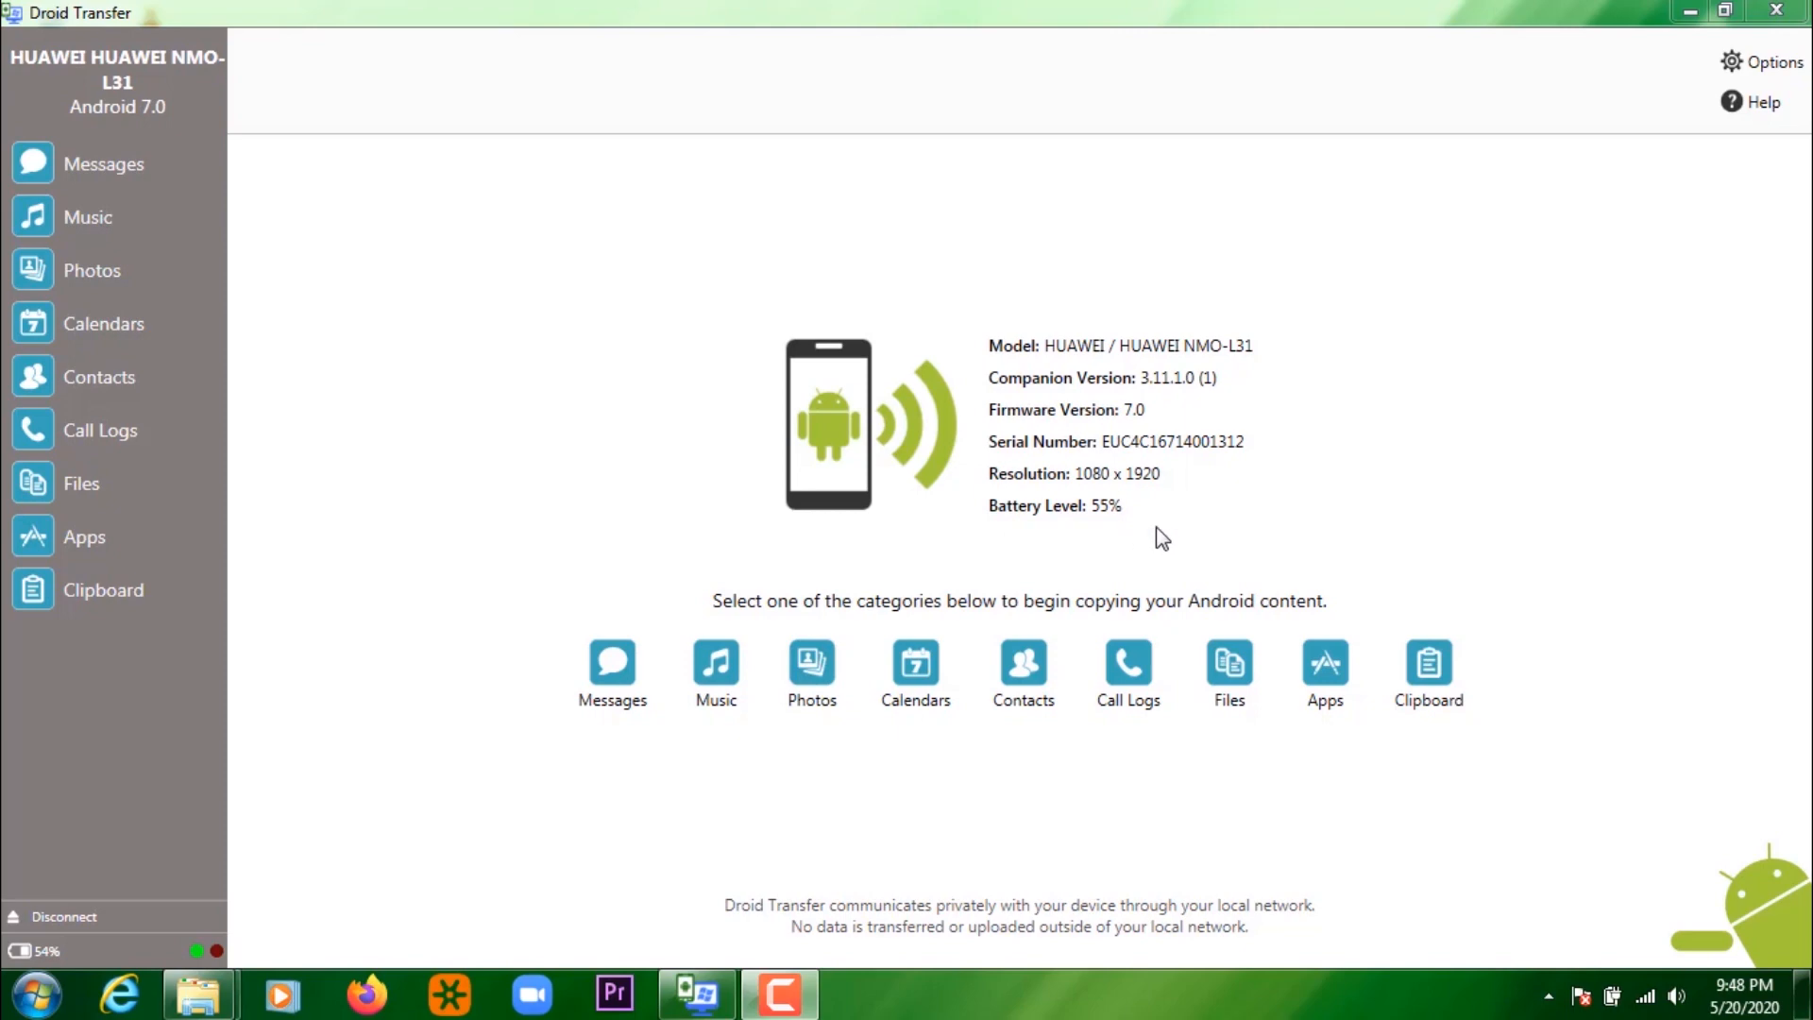
pyautogui.moveTo(885, 682)
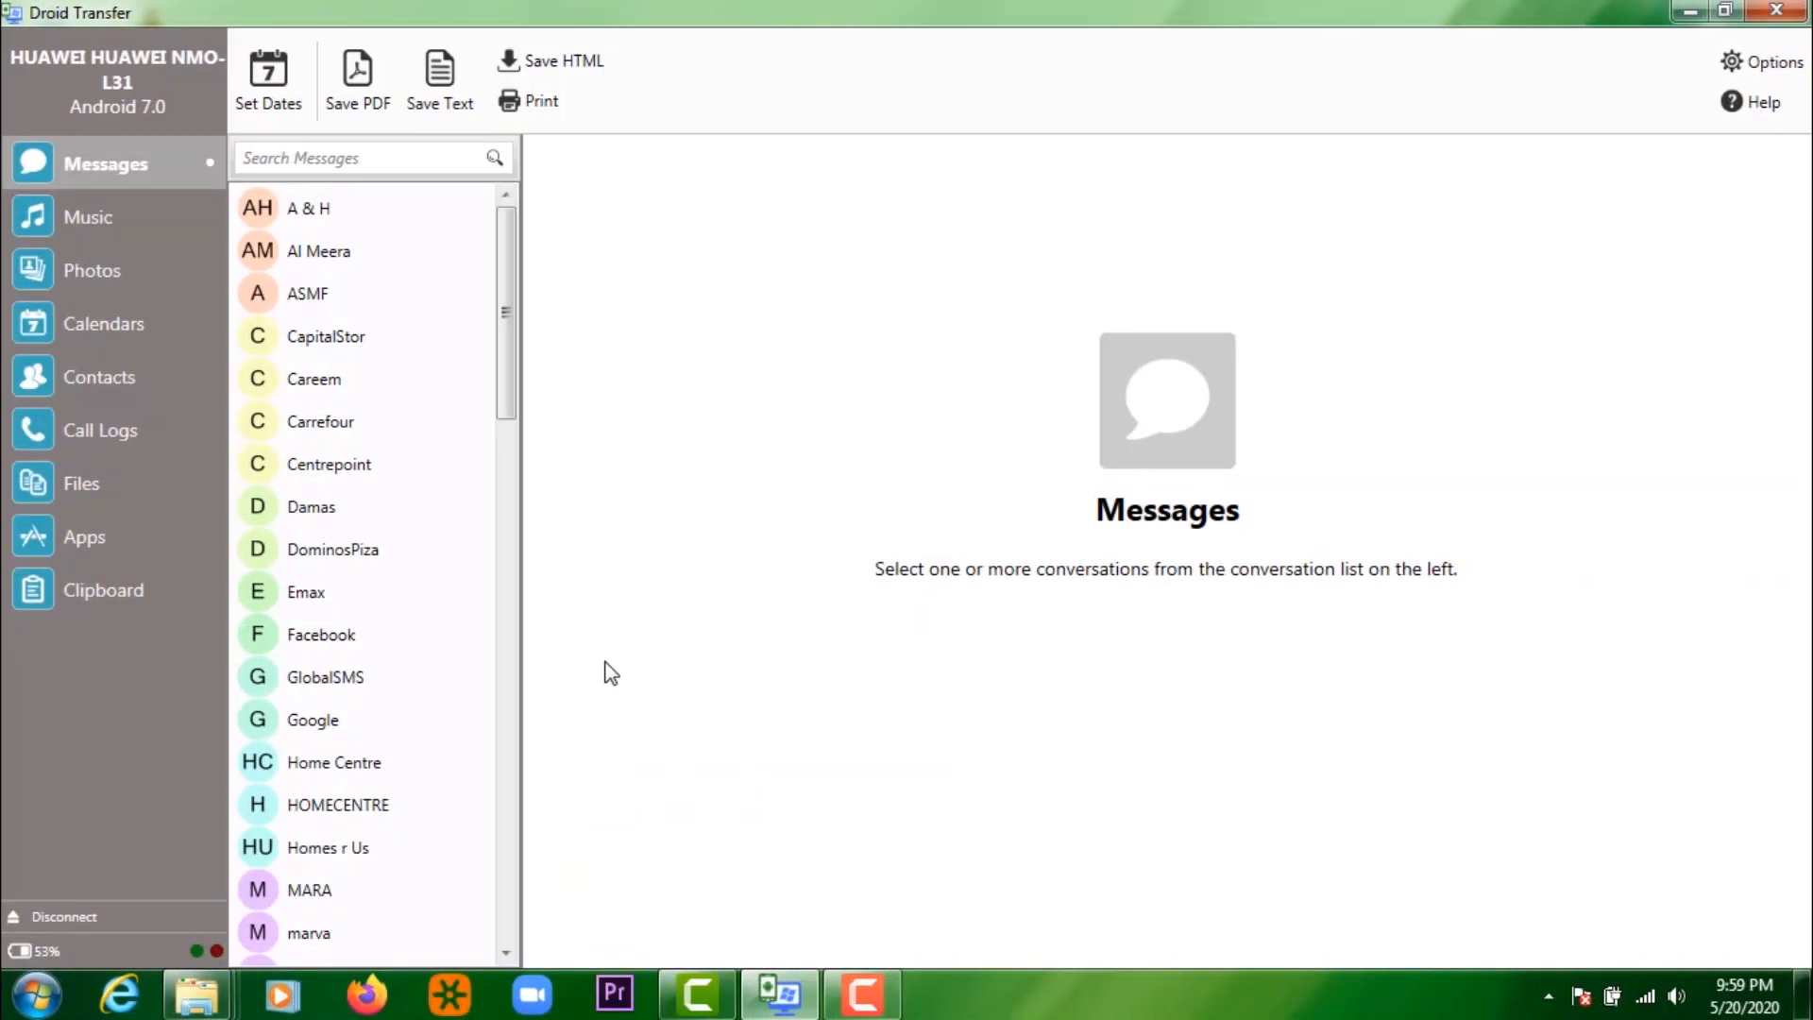
pyautogui.moveTo(431, 697)
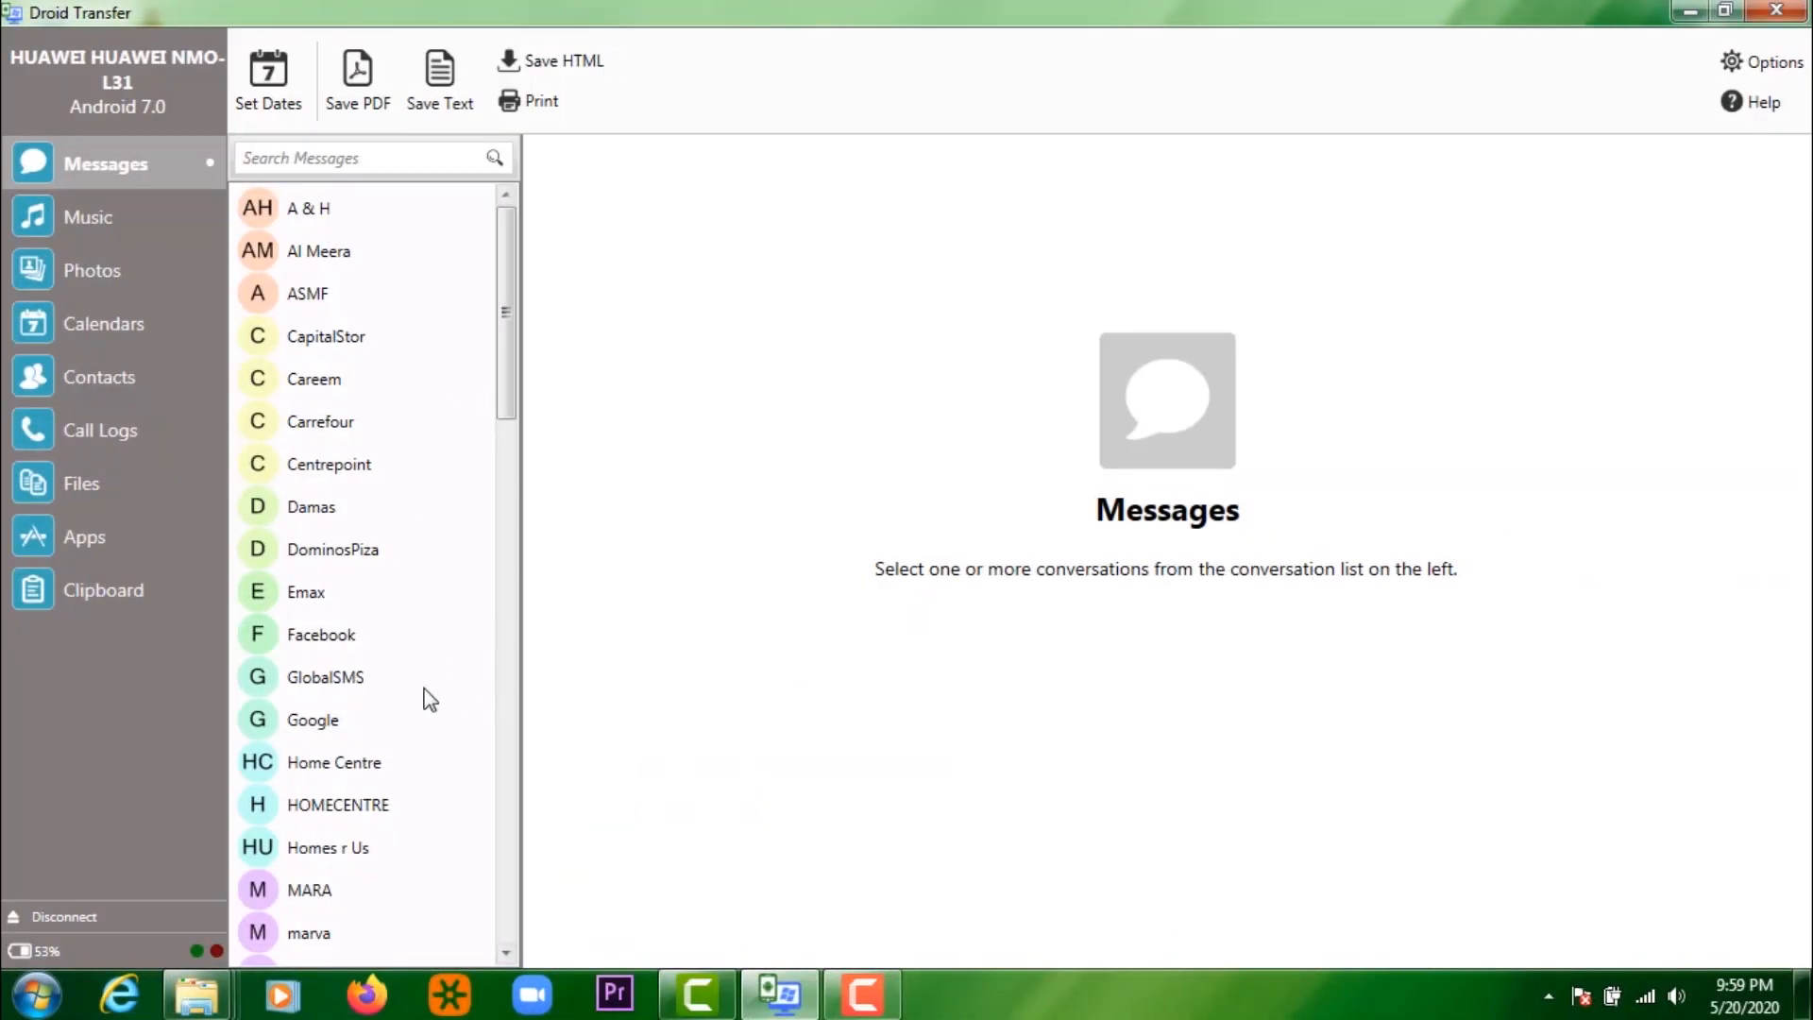
# - Export the Ooredoo conversation as a PDF to the Desktop and dismiss the copy notice
pyautogui.scroll(-3)
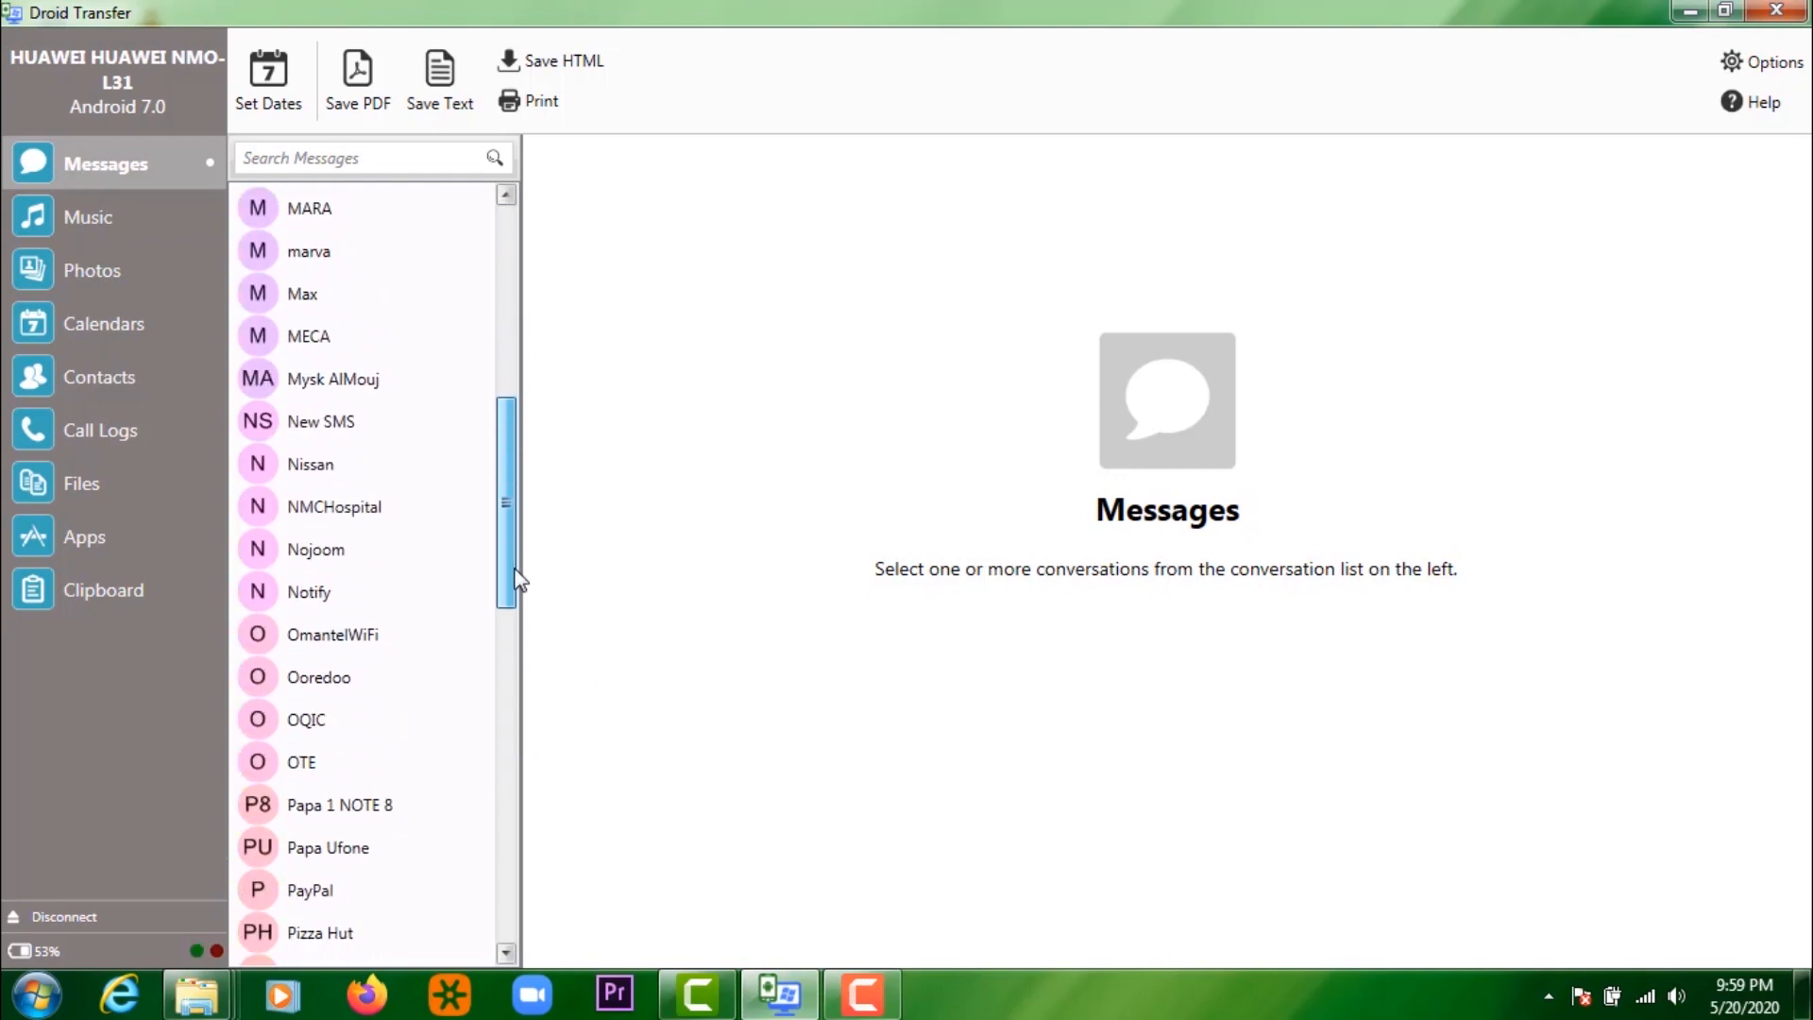
pyautogui.scroll(-3)
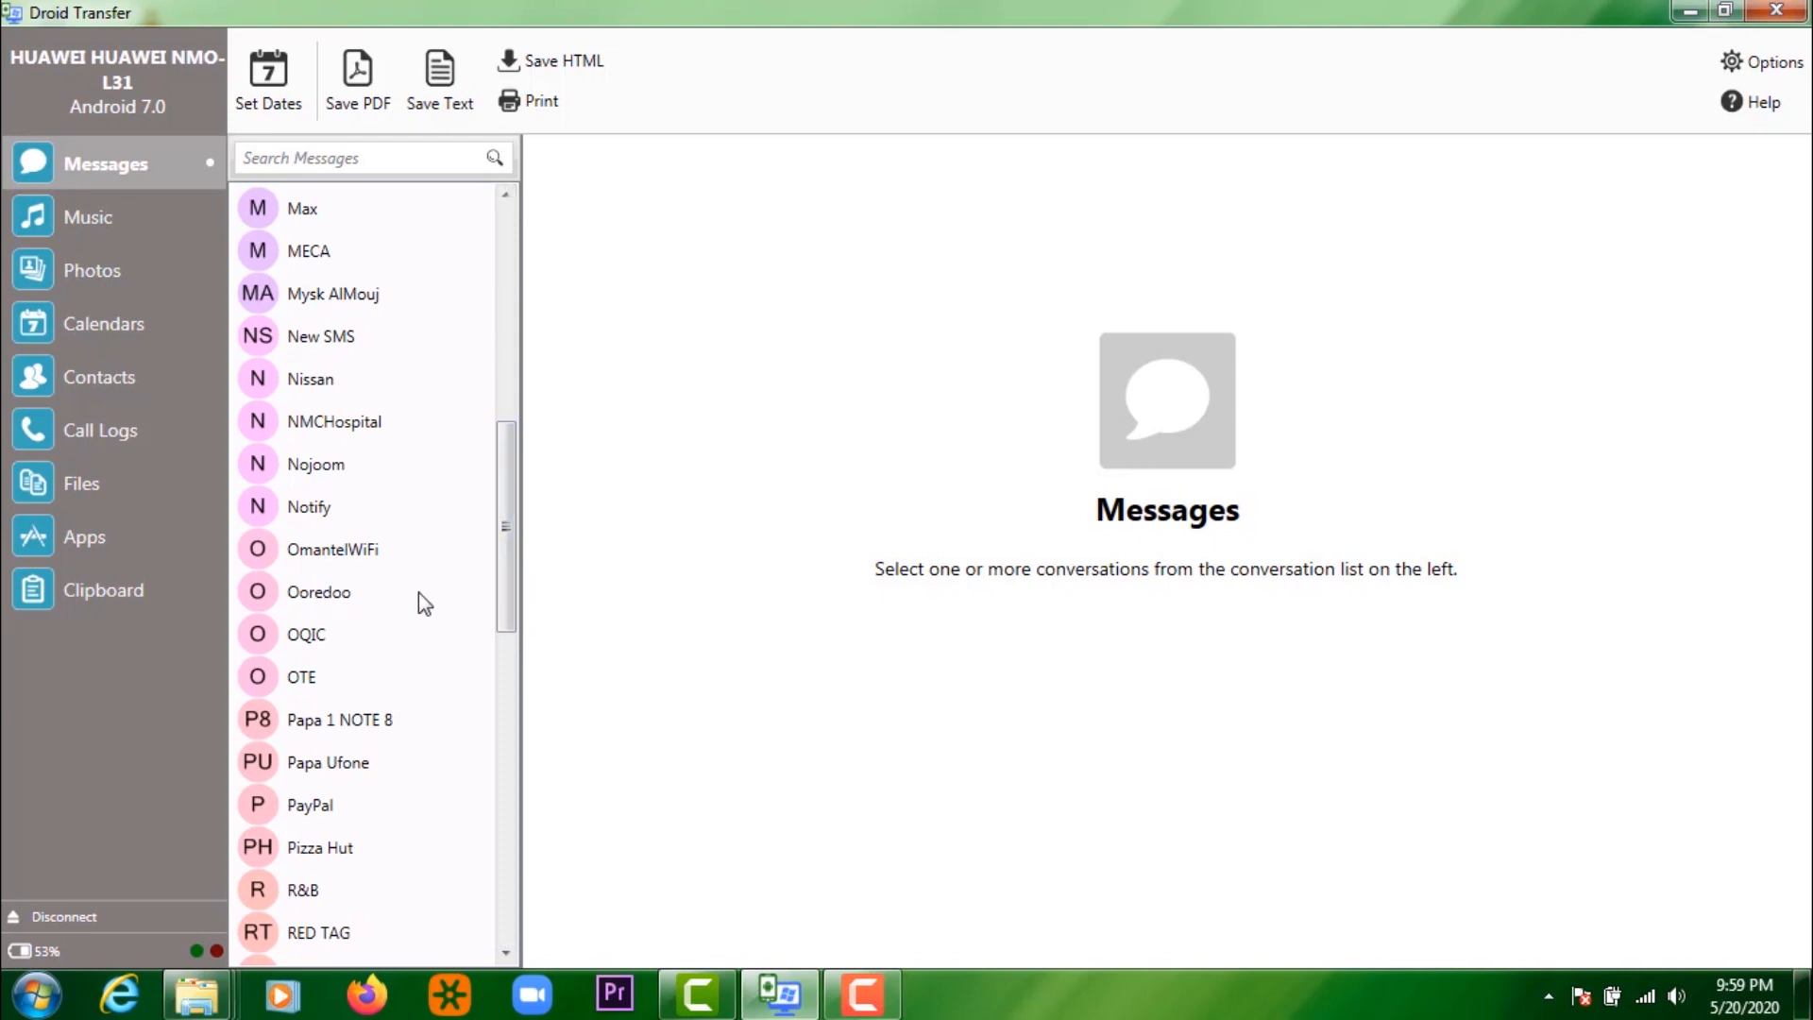
pyautogui.click(319, 591)
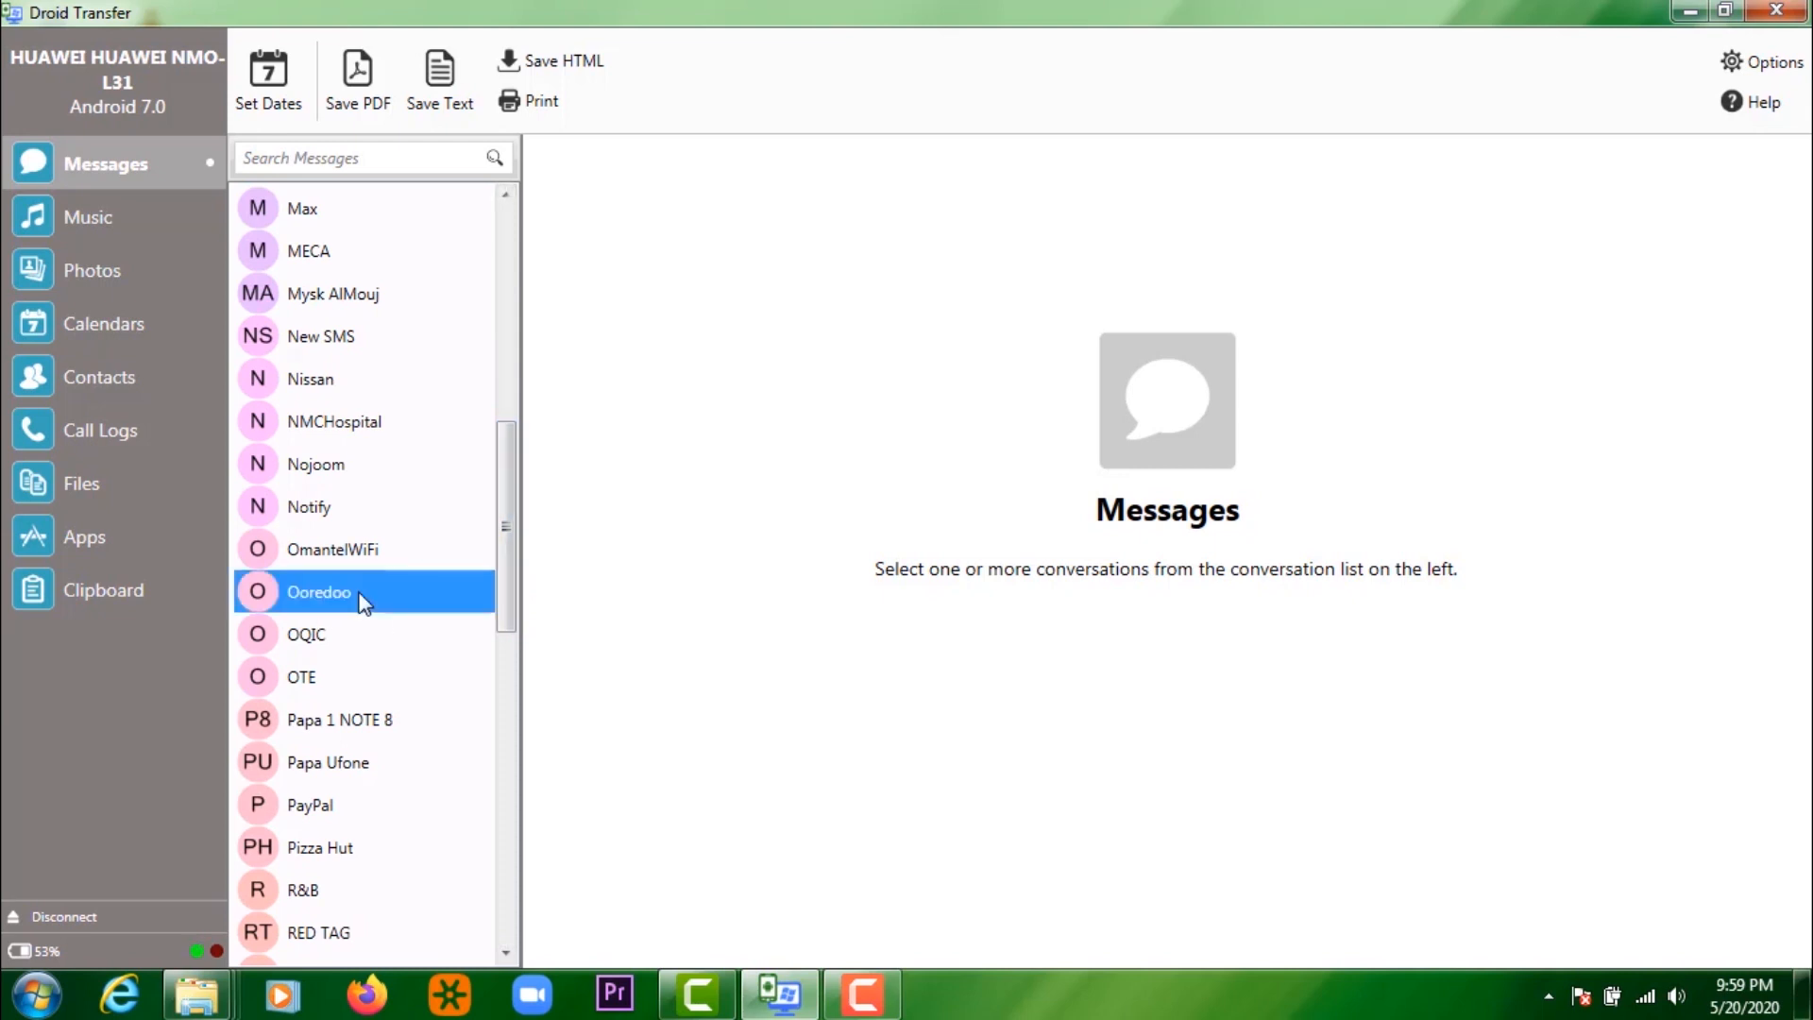
pyautogui.click(318, 591)
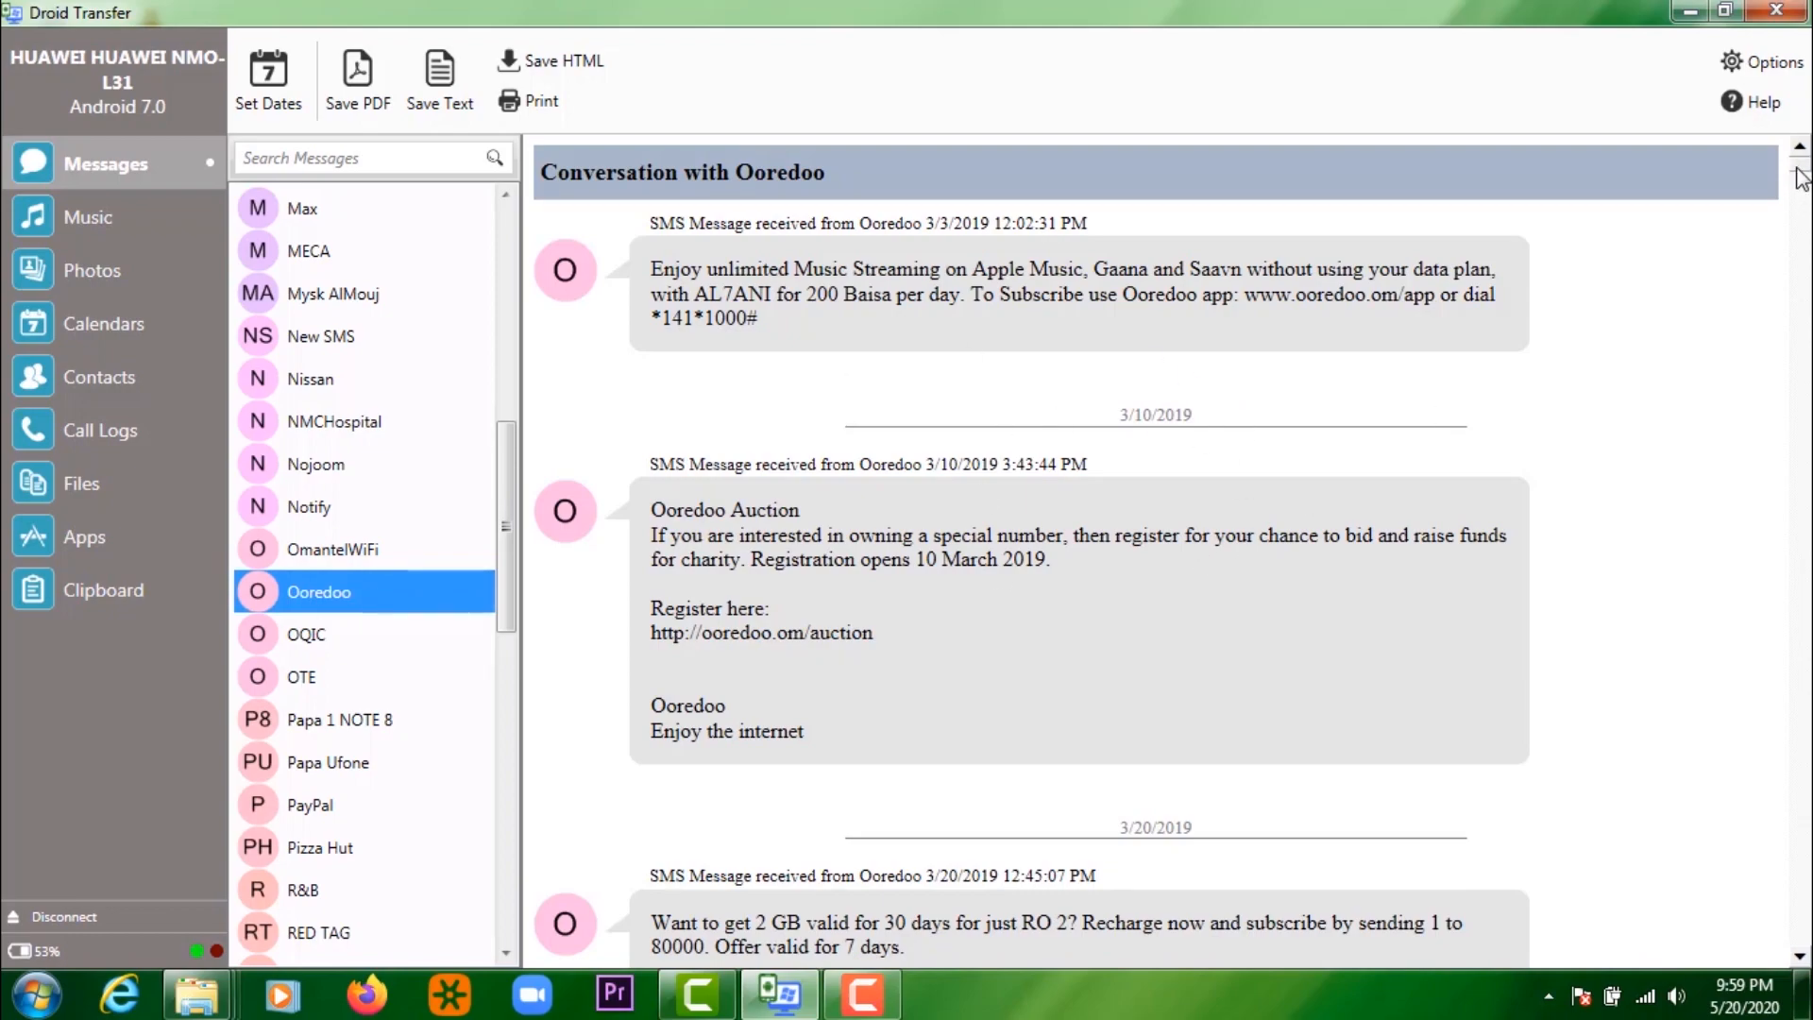
pyautogui.scroll(-3)
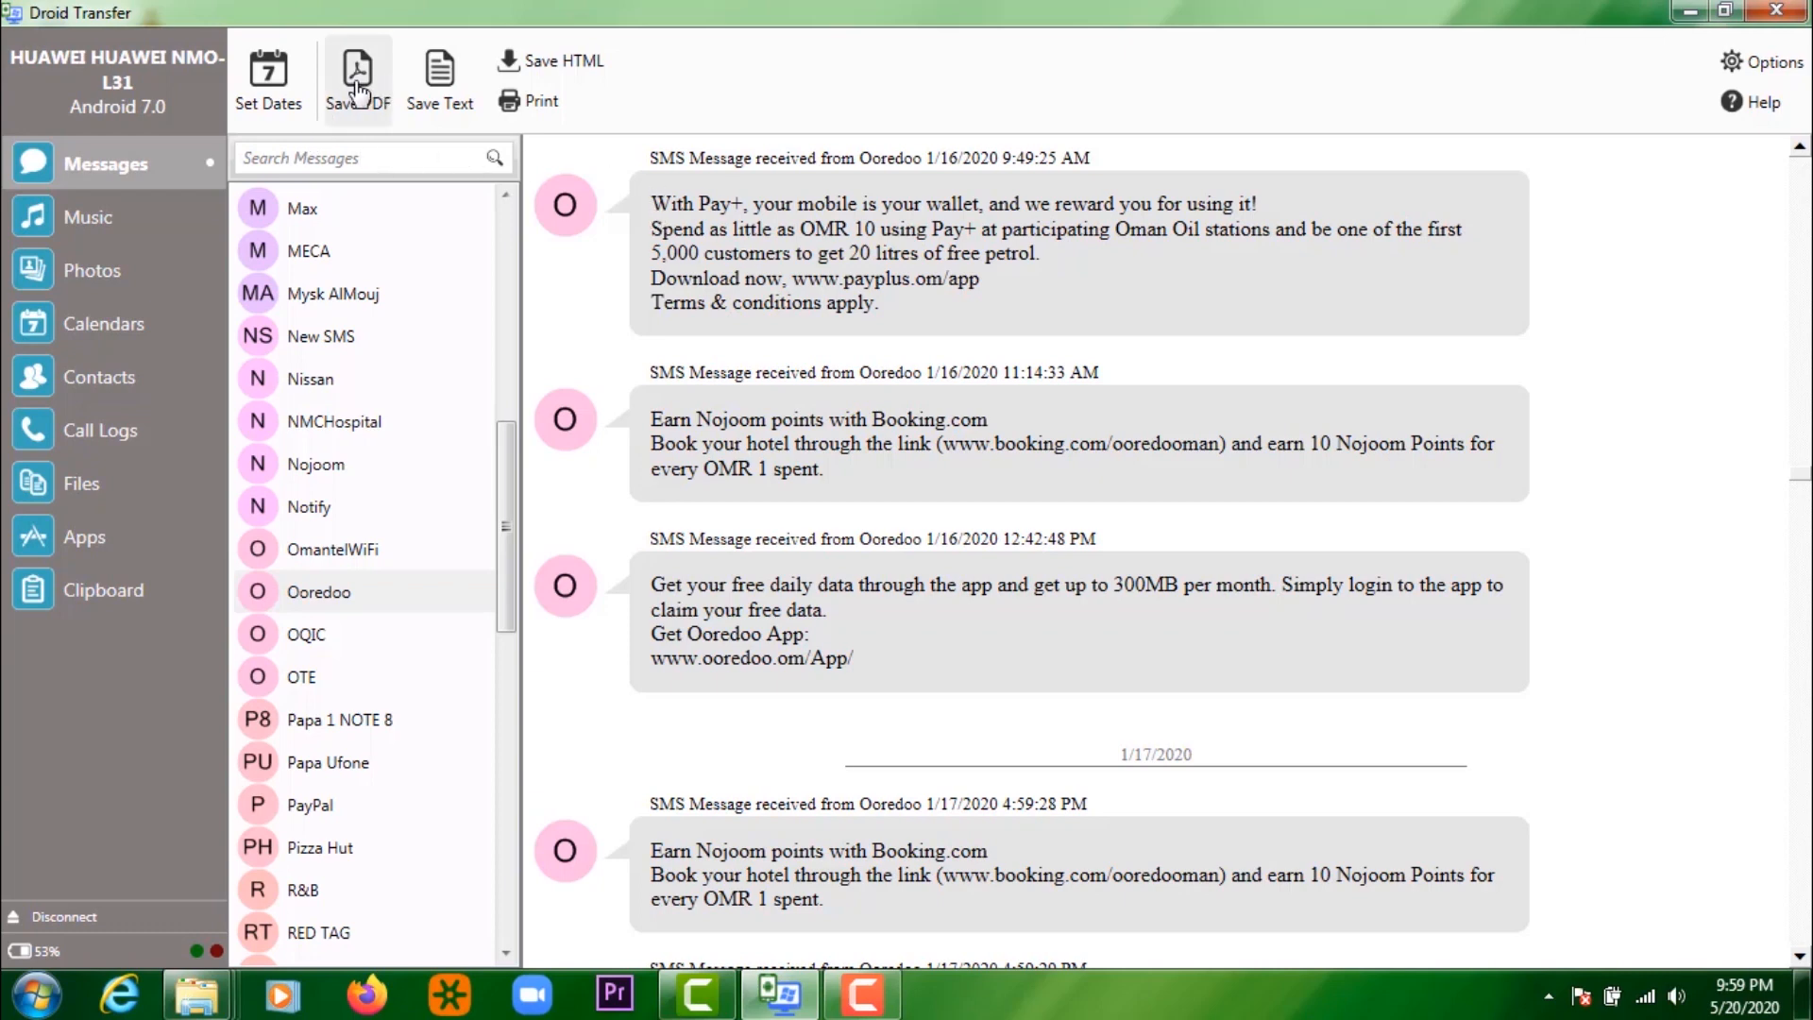
pyautogui.click(357, 76)
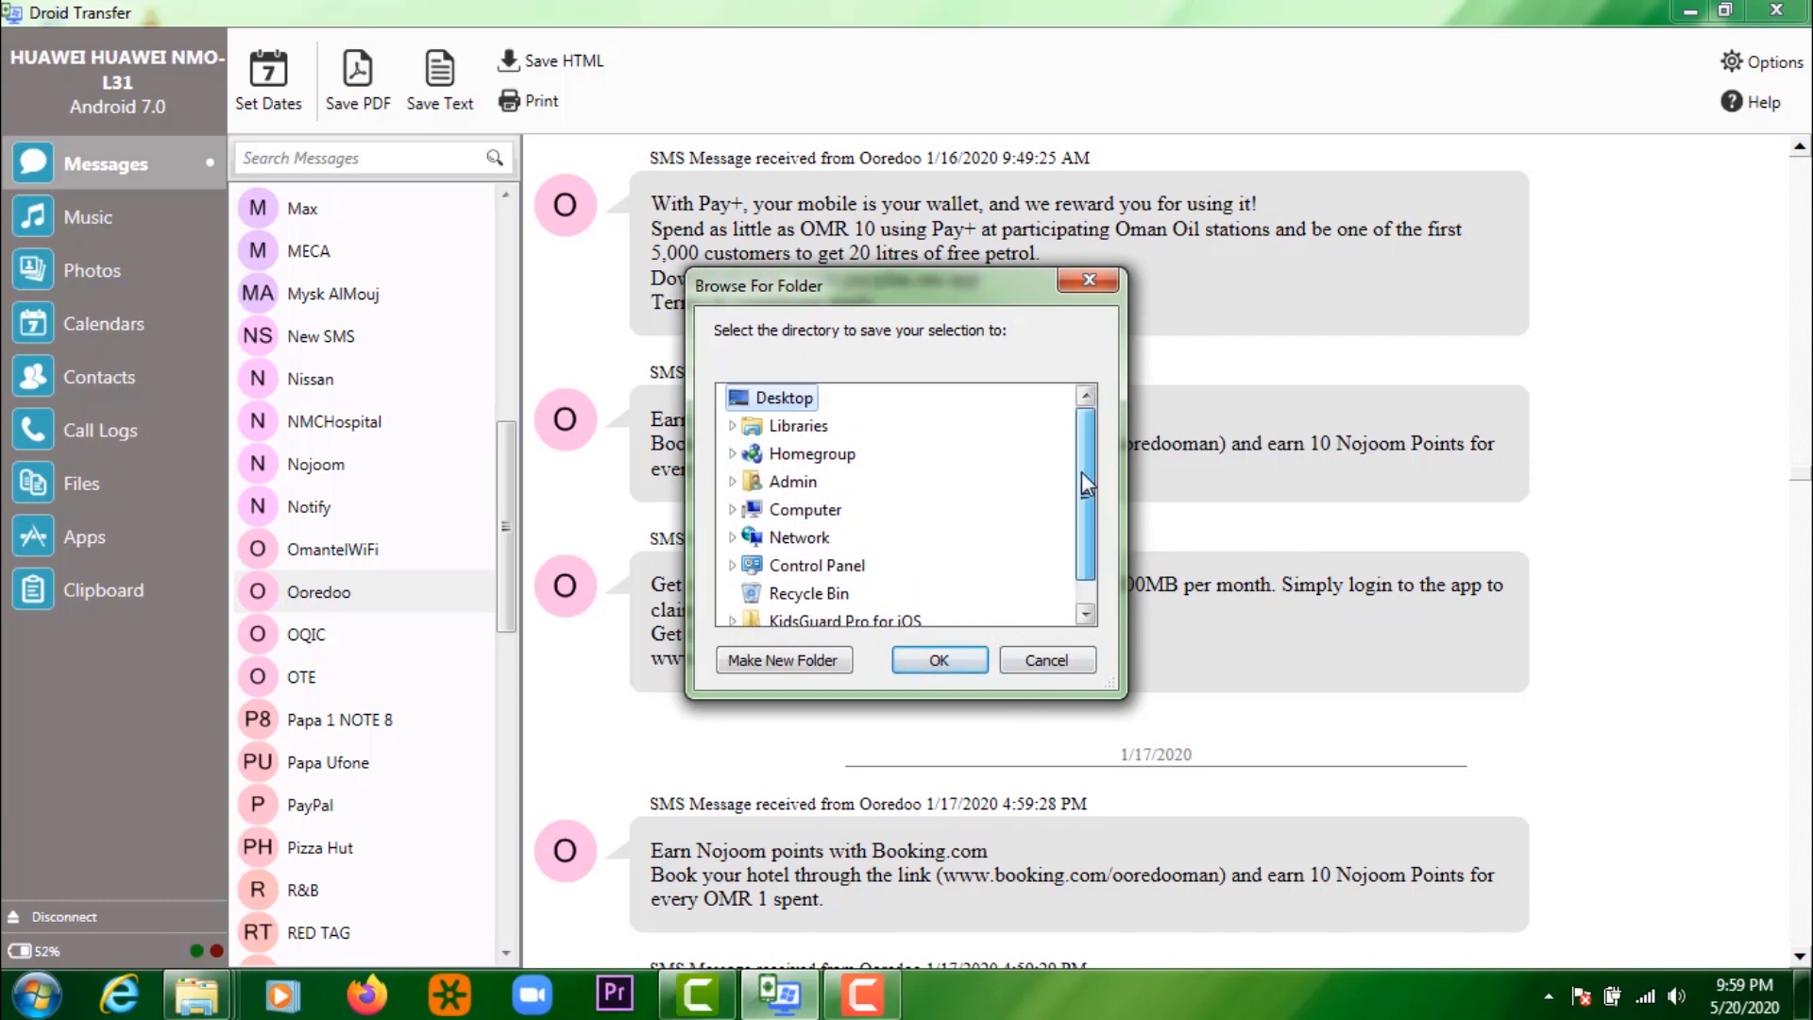
pyautogui.click(937, 659)
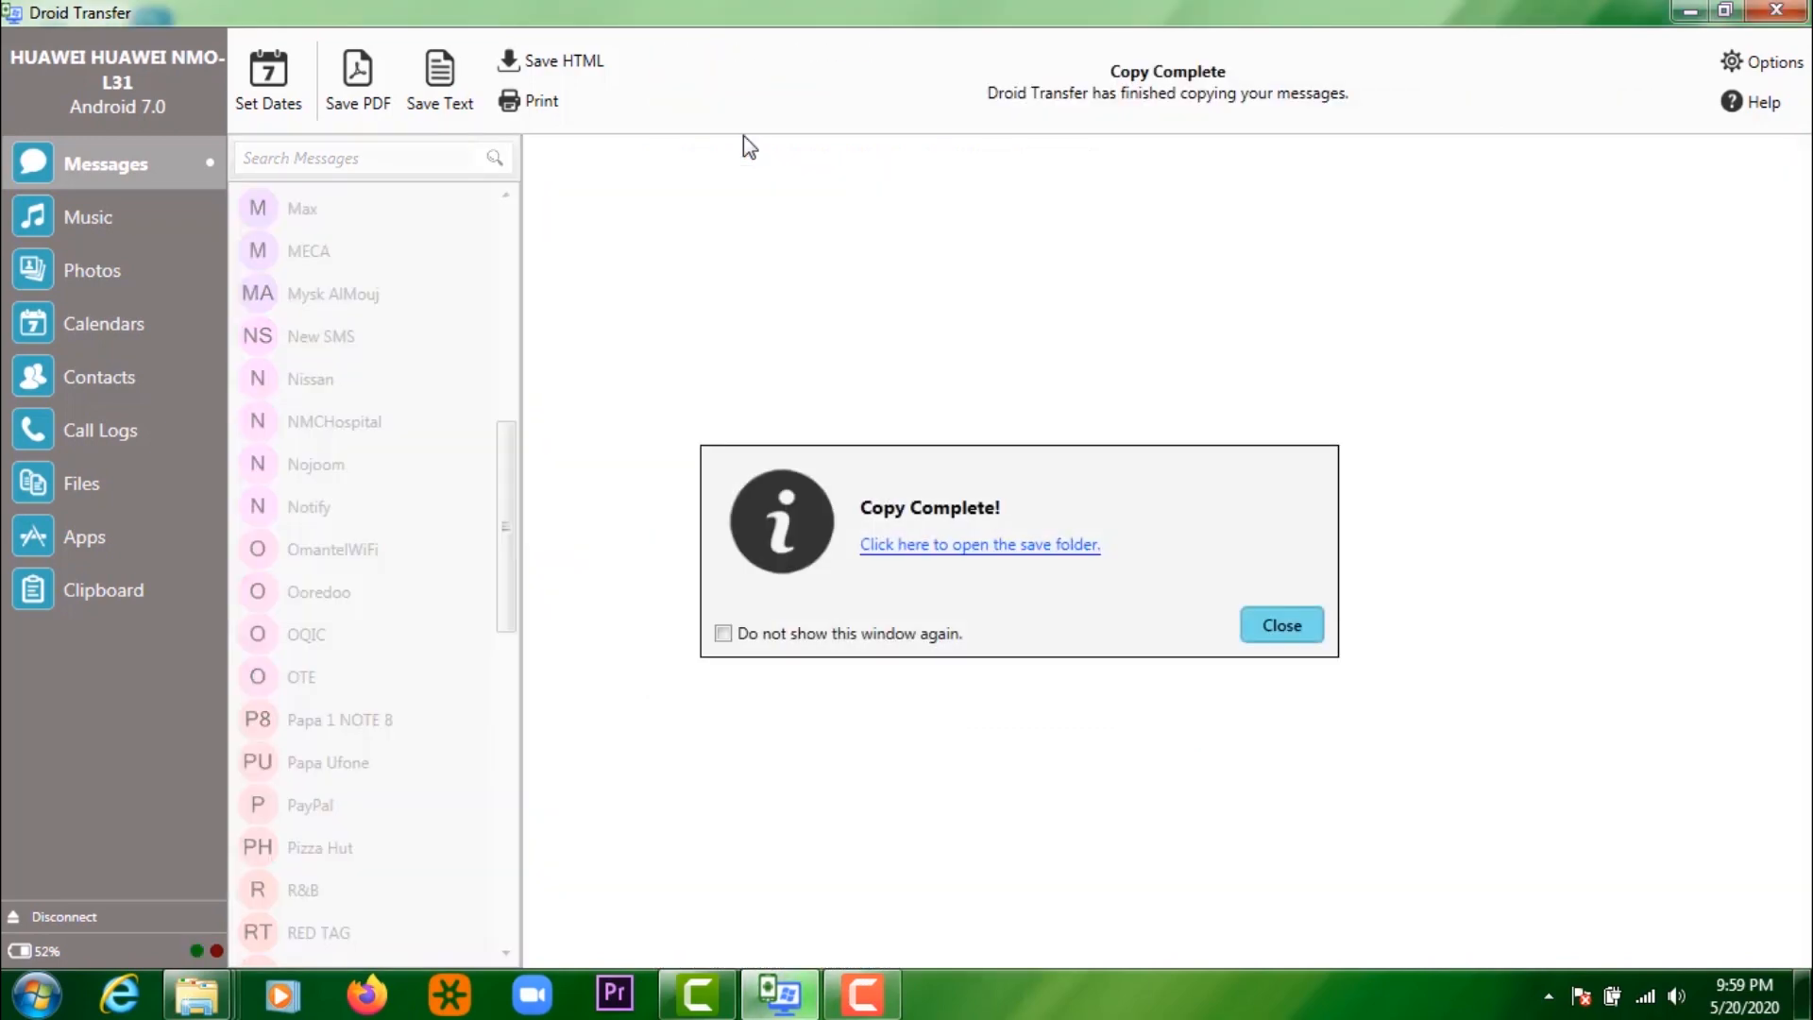
pyautogui.click(1281, 624)
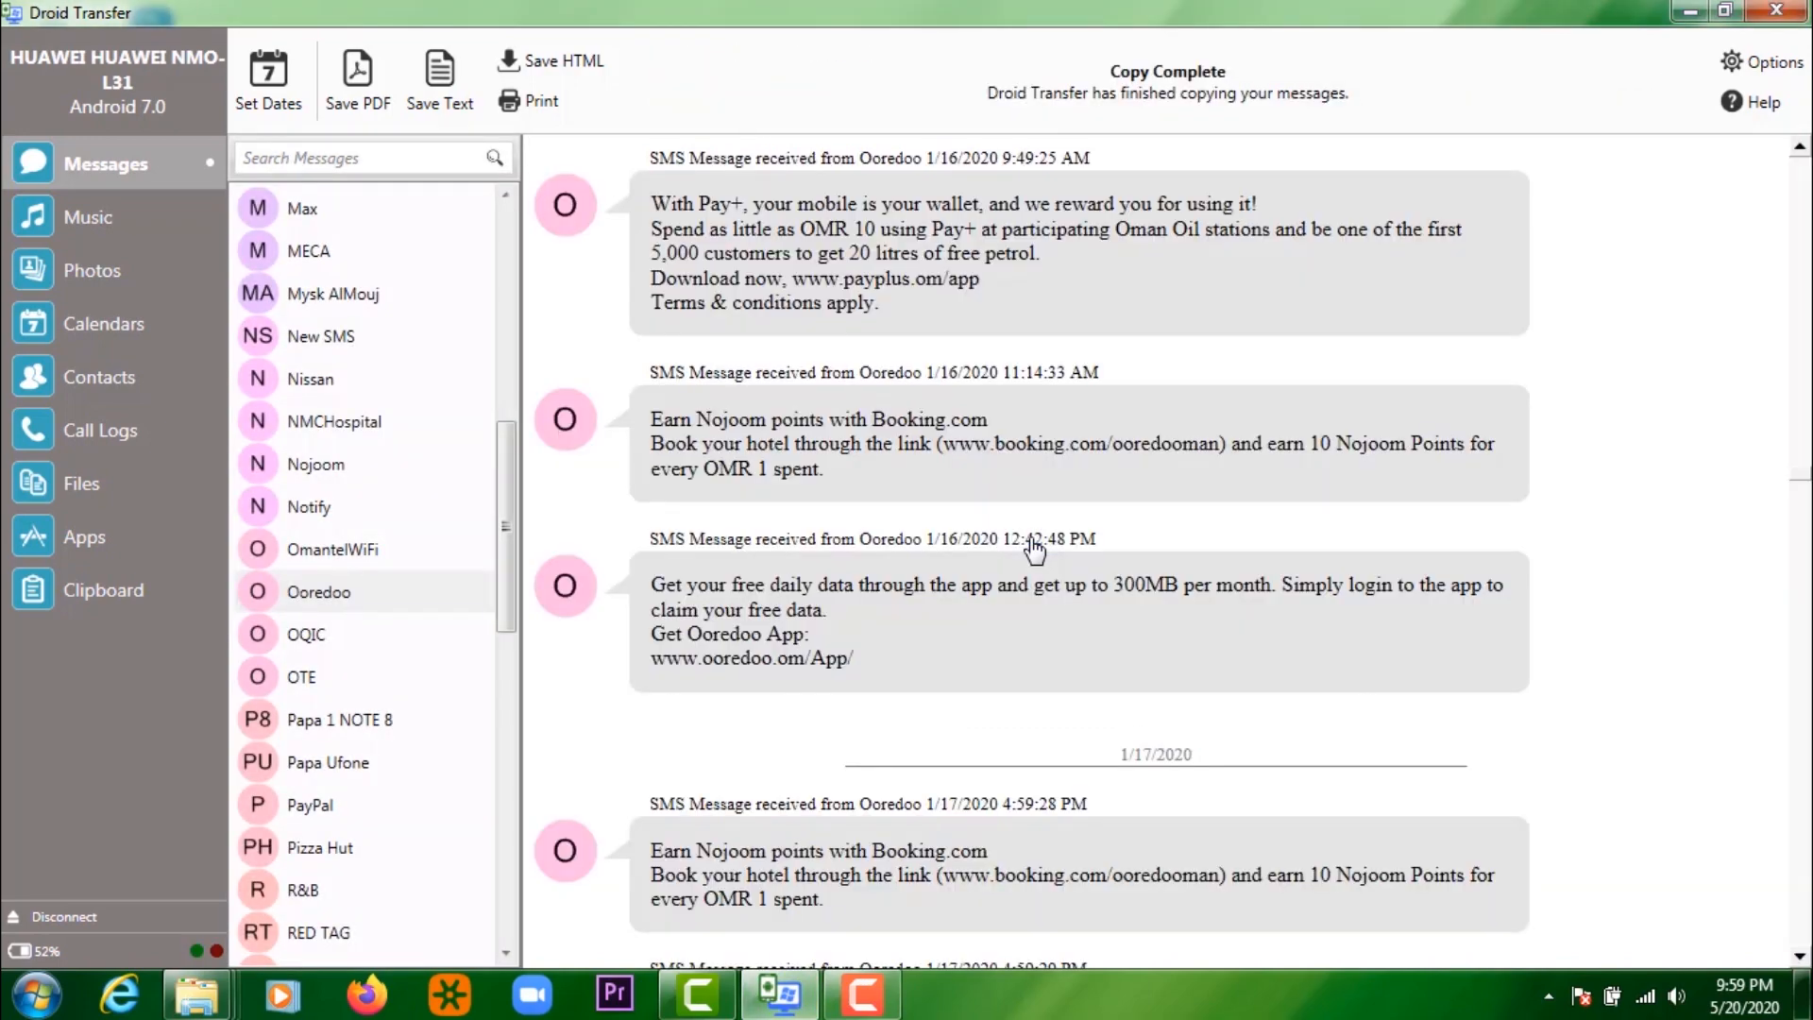
# - Open the exported Ooredoo messages PDF from File Explorer to check it
pyautogui.click(196, 992)
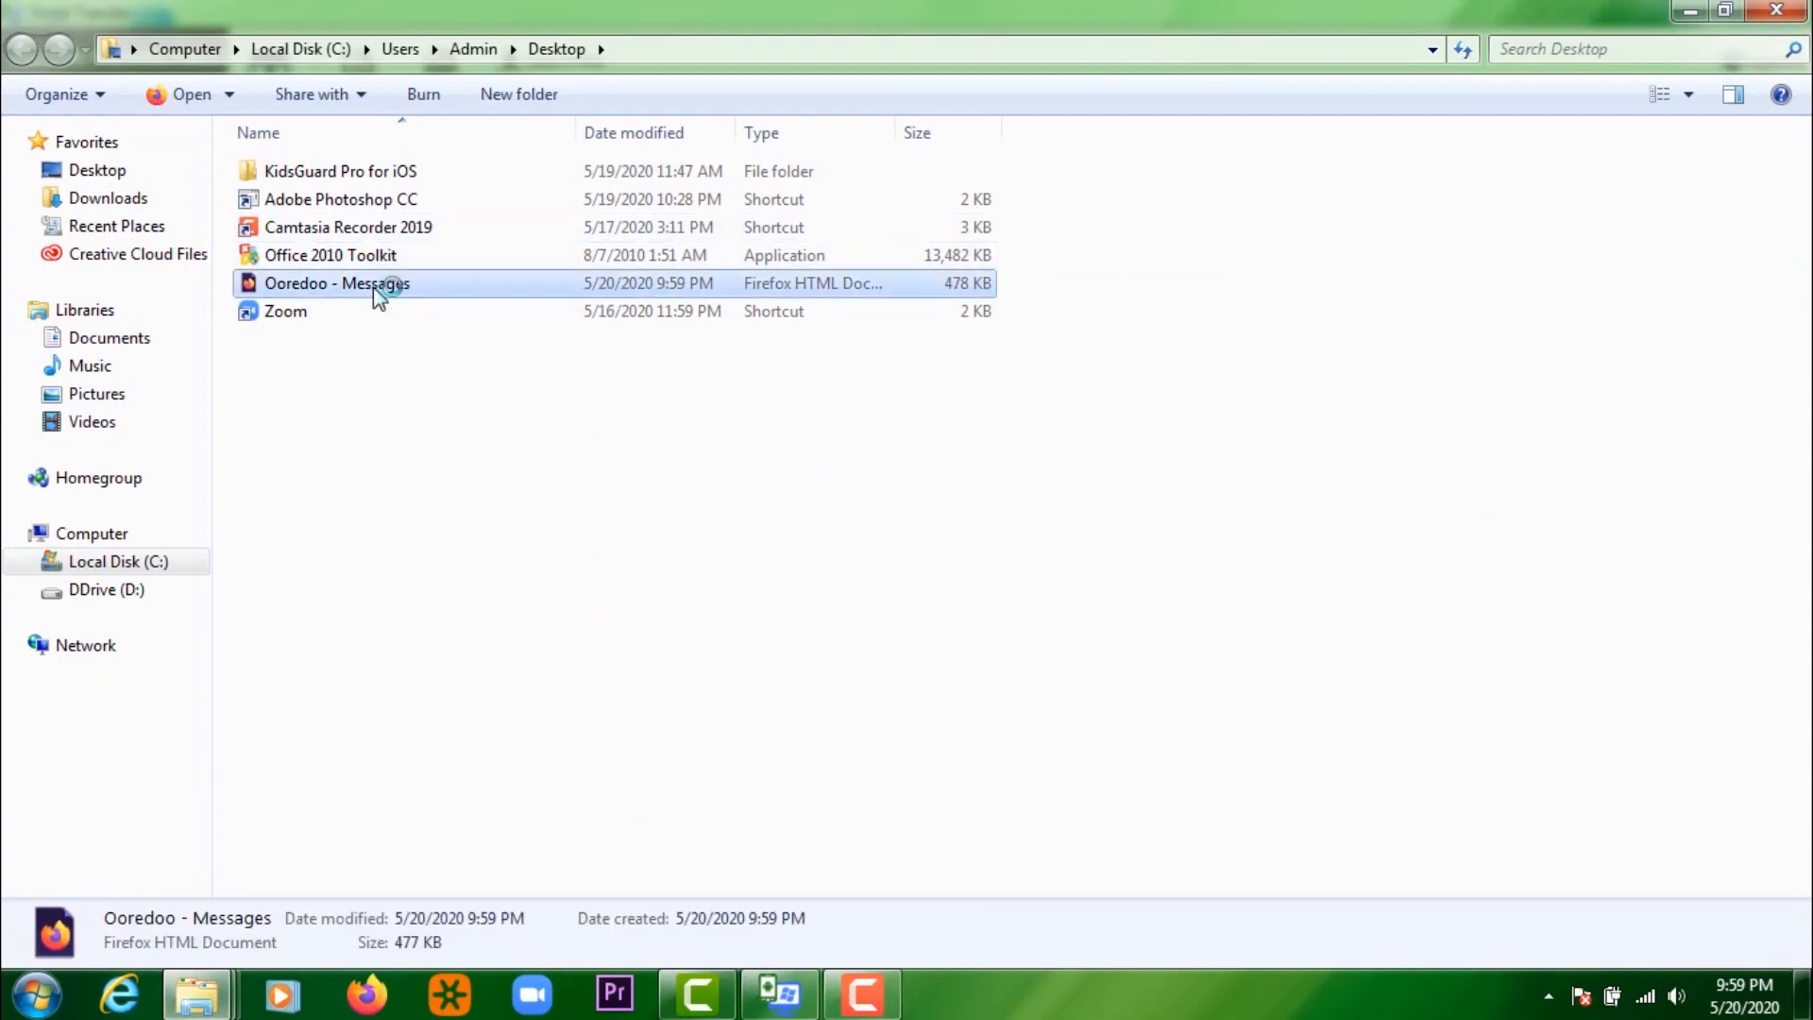
pyautogui.doubleClick(336, 283)
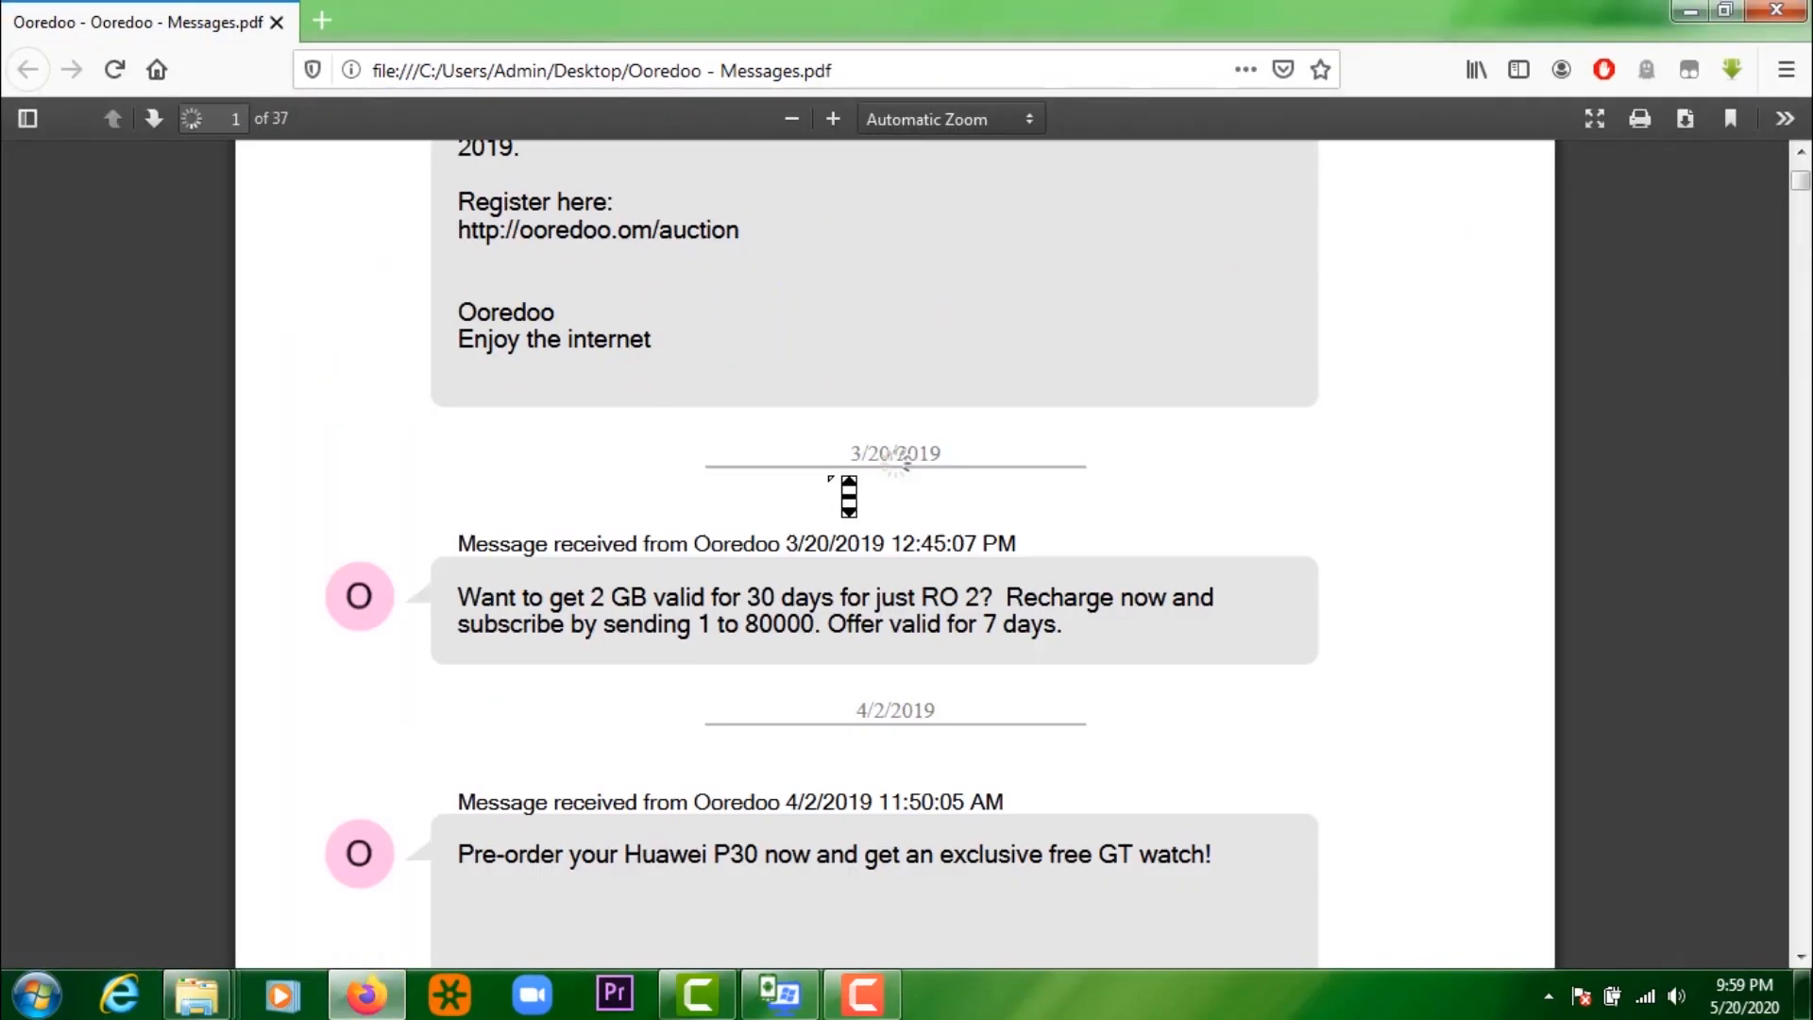
pyautogui.click(695, 994)
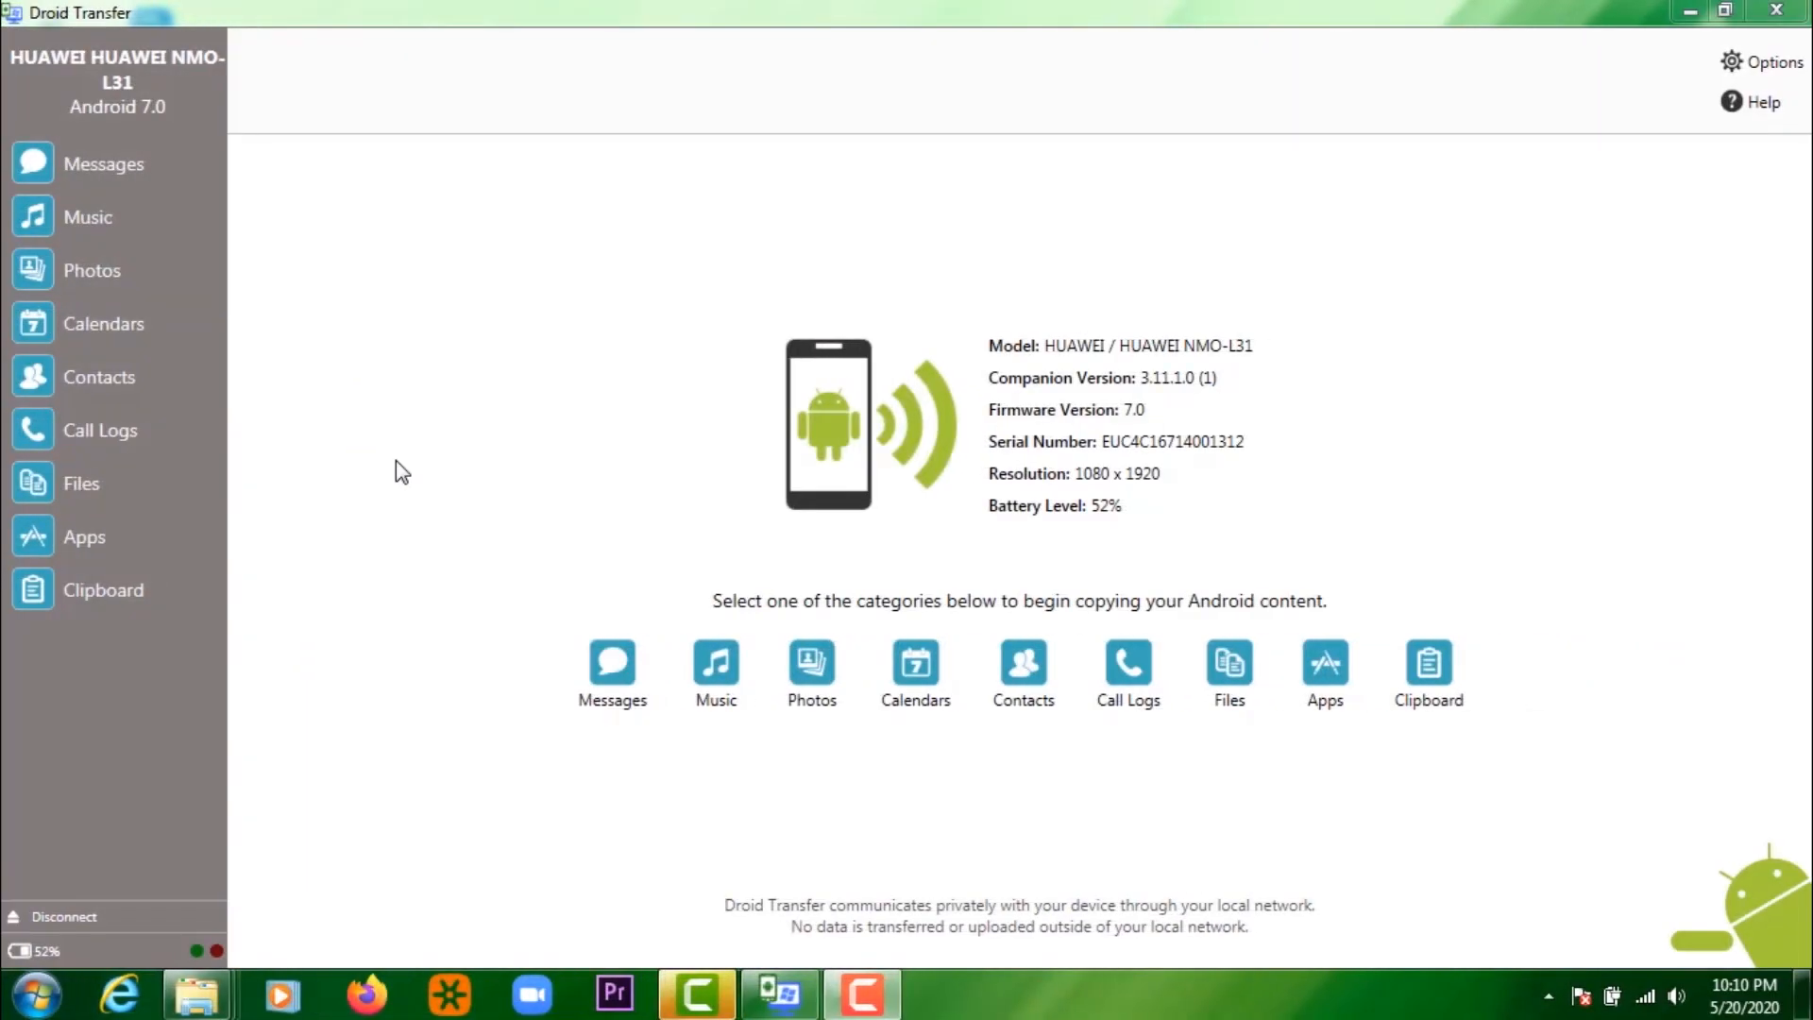
pyautogui.moveTo(645, 691)
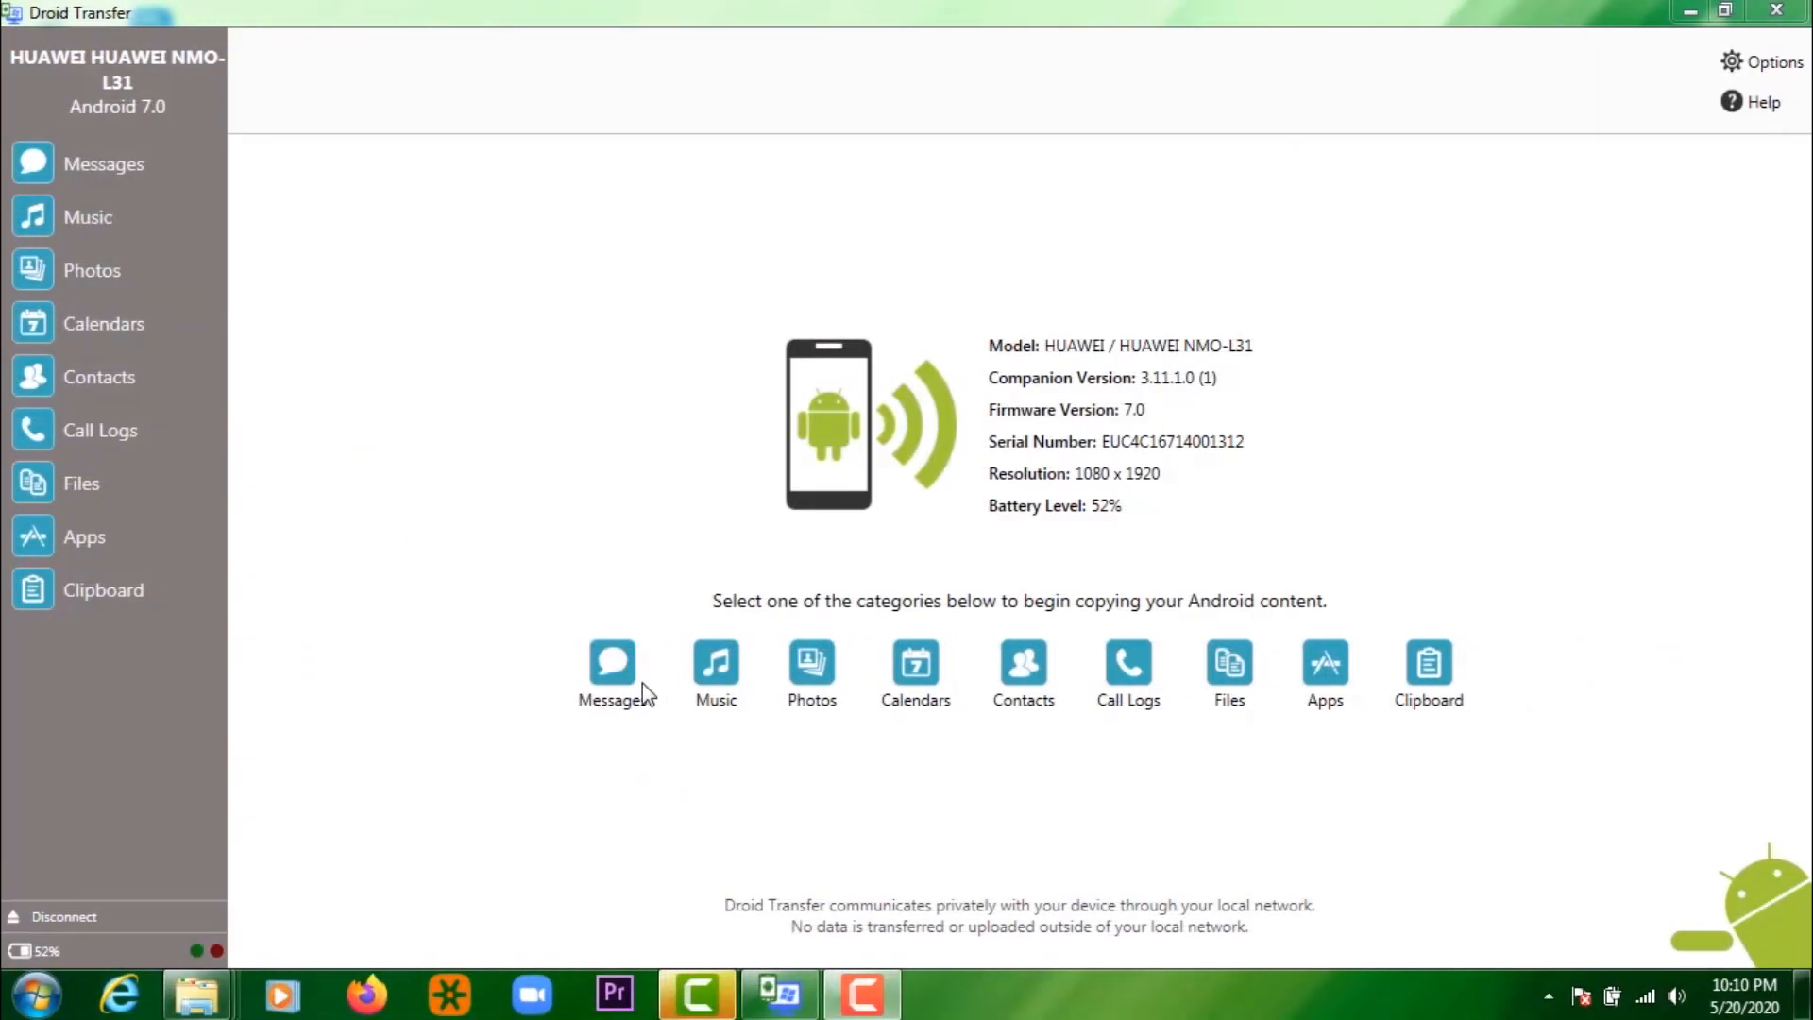
pyautogui.moveTo(1211, 678)
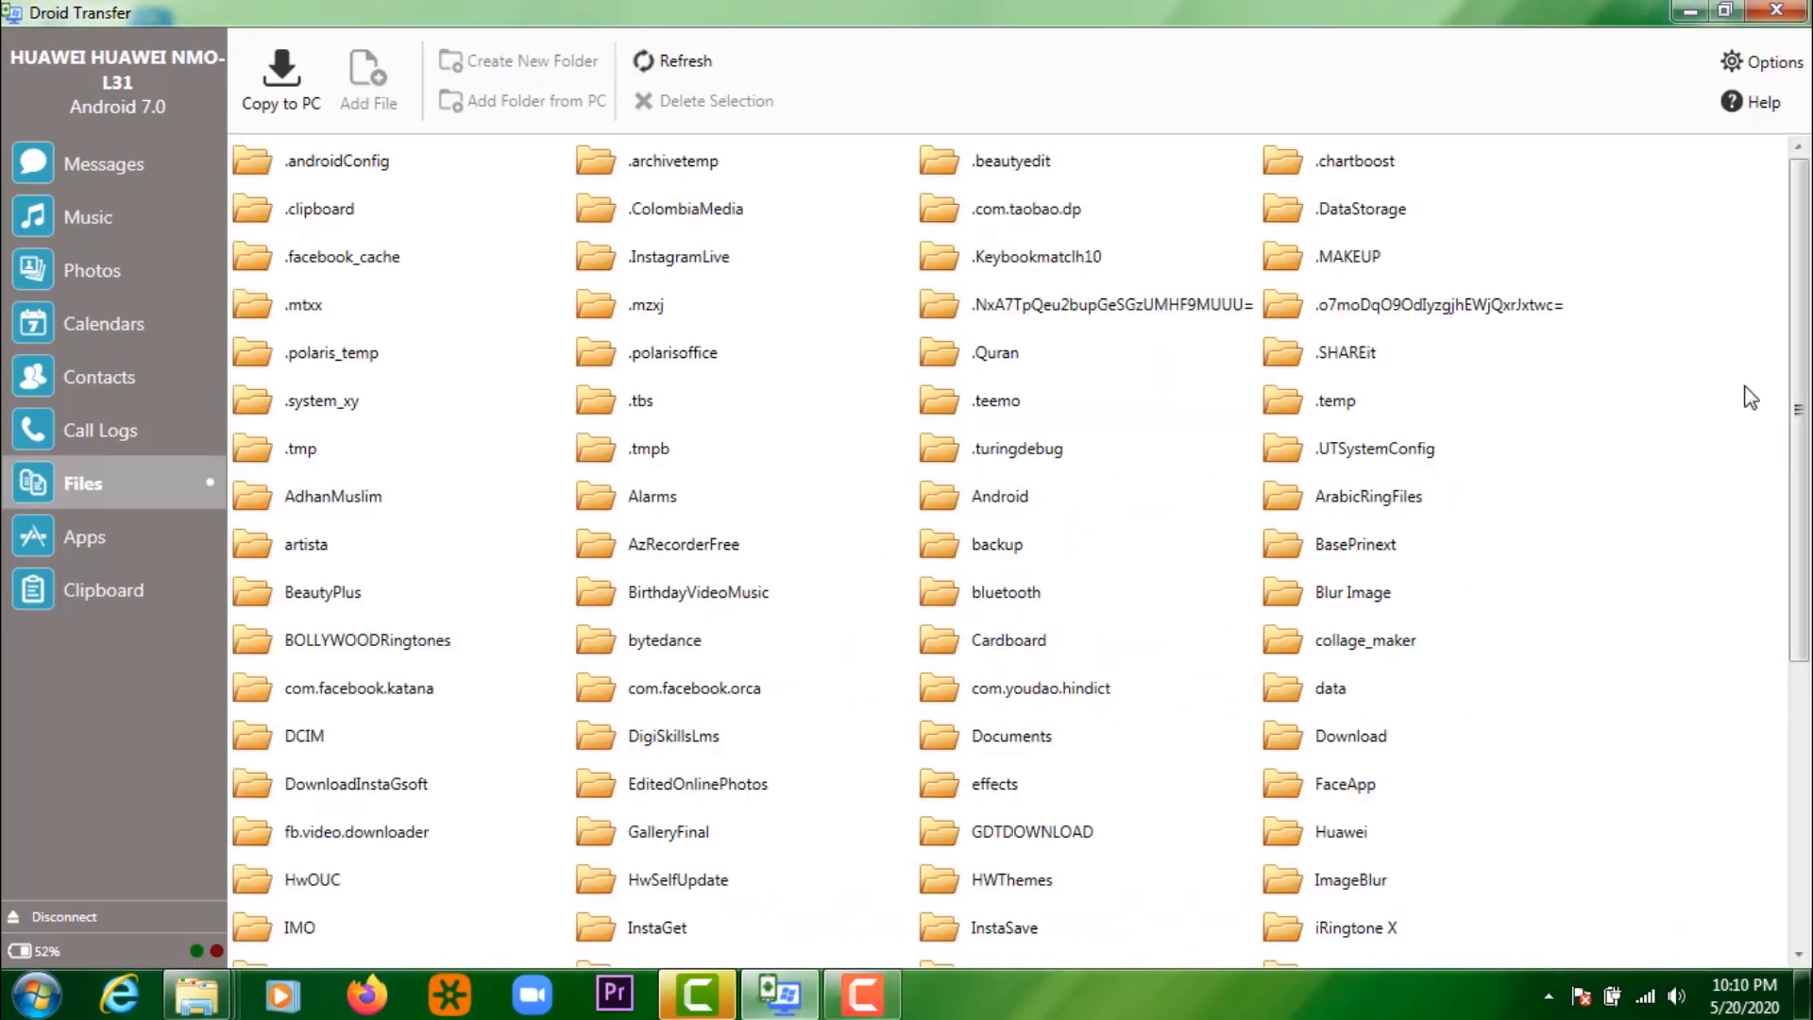
# - Browse the phone's folders into WhatsApp and Media, then open the data folder
pyautogui.scroll(-3)
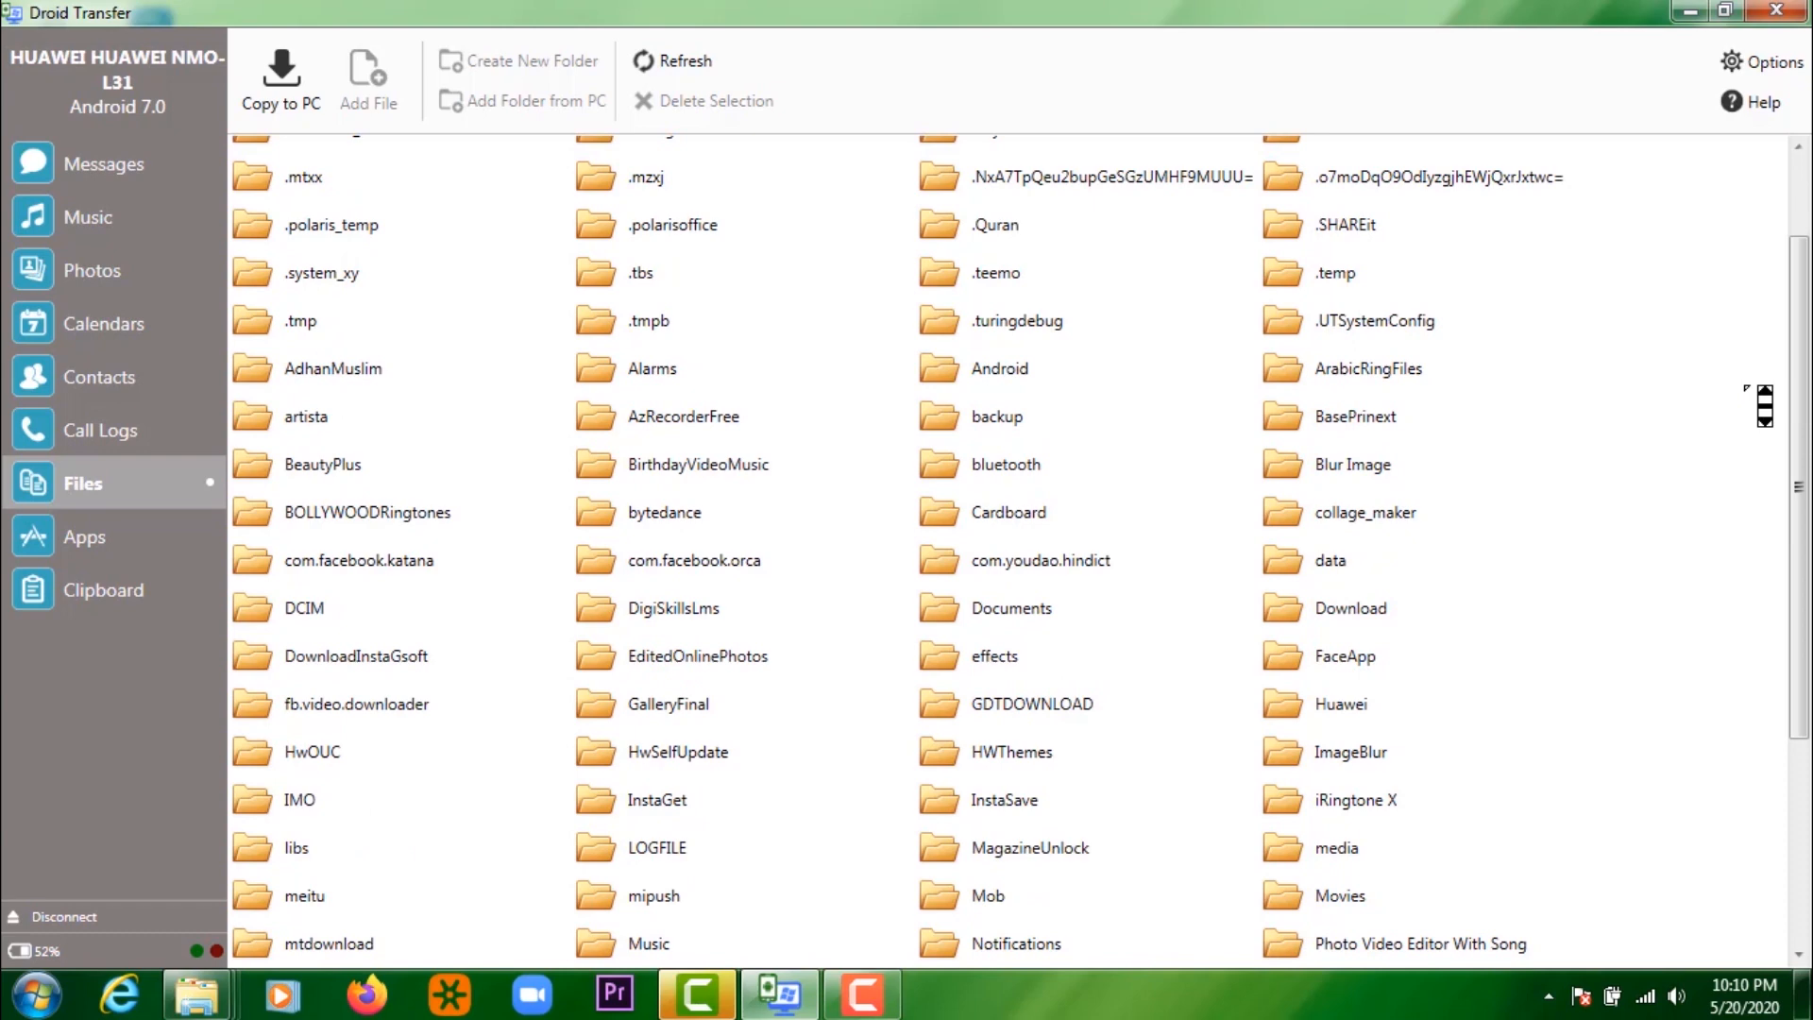
pyautogui.scroll(-3)
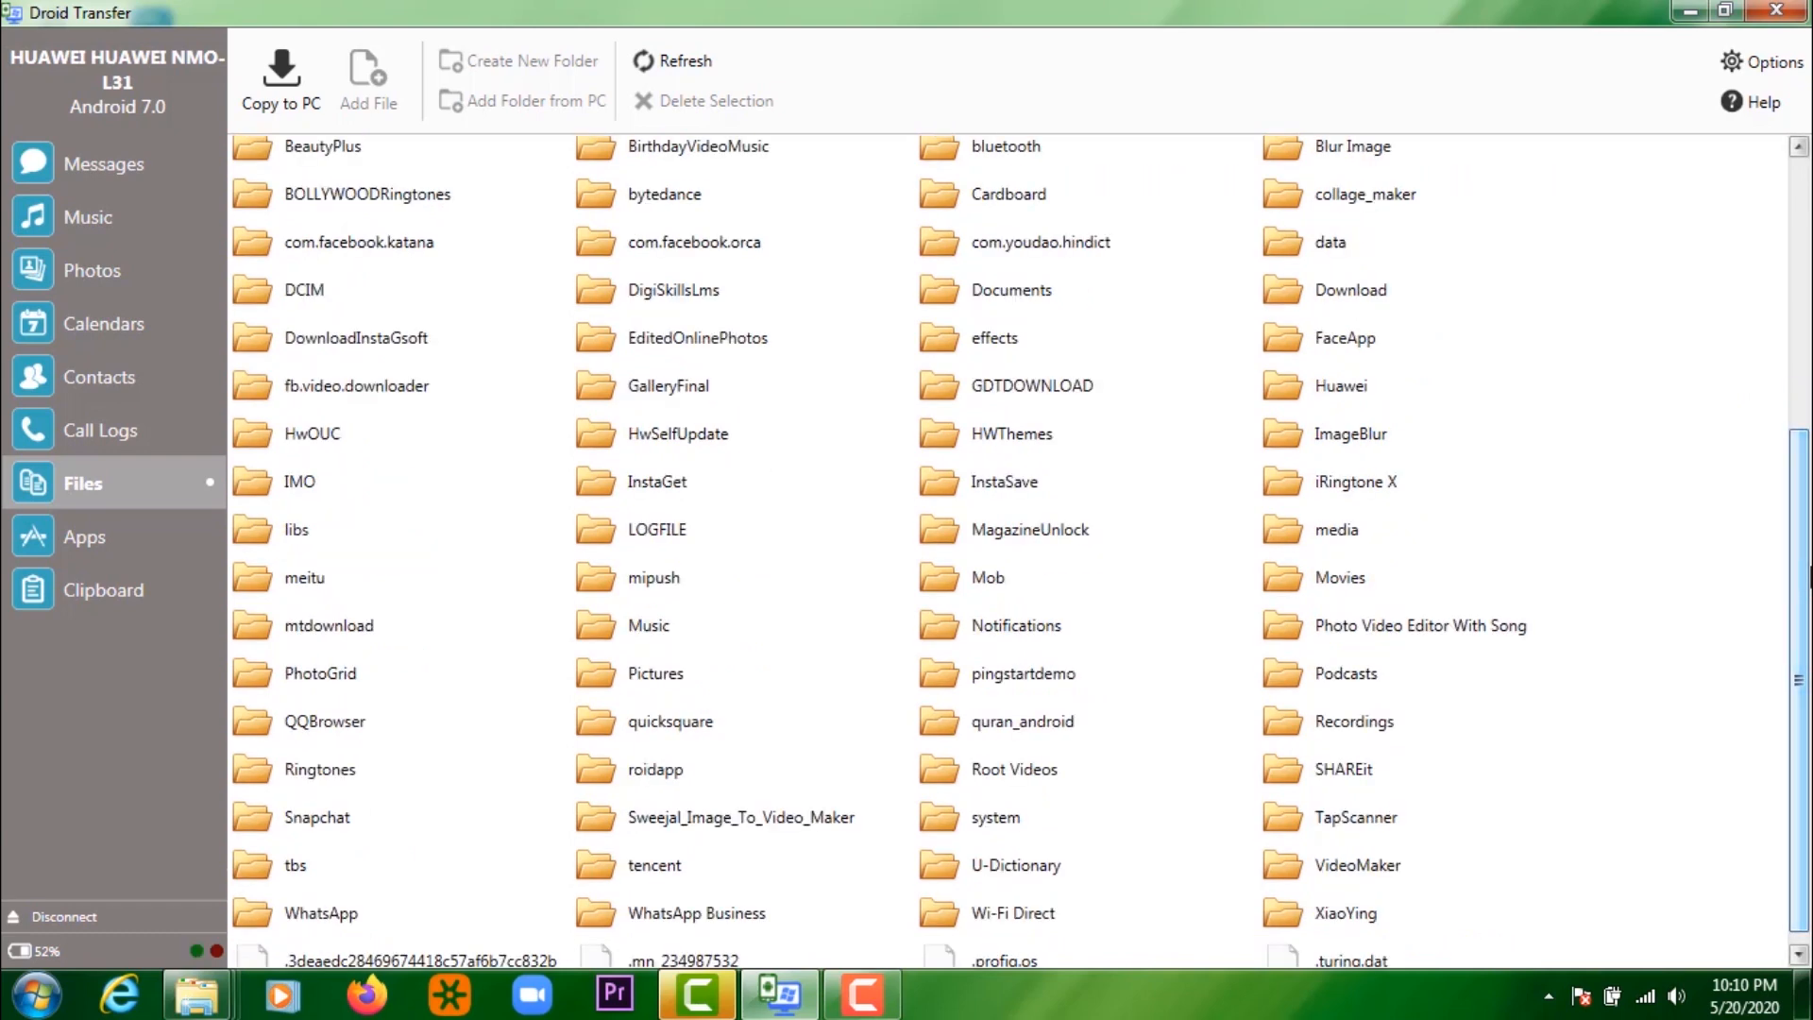
pyautogui.click(655, 673)
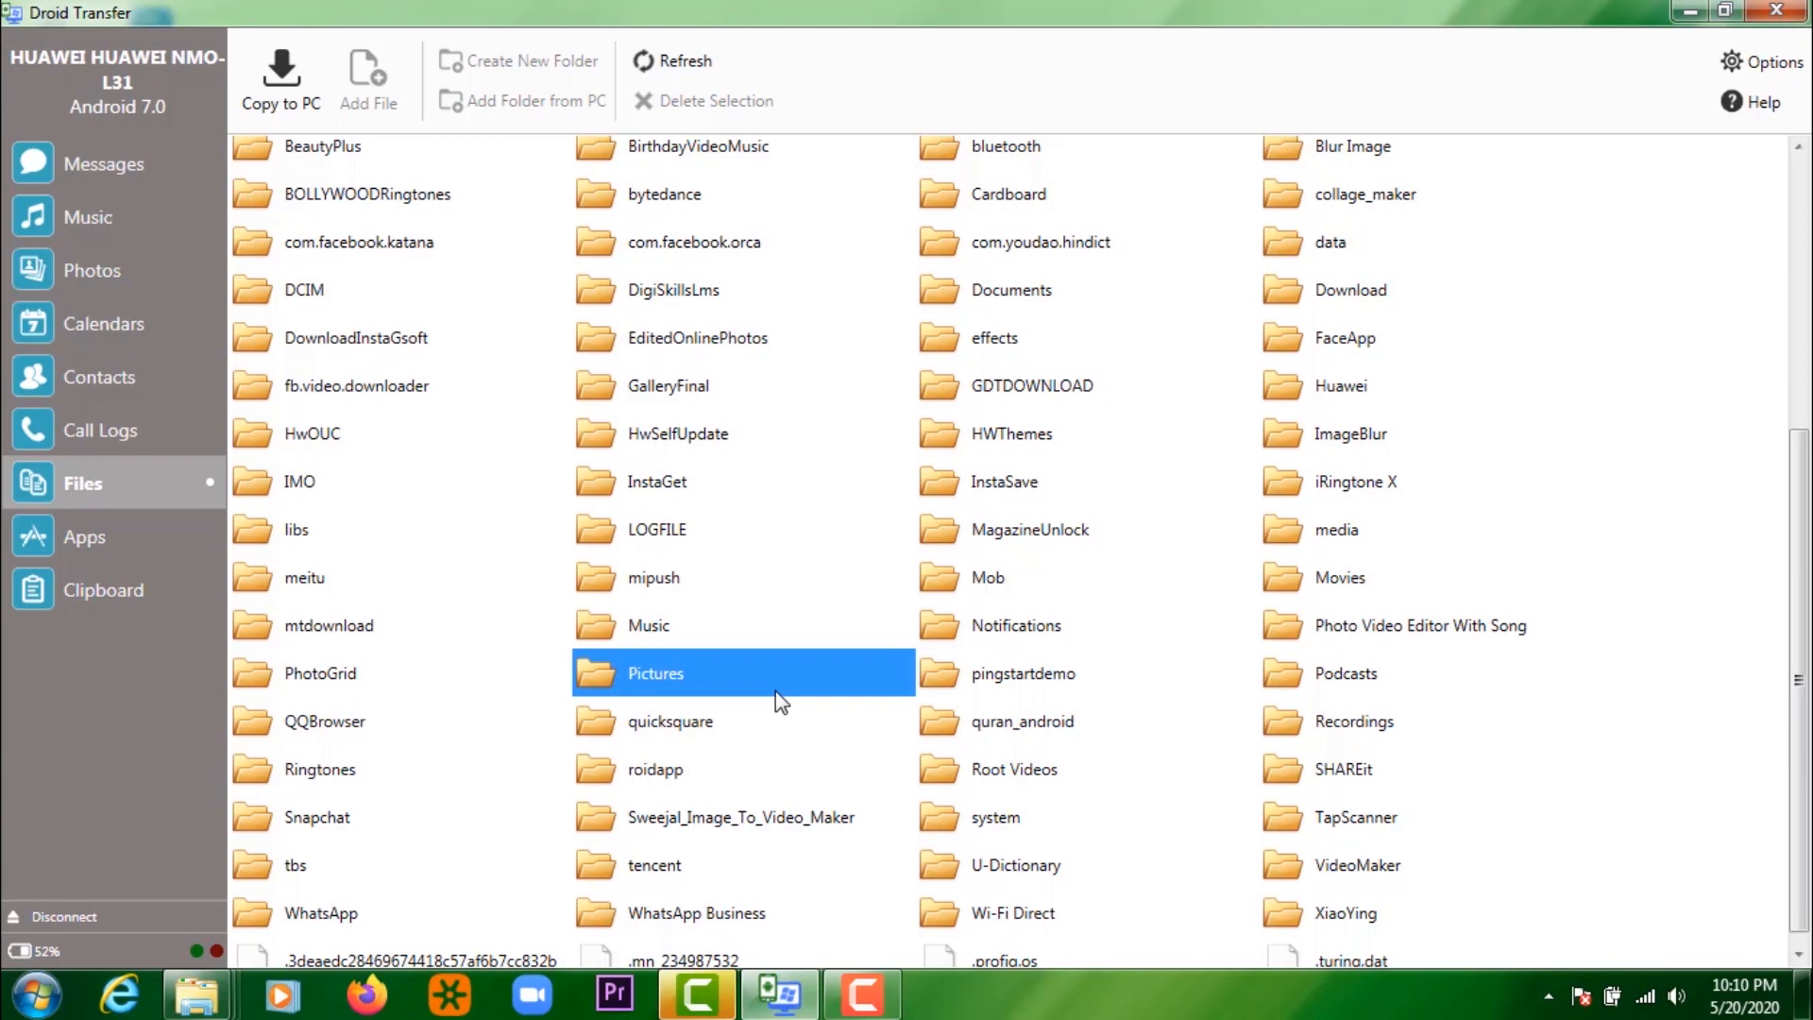
pyautogui.doubleClick(320, 912)
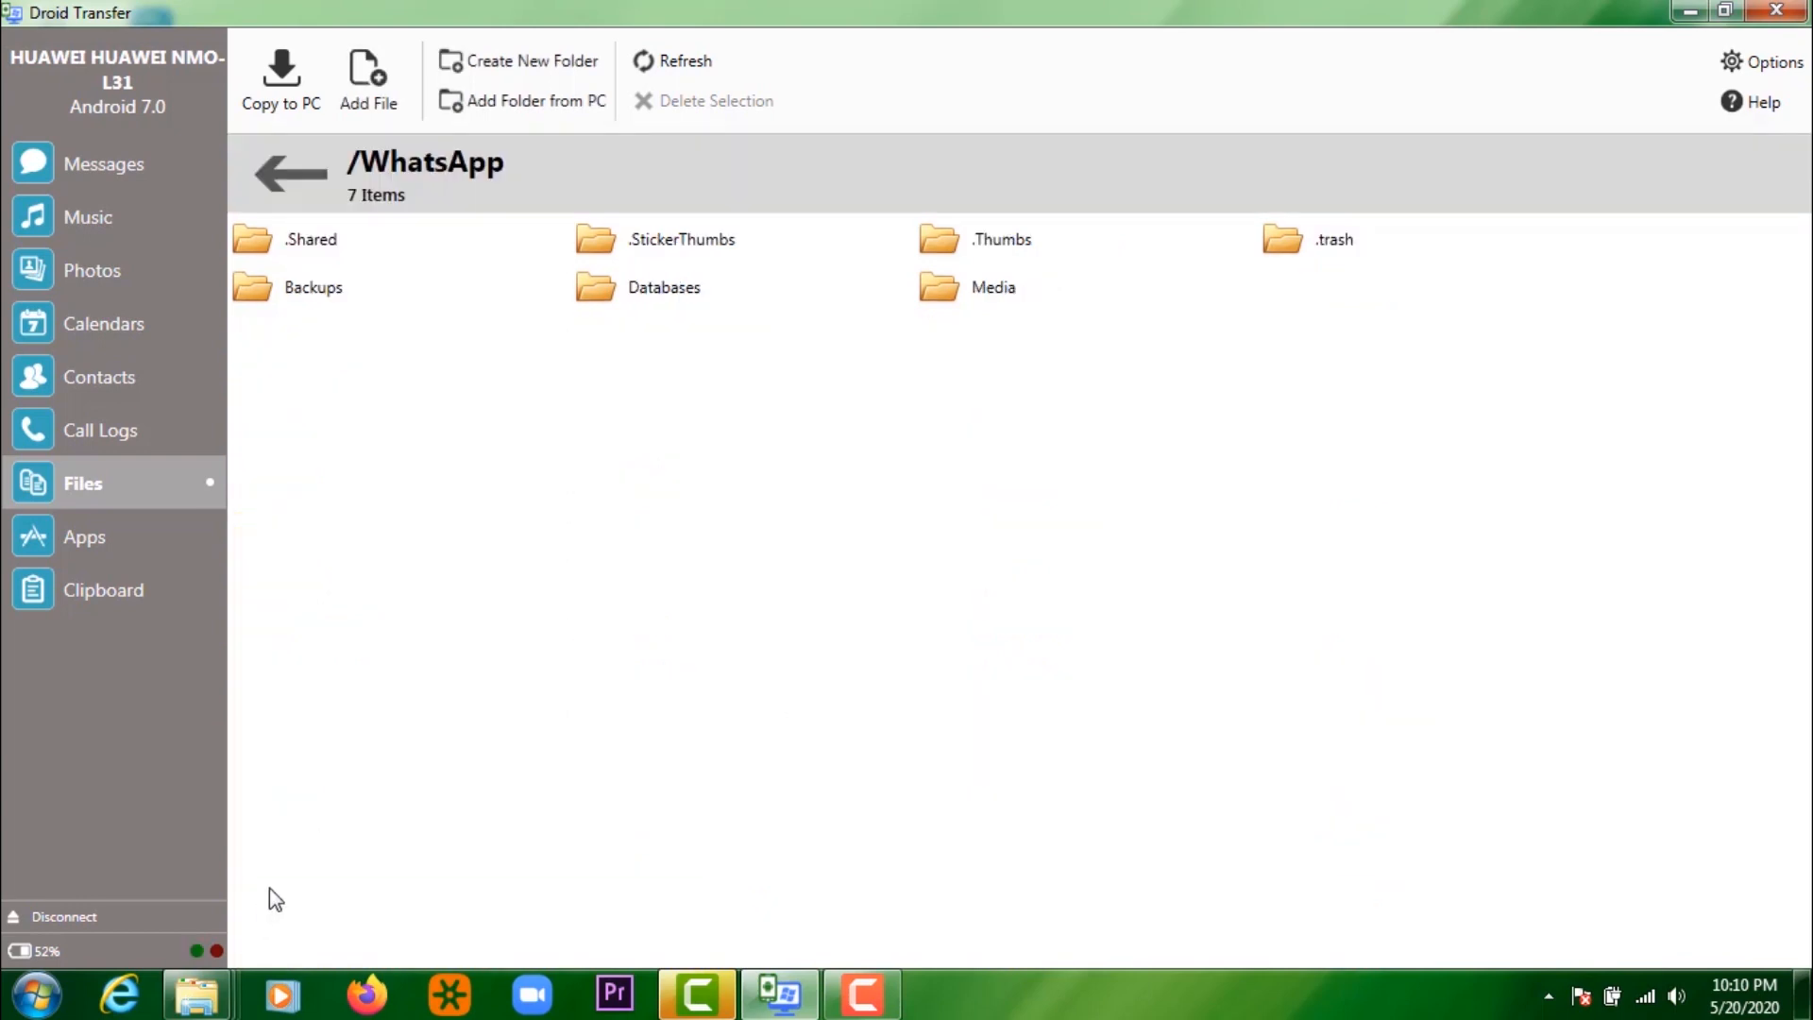
pyautogui.click(312, 287)
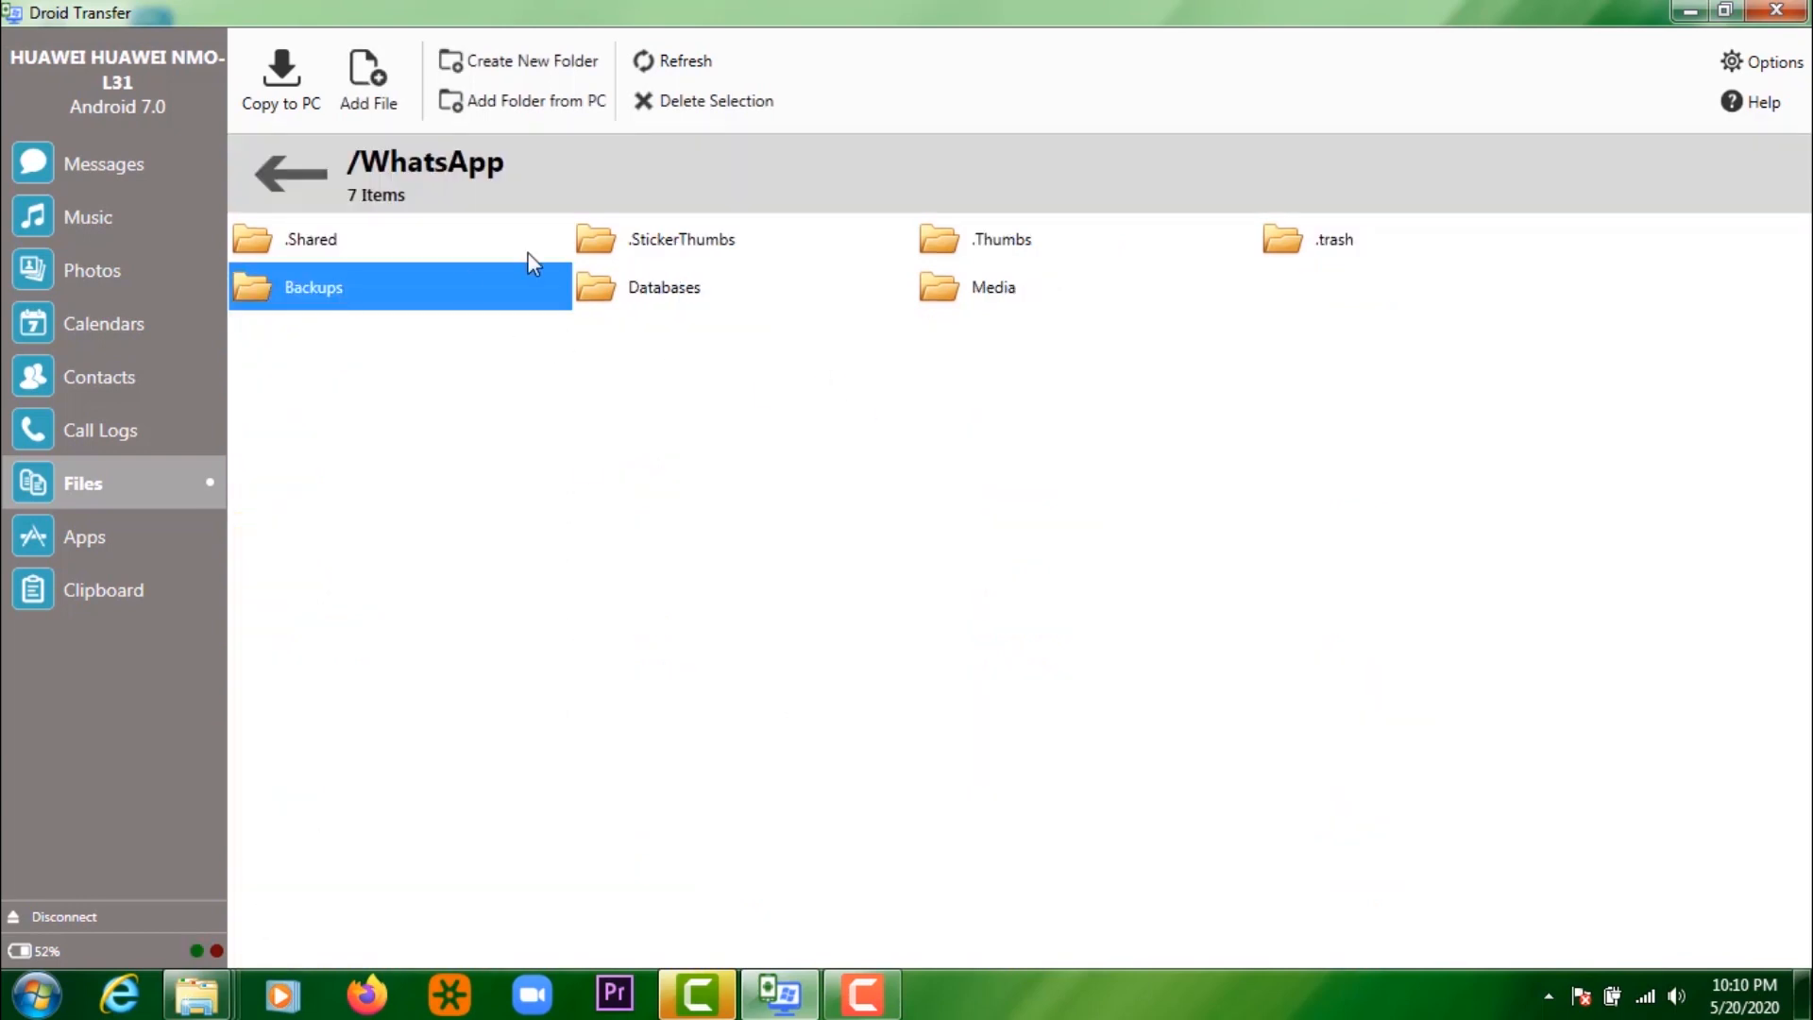
pyautogui.doubleClick(992, 287)
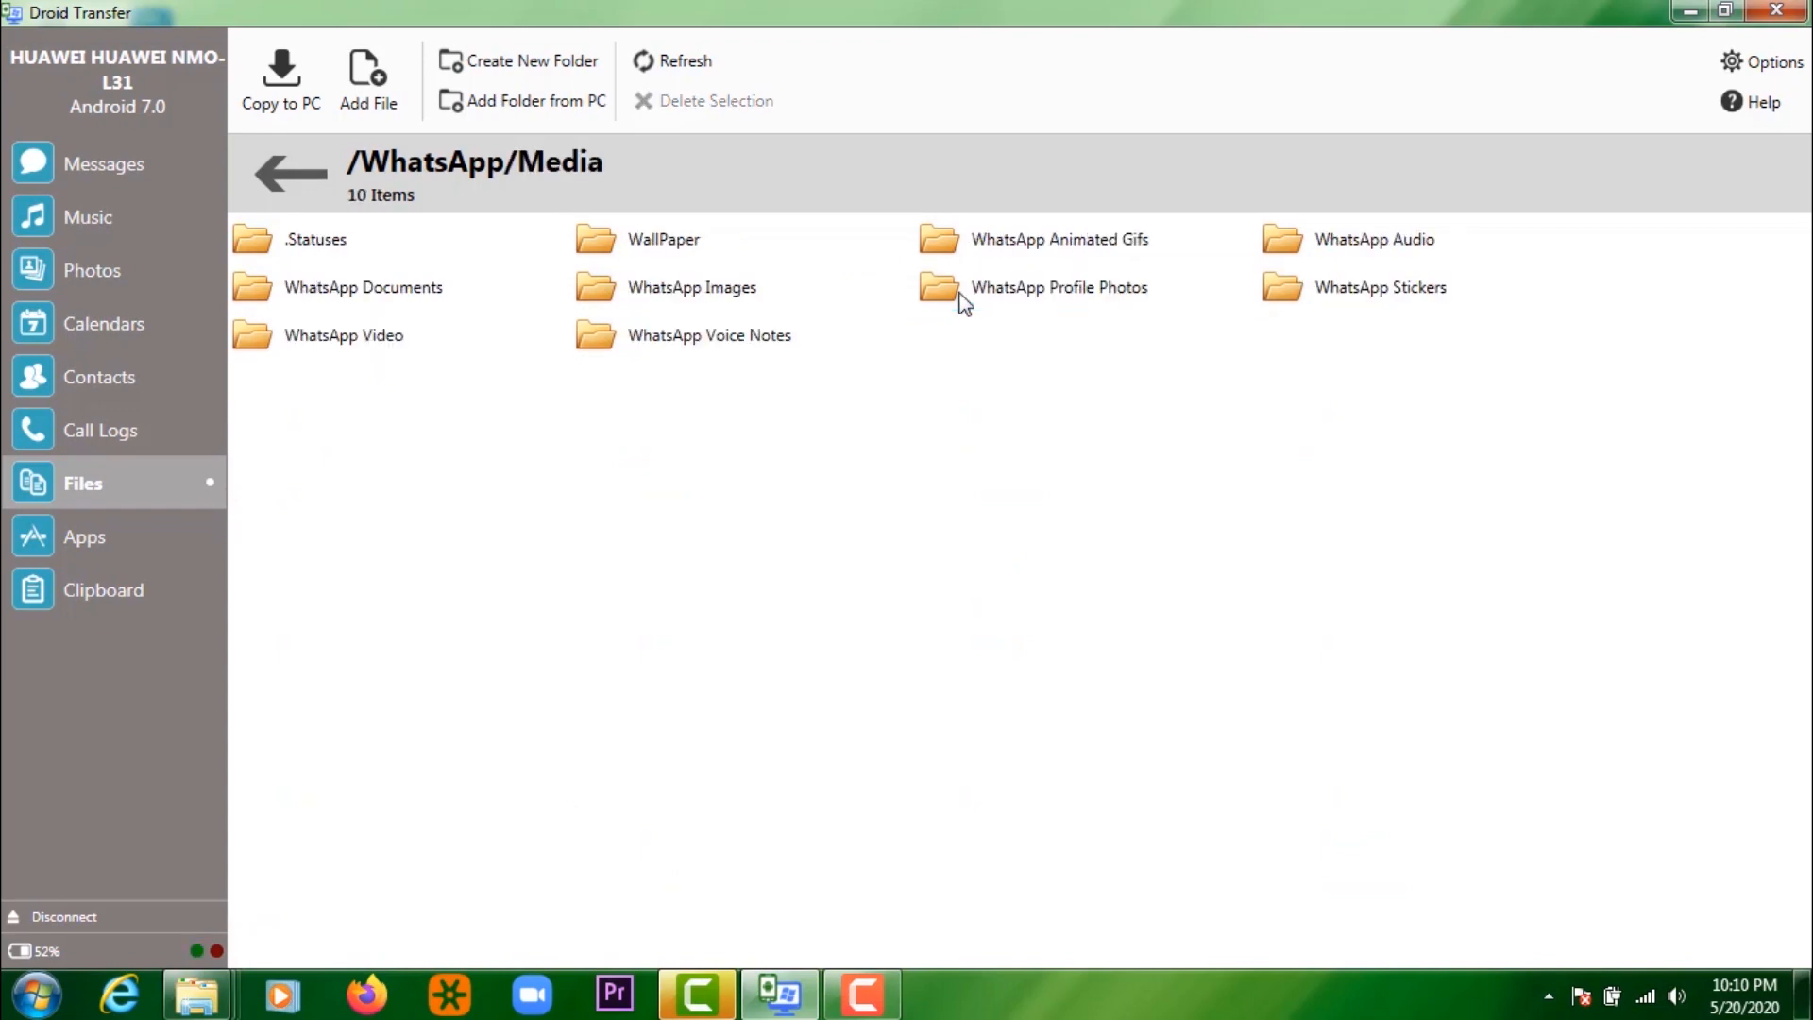
pyautogui.click(692, 287)
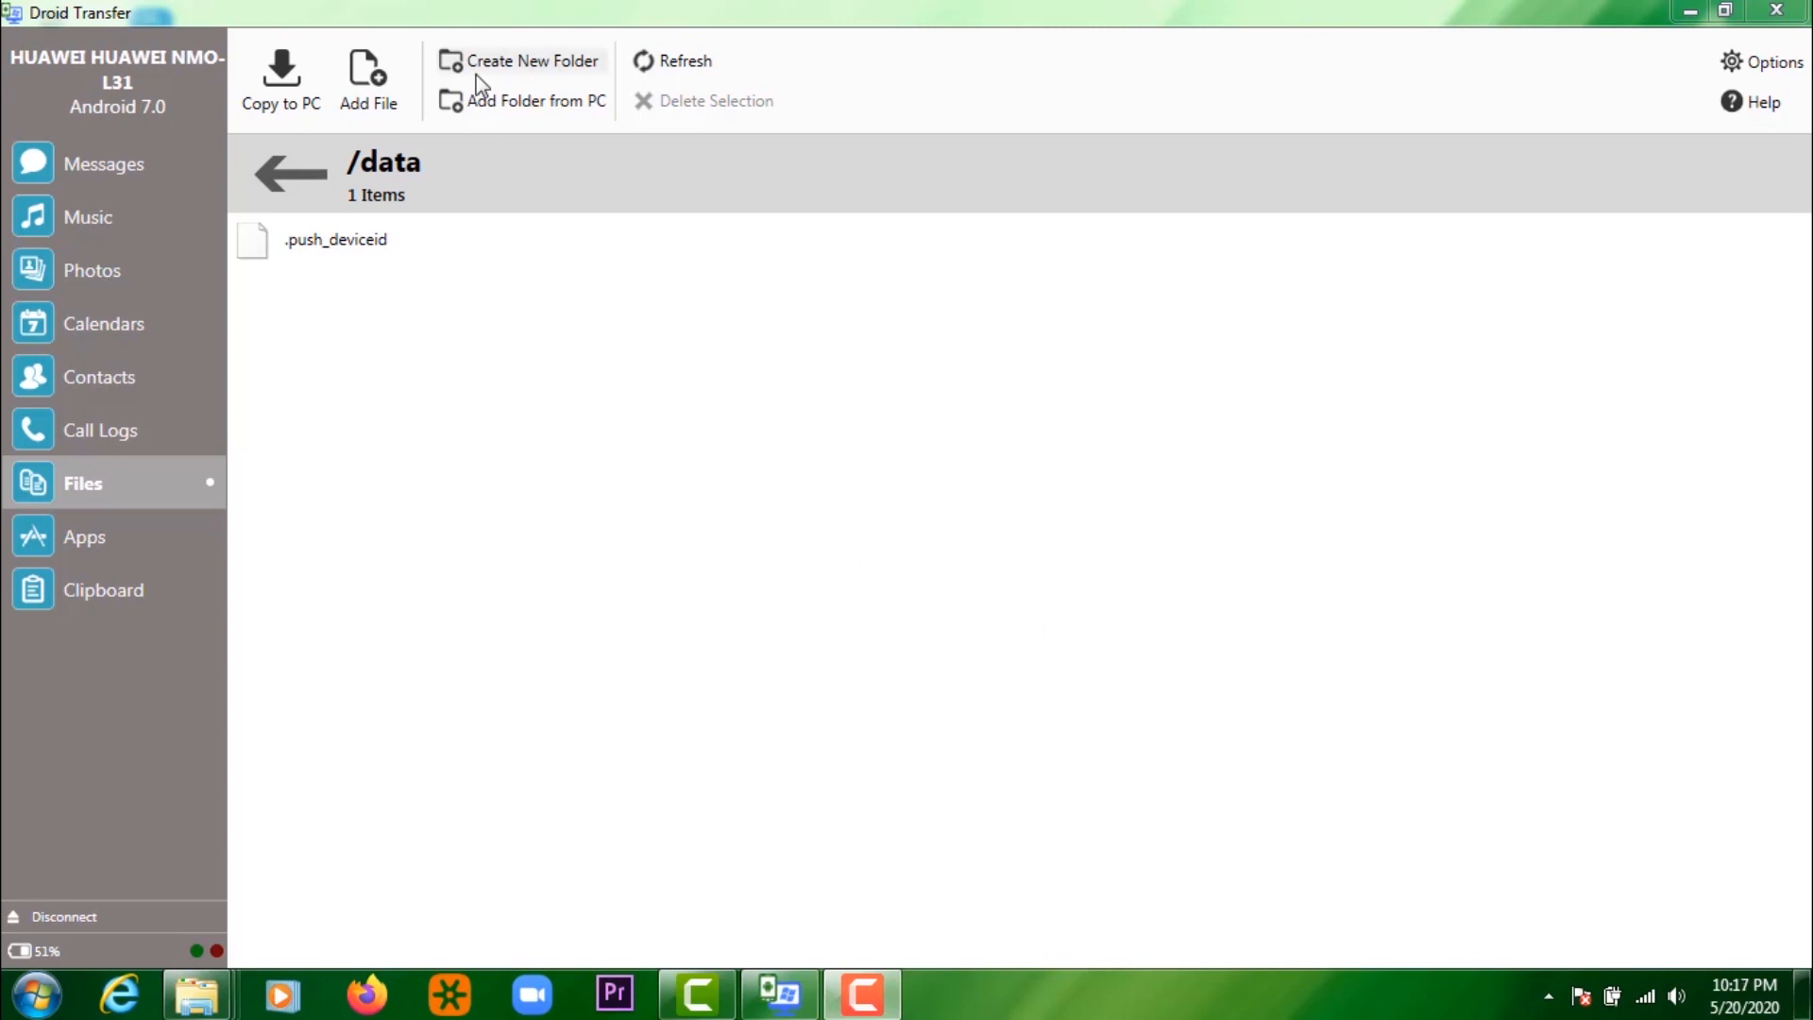
pyautogui.moveTo(367, 78)
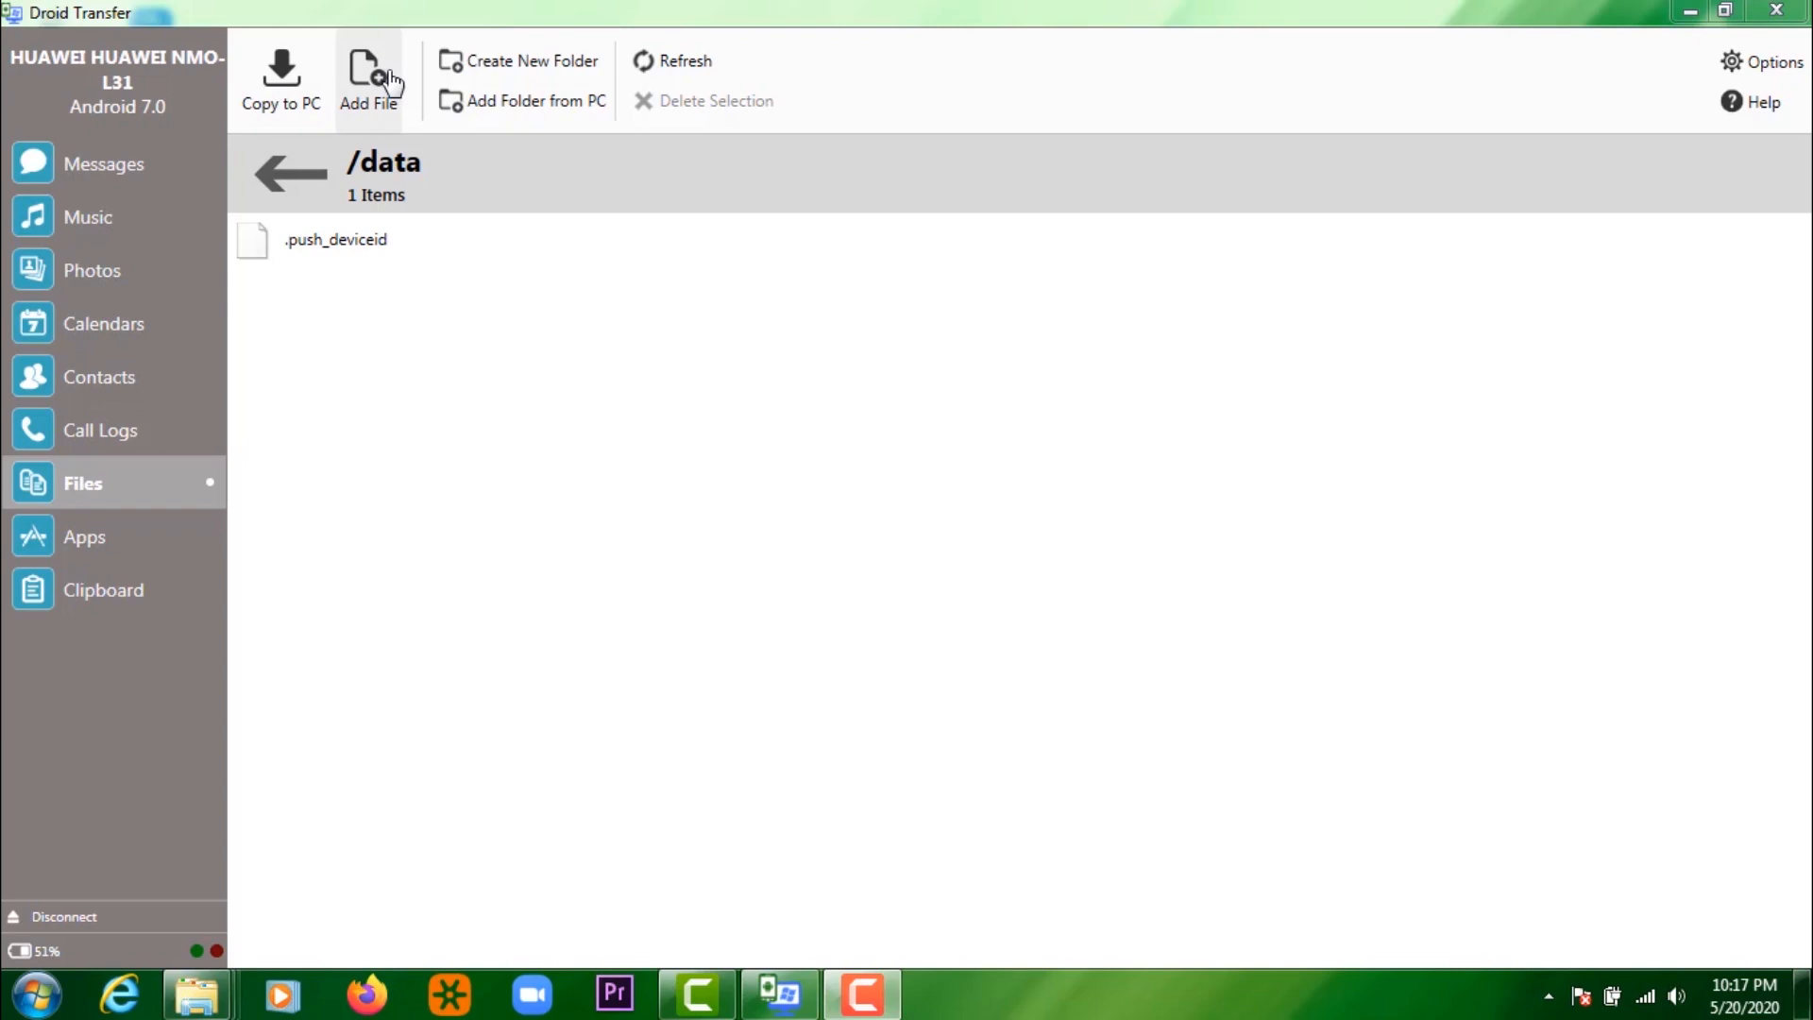
# - Add Untitled (2).wma from the PC's Documents library to the phone's data folder
pyautogui.click(369, 79)
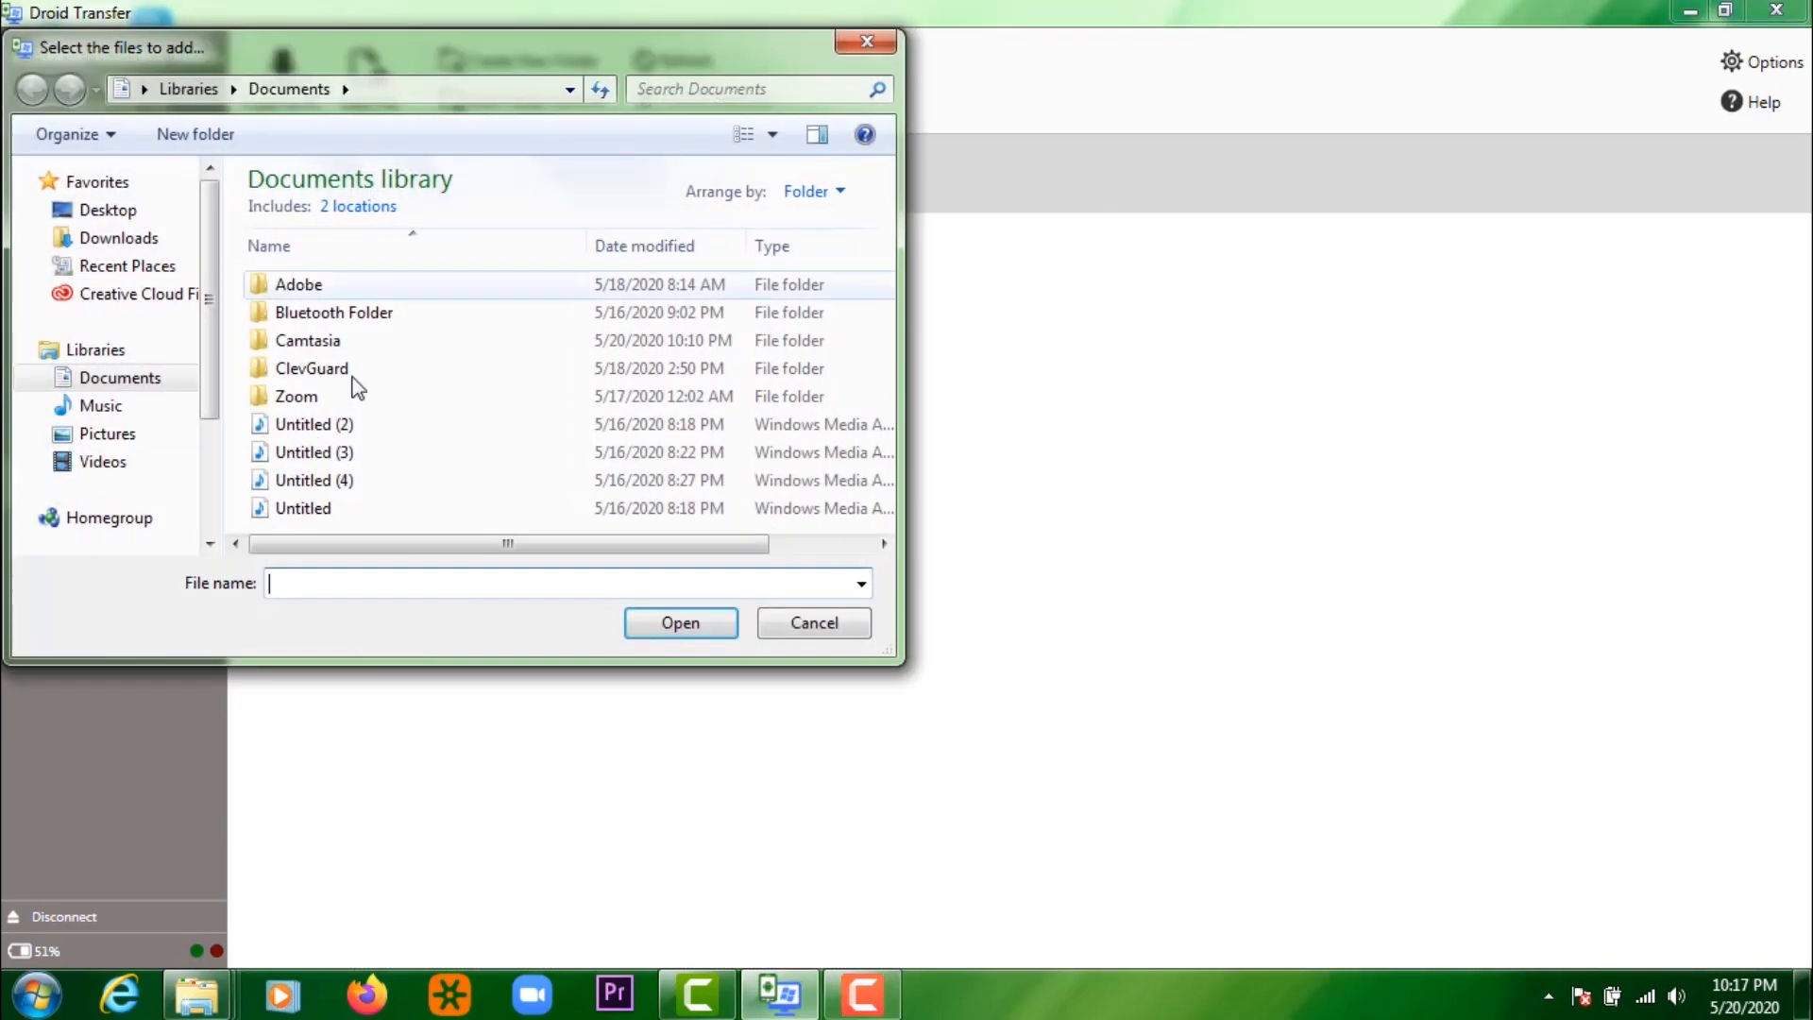
pyautogui.click(314, 423)
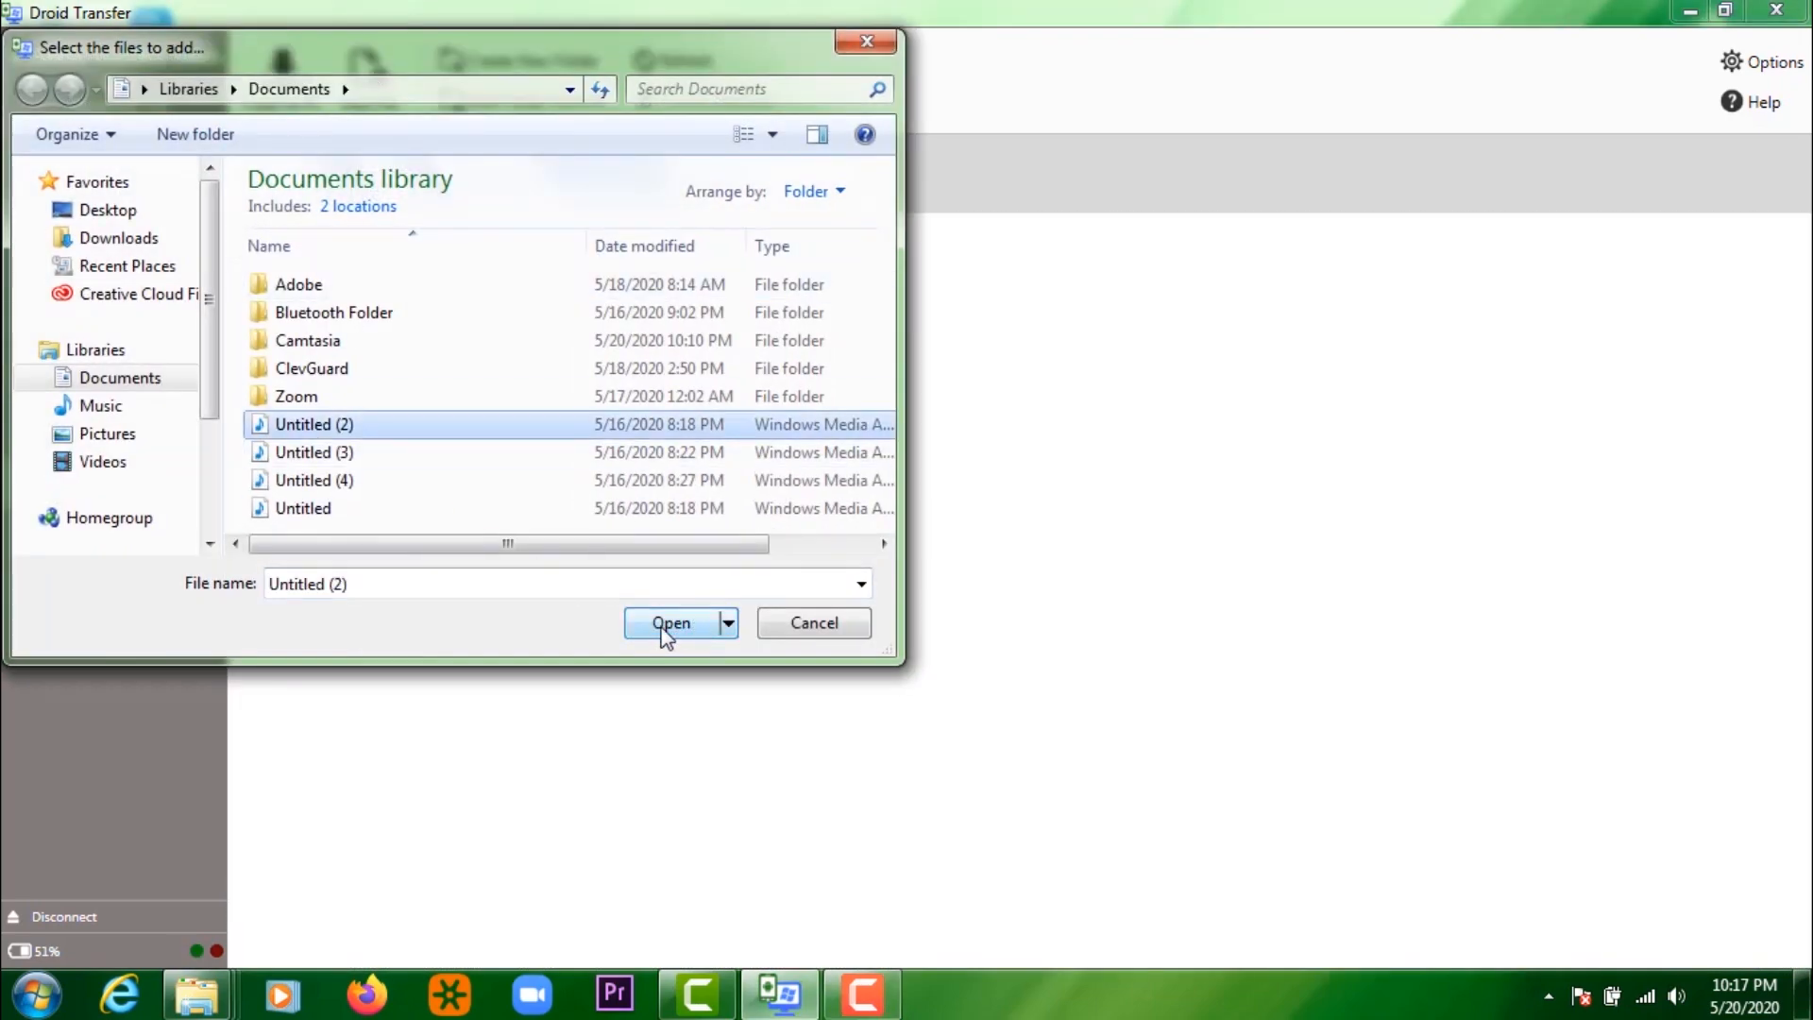
pyautogui.click(671, 623)
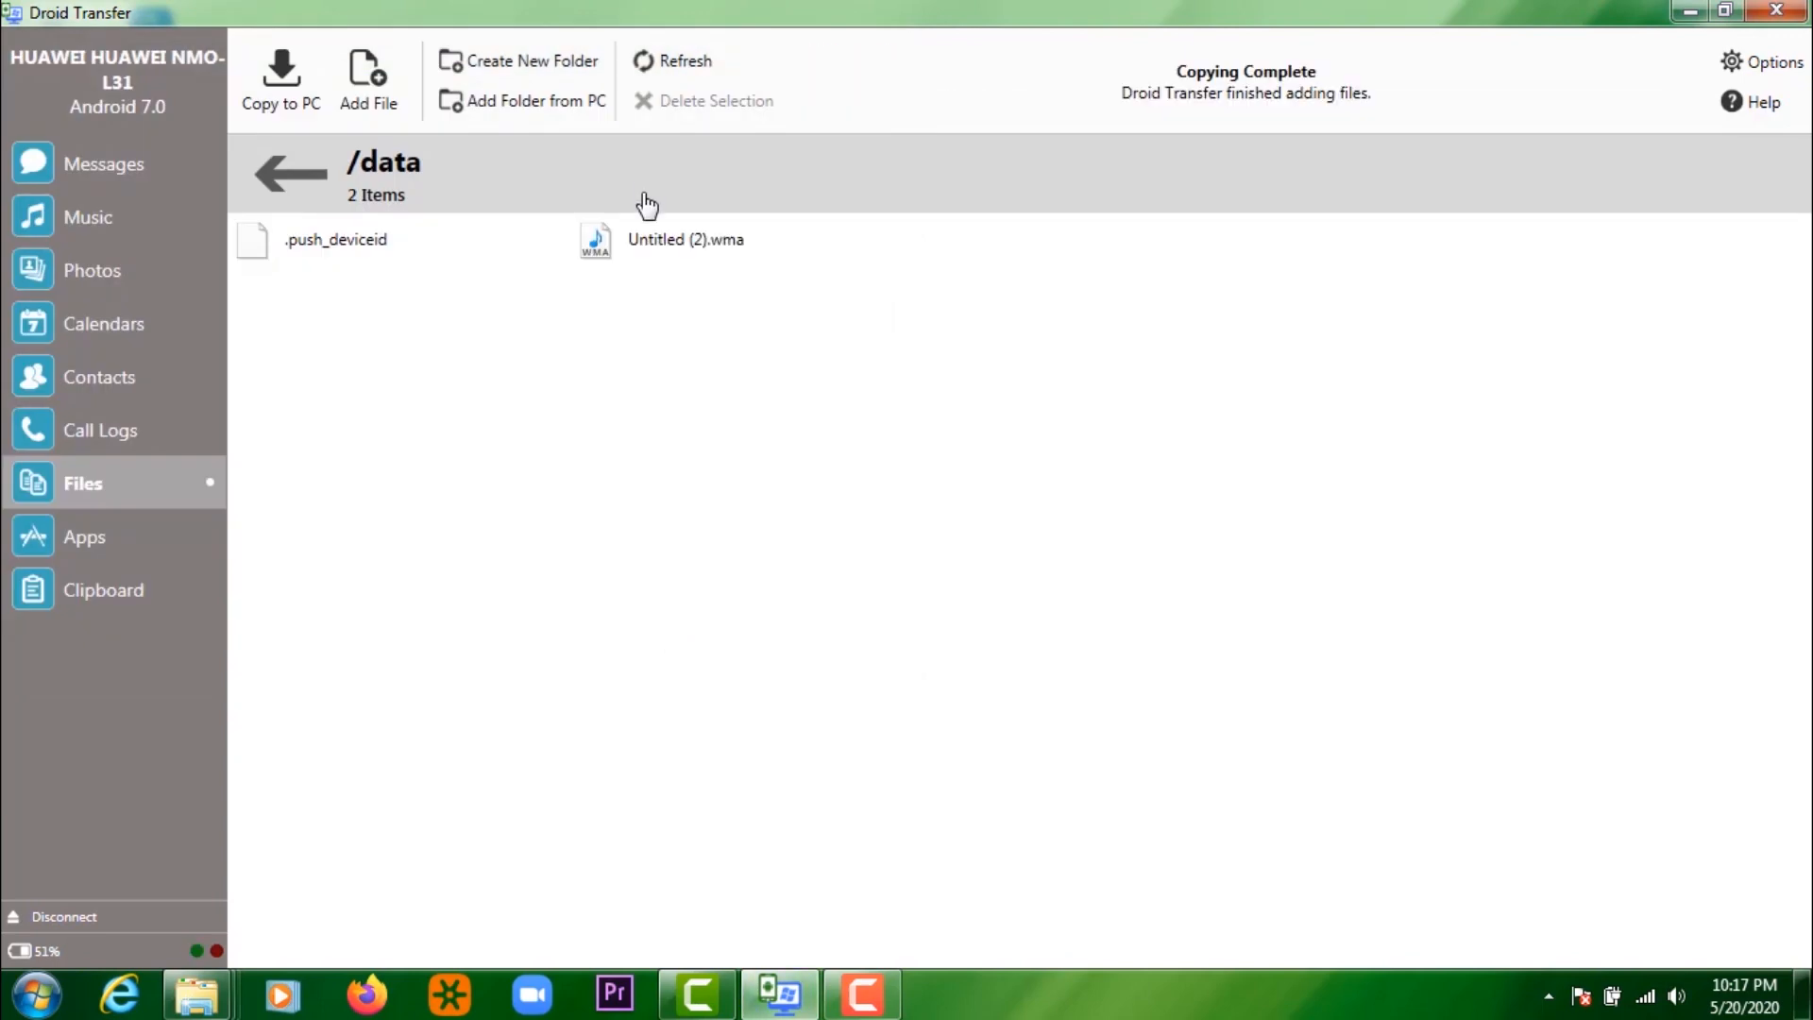
pyautogui.click(685, 239)
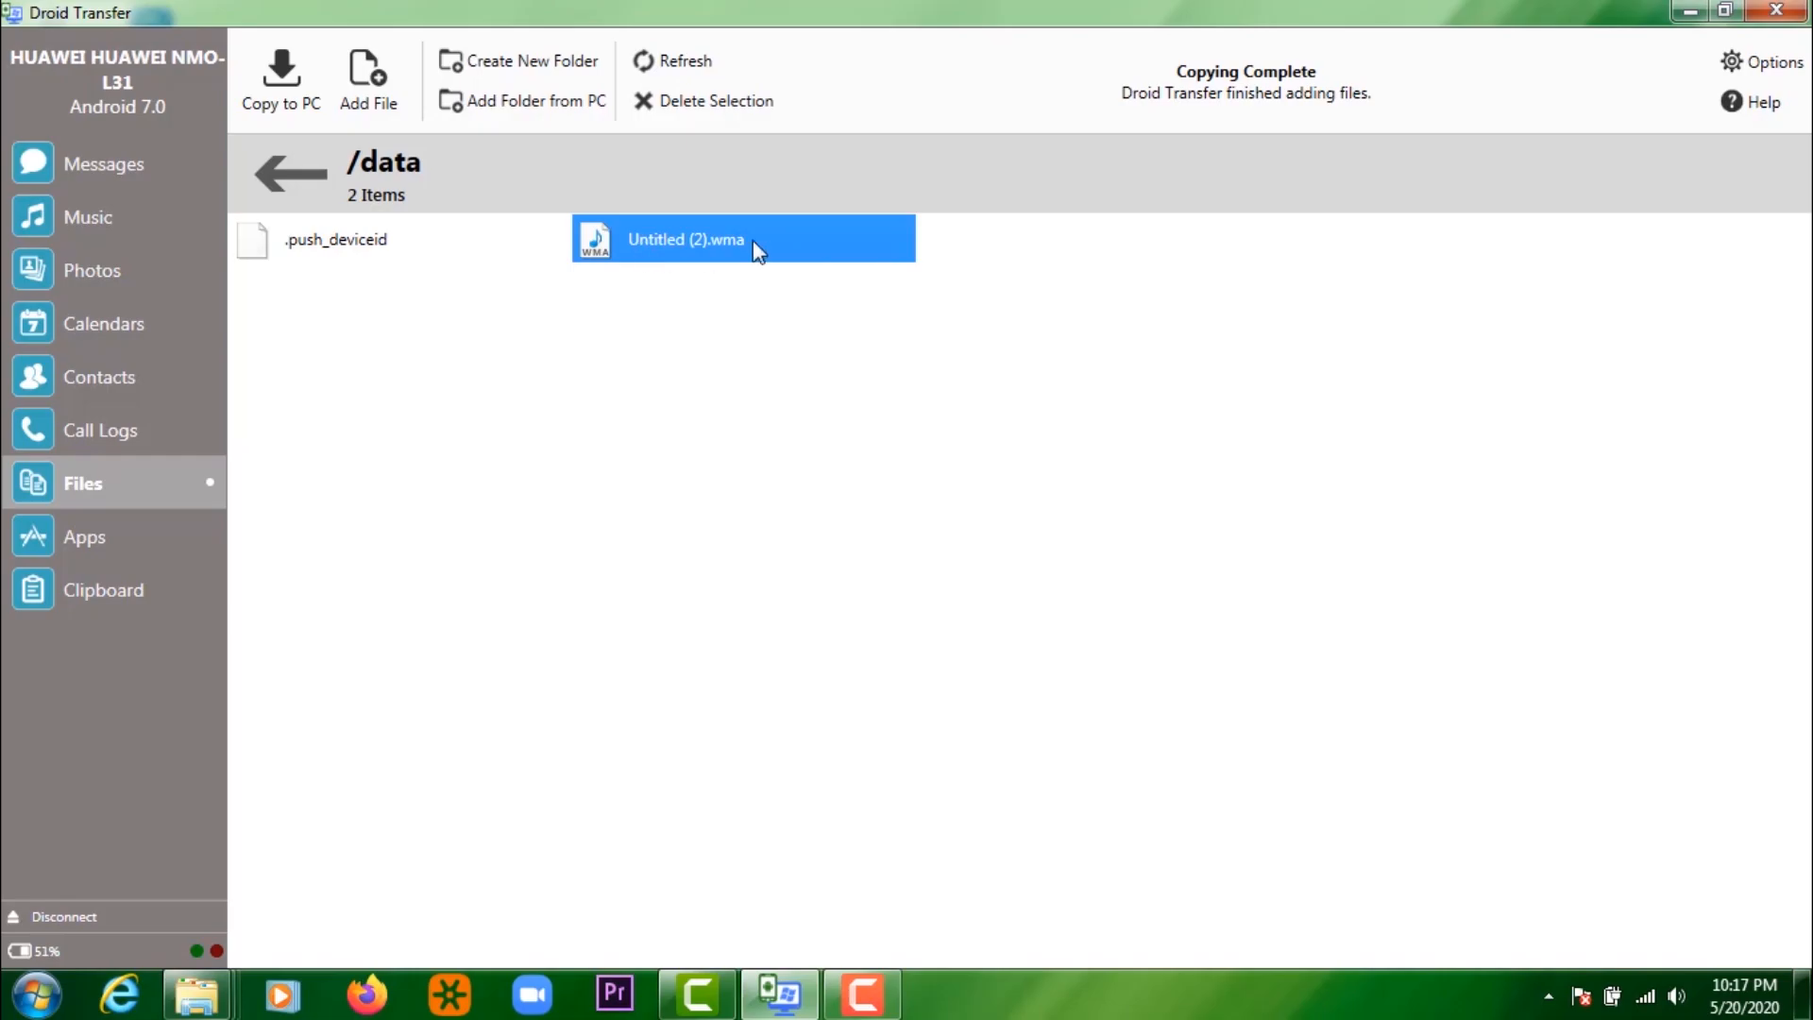
# - Show the phone's Contacts, view the Copy Contacts export options, then cancel
pyautogui.click(289, 172)
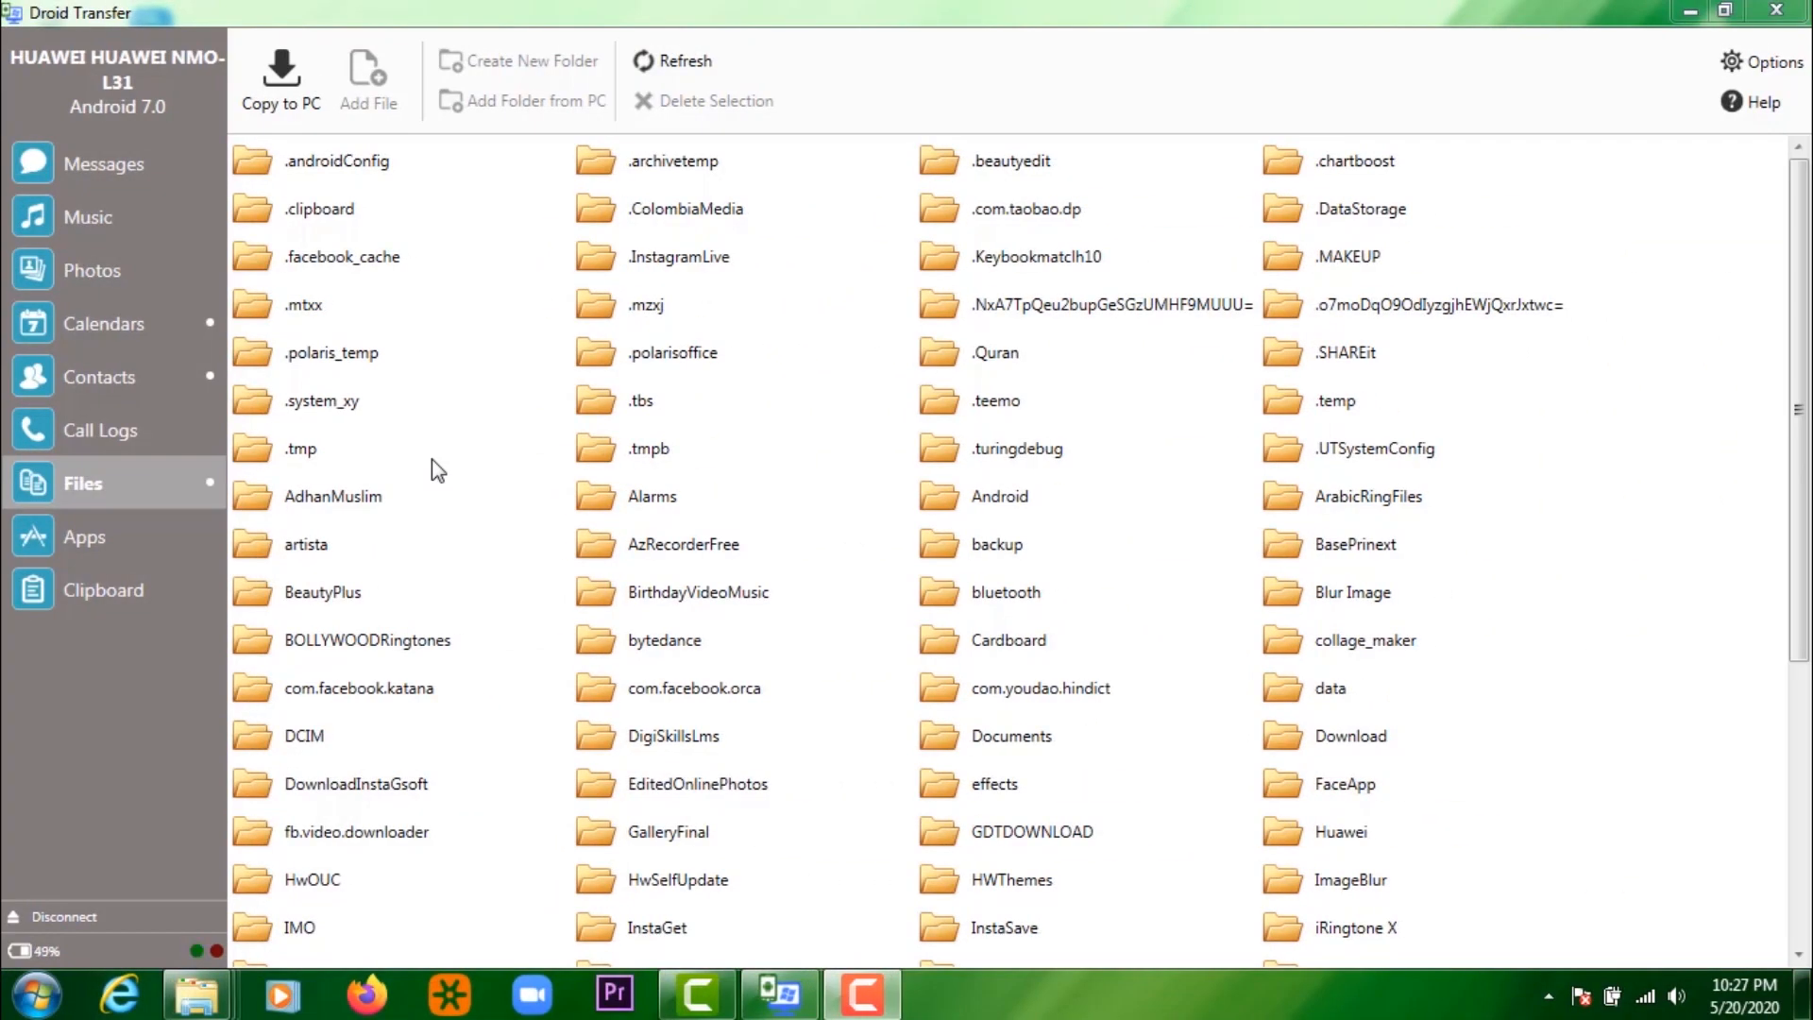
pyautogui.moveTo(346, 480)
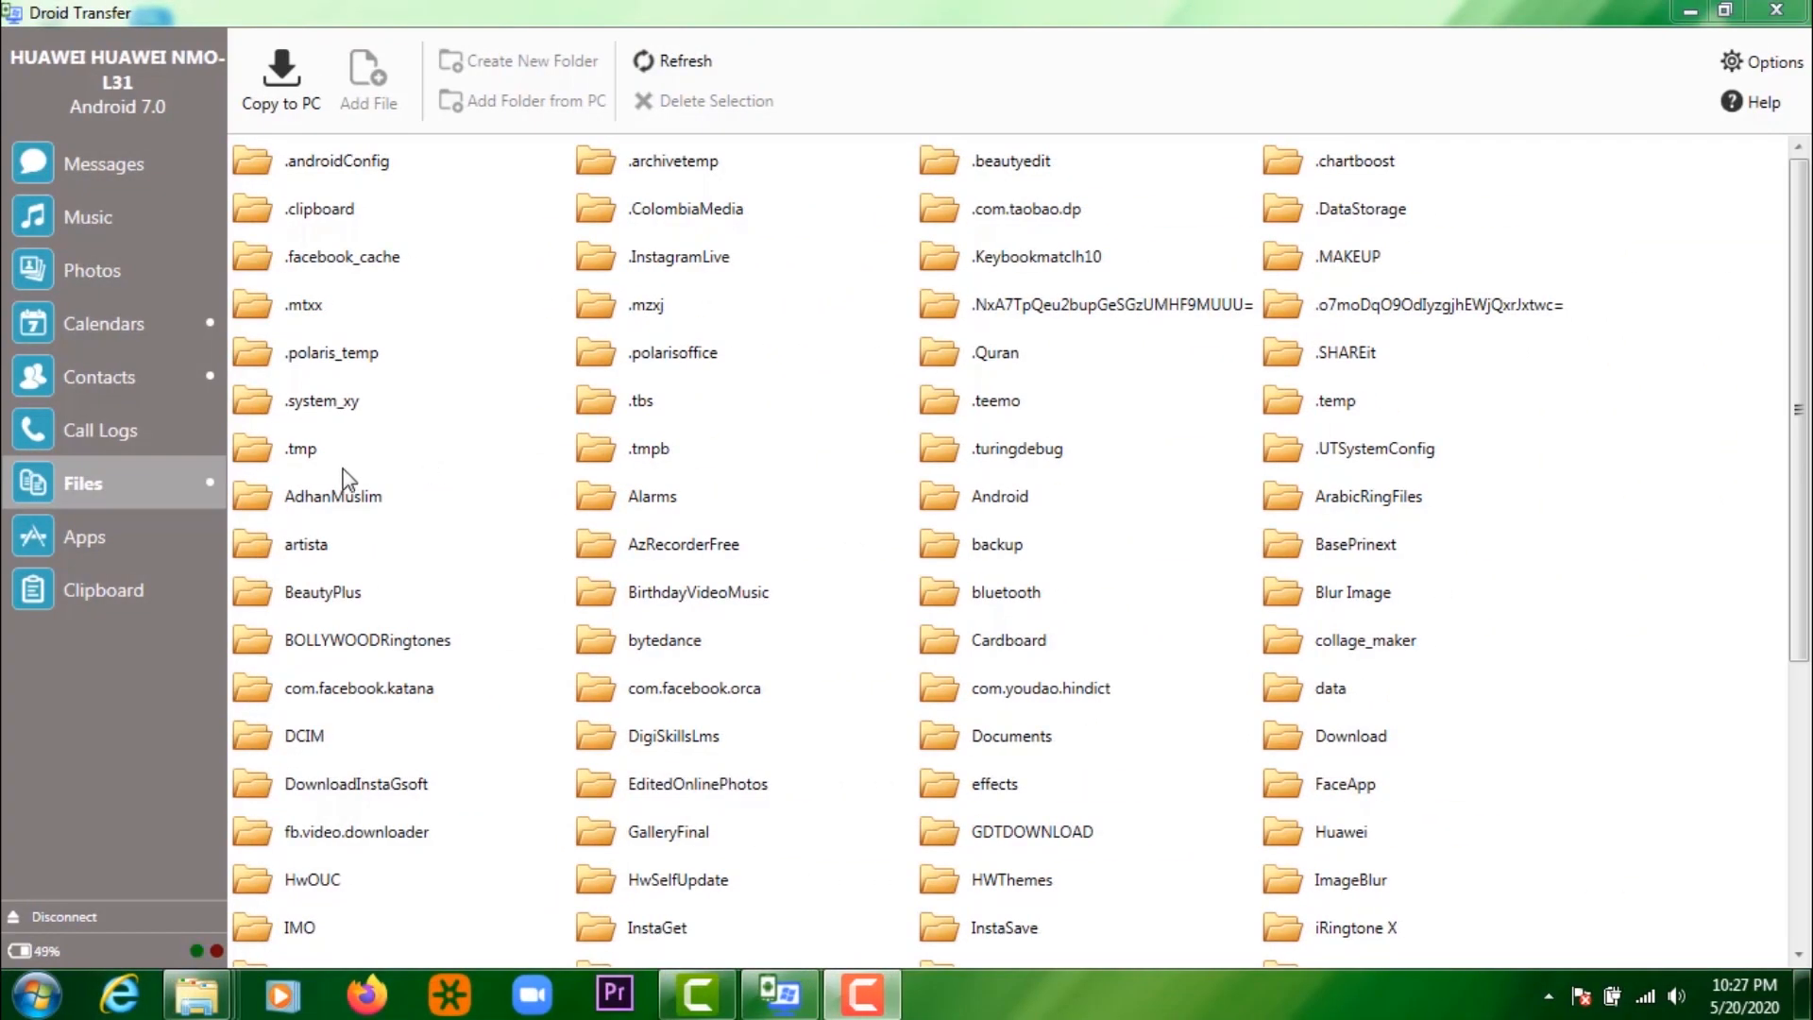
pyautogui.moveTo(101, 377)
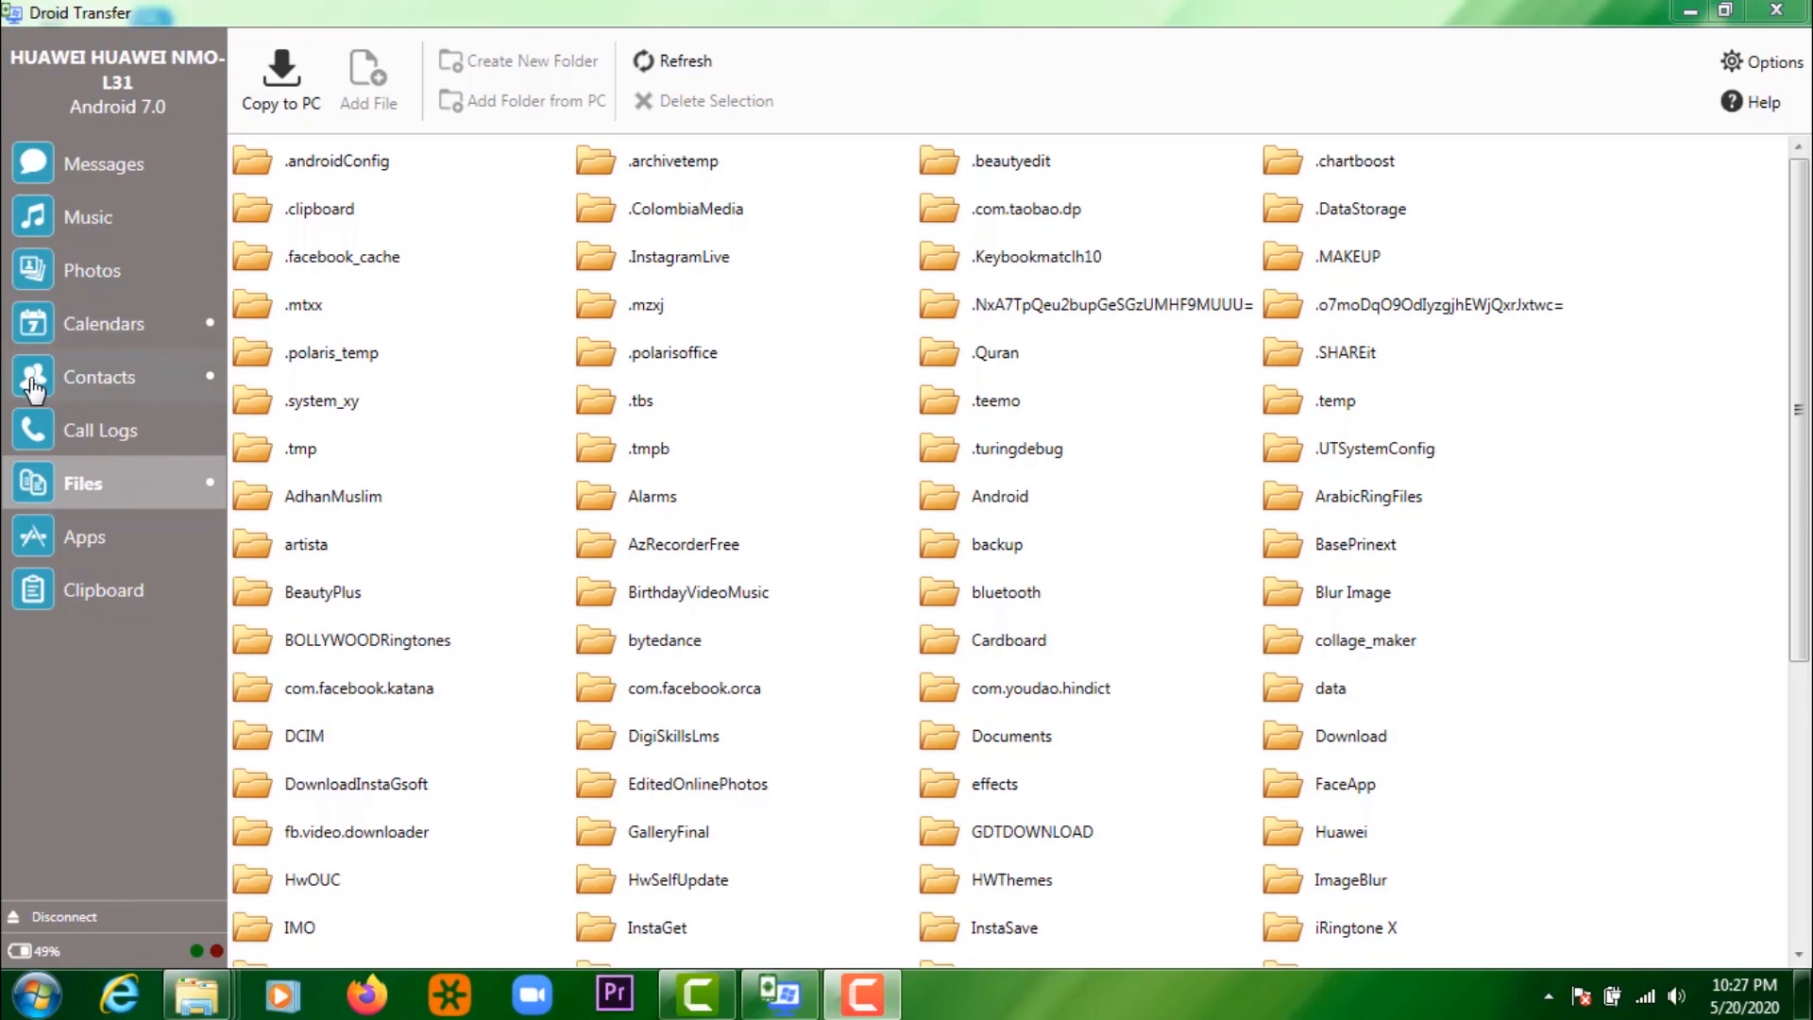
pyautogui.moveTo(155, 386)
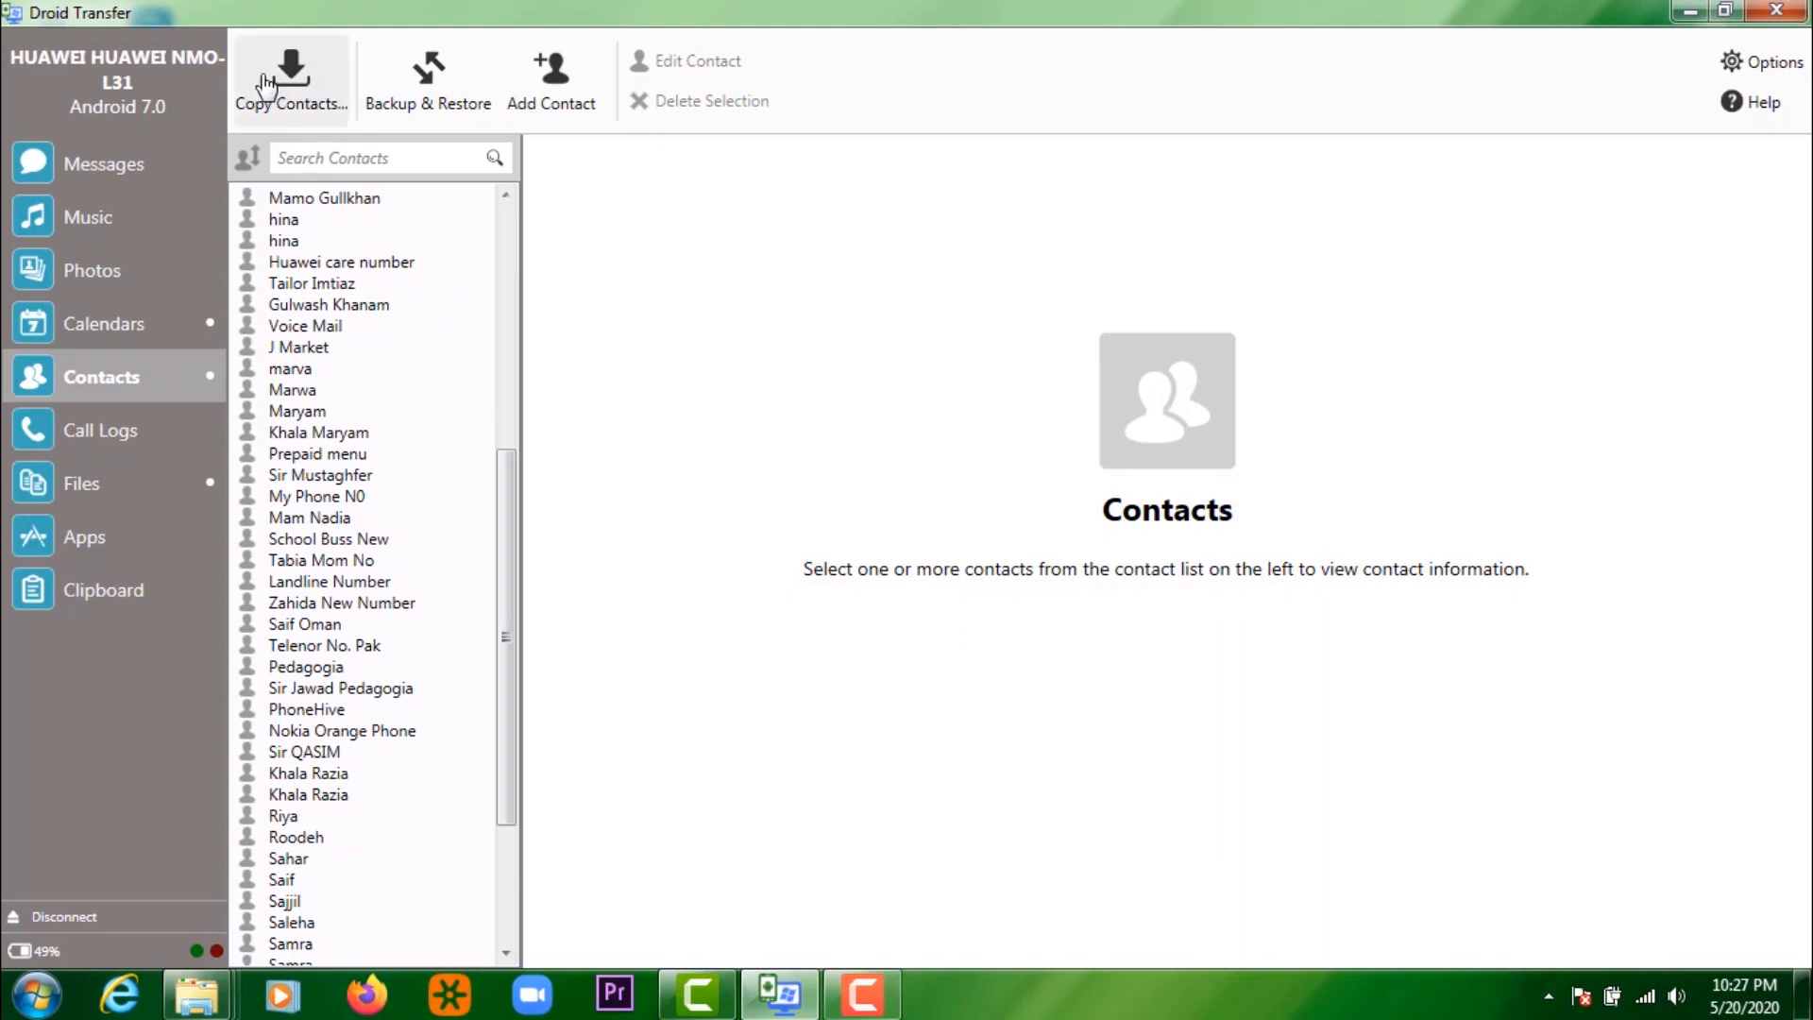
pyautogui.click(289, 75)
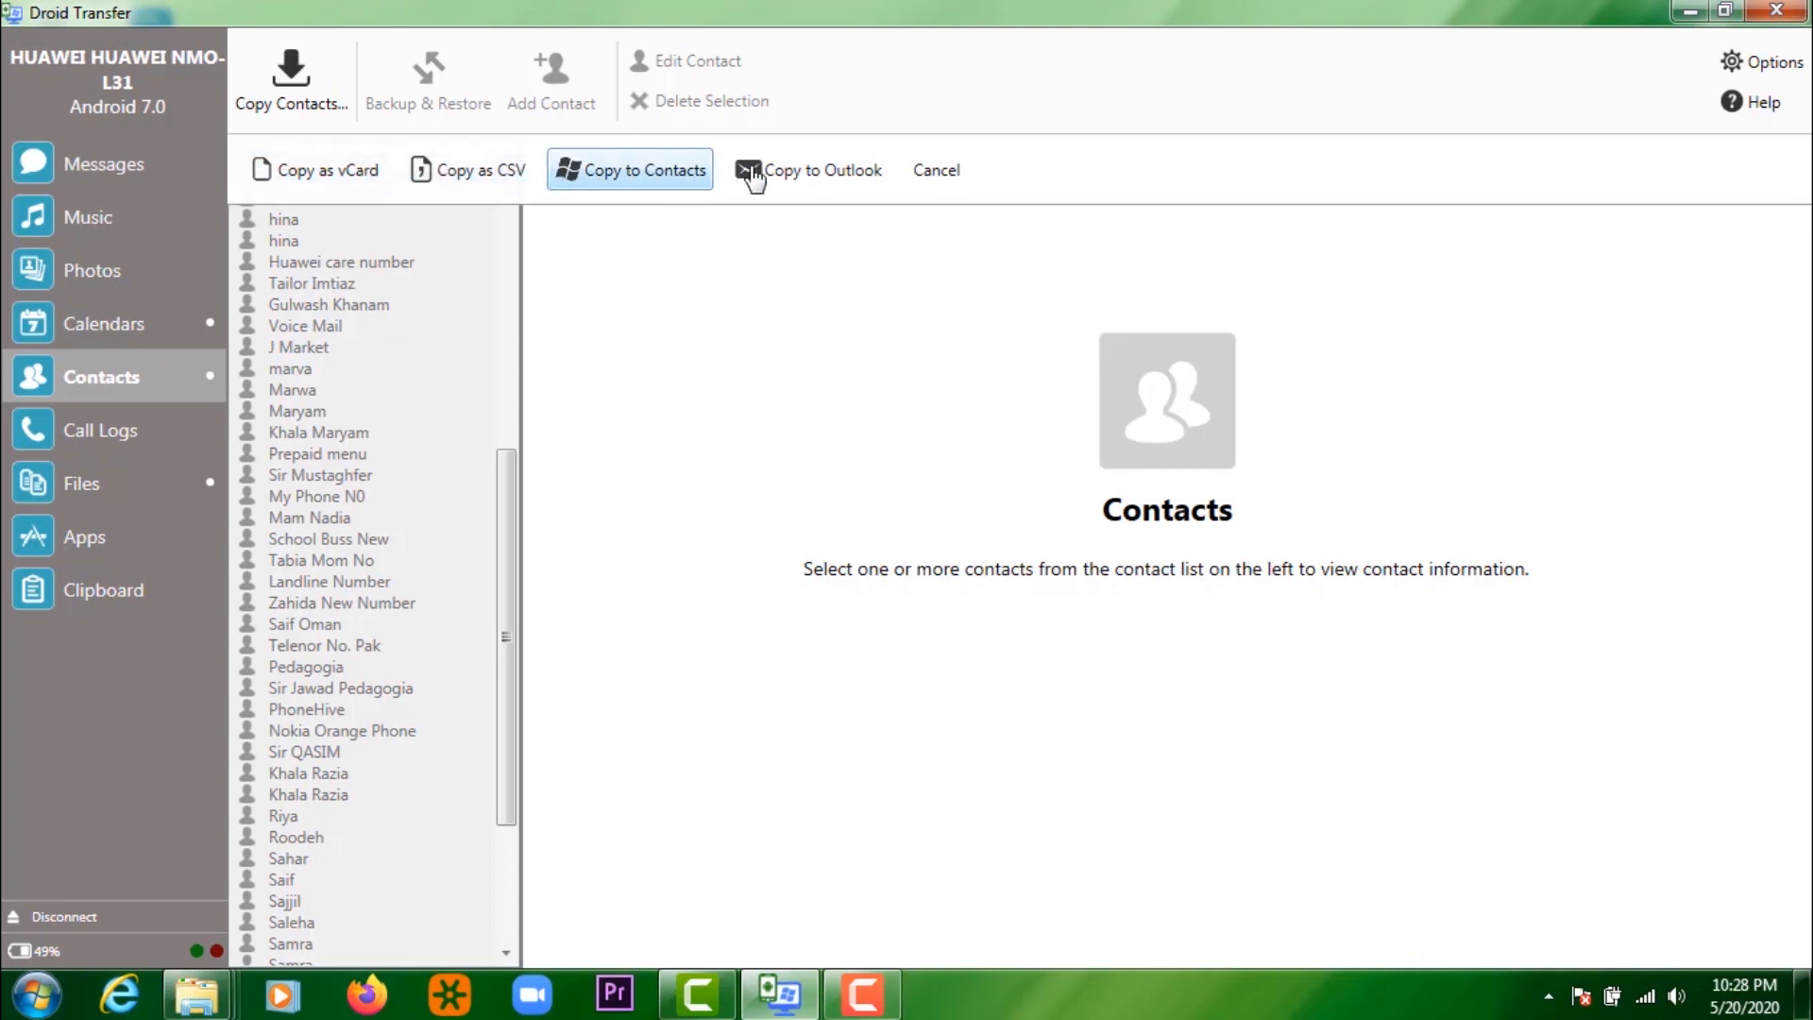
pyautogui.moveTo(313, 170)
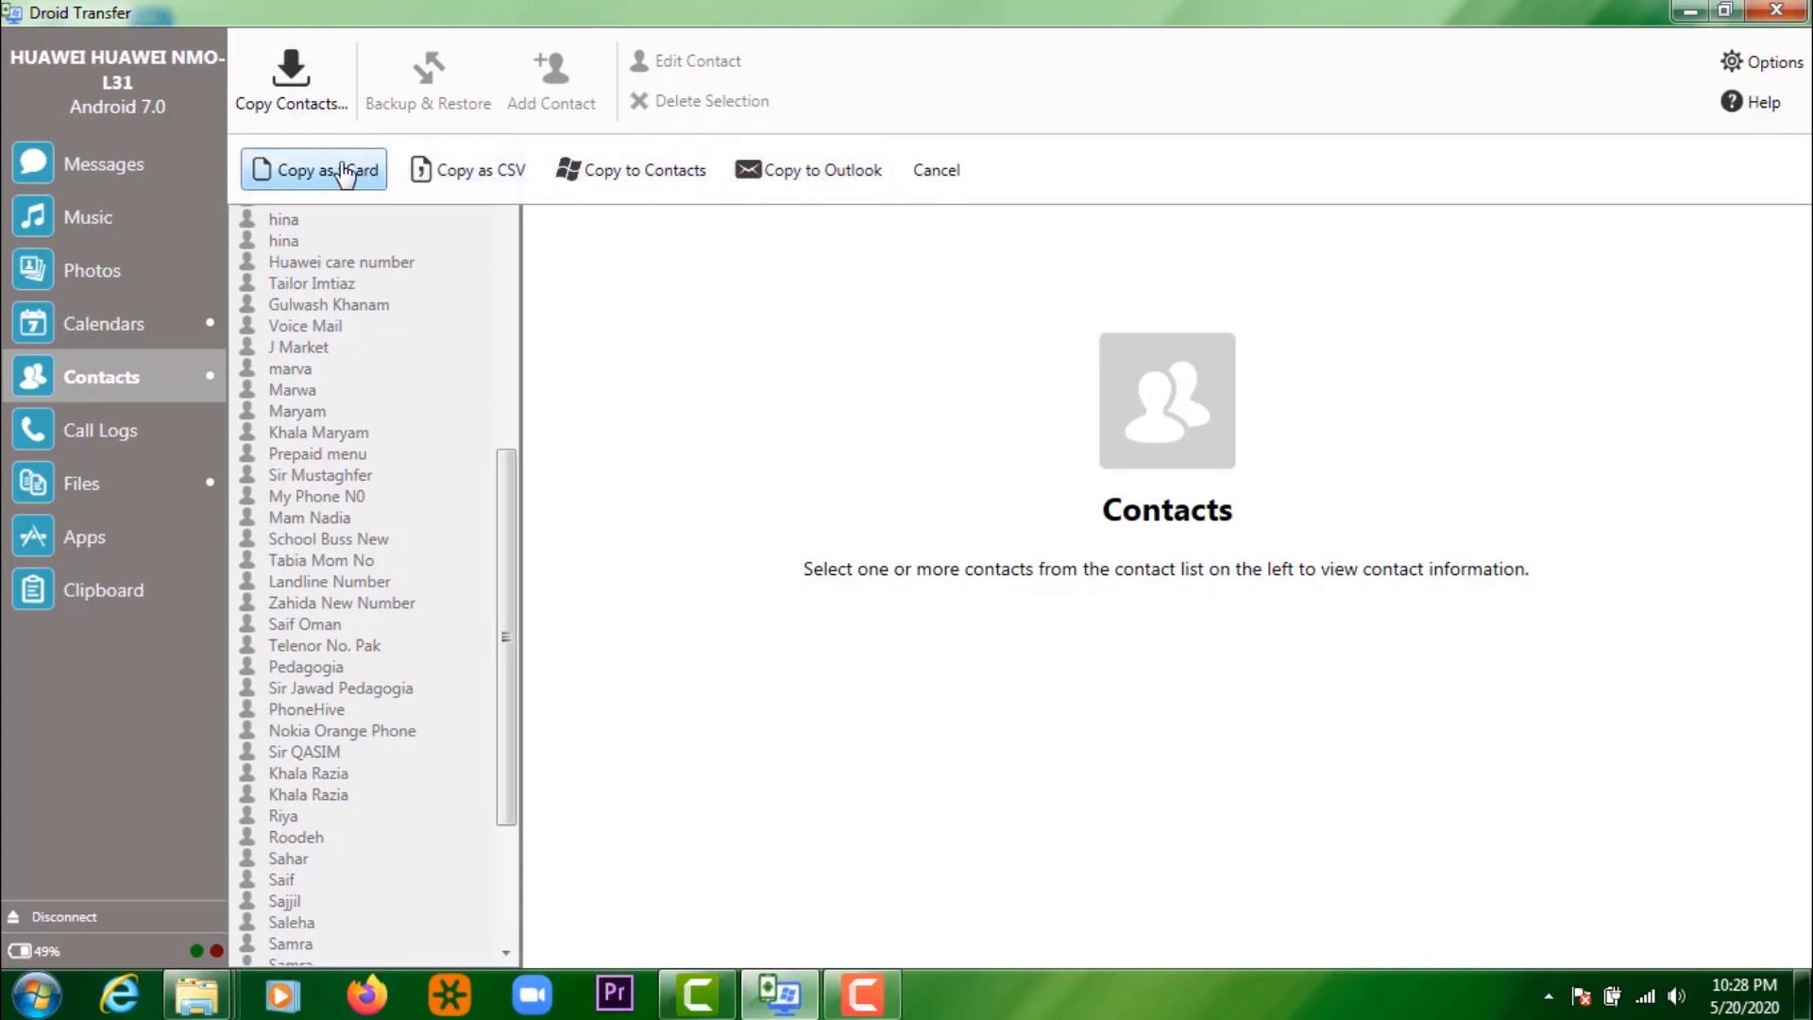
pyautogui.moveTo(726, 345)
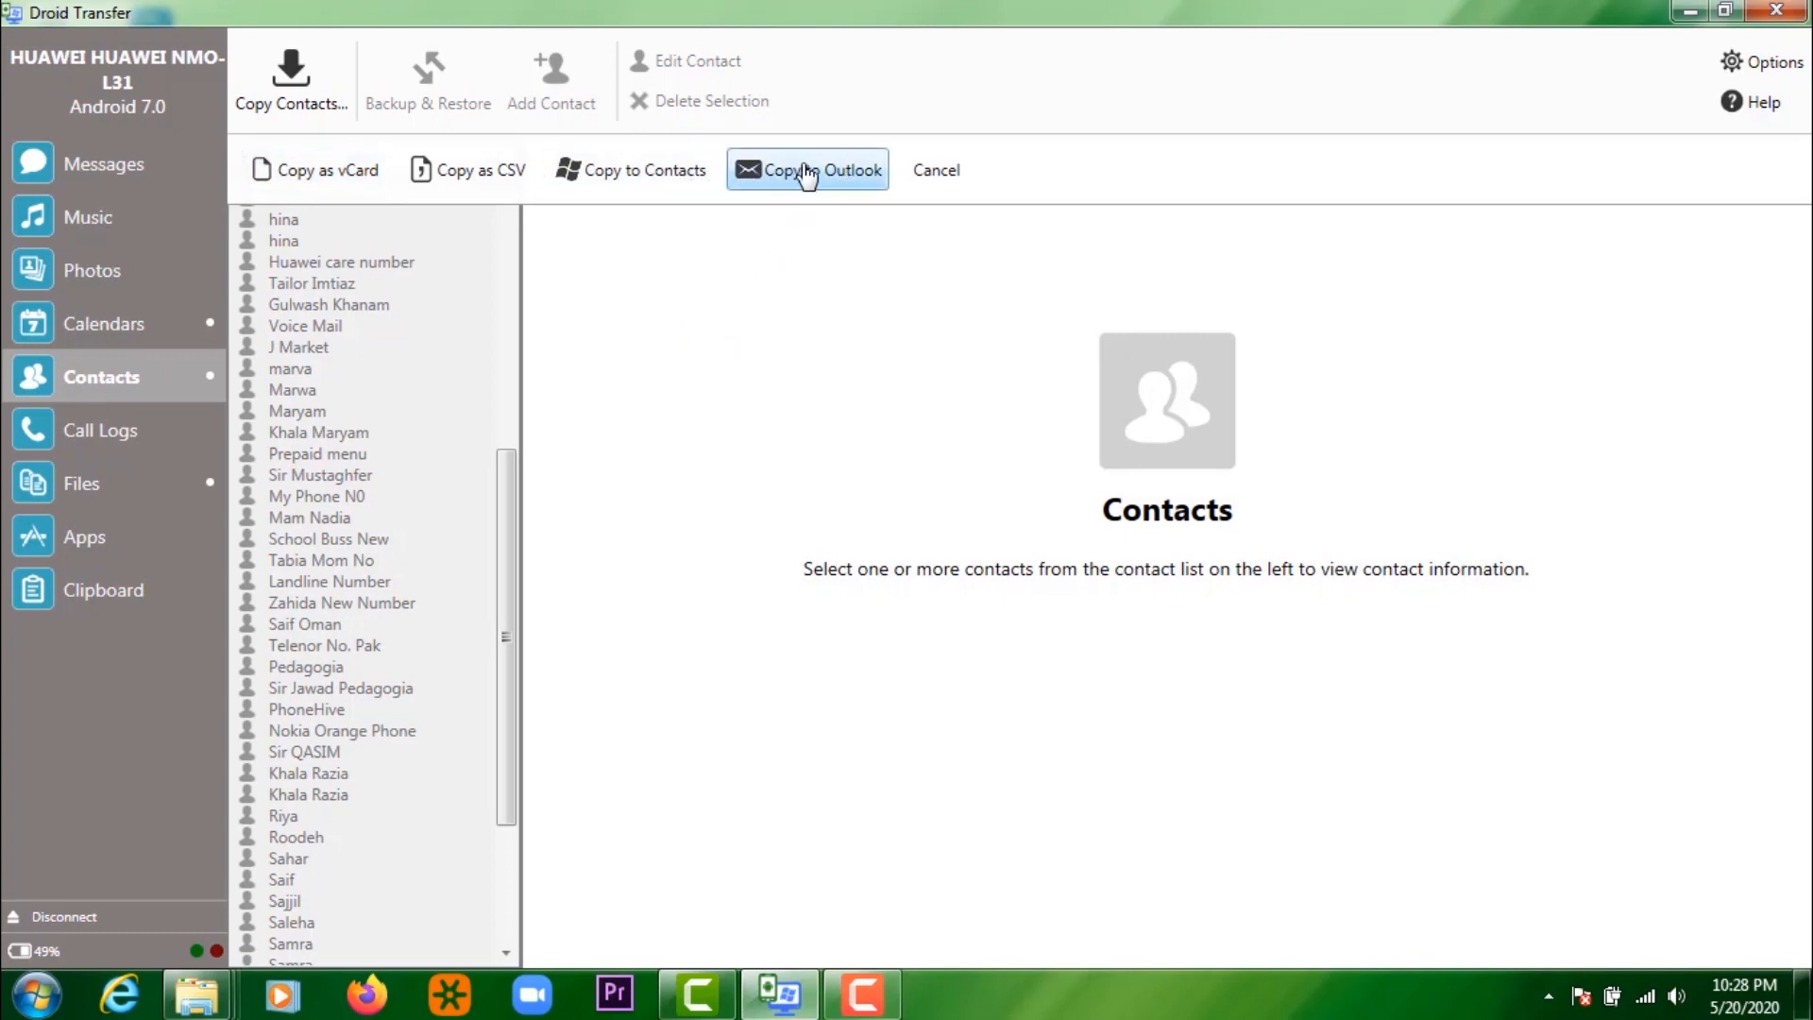
pyautogui.click(934, 170)
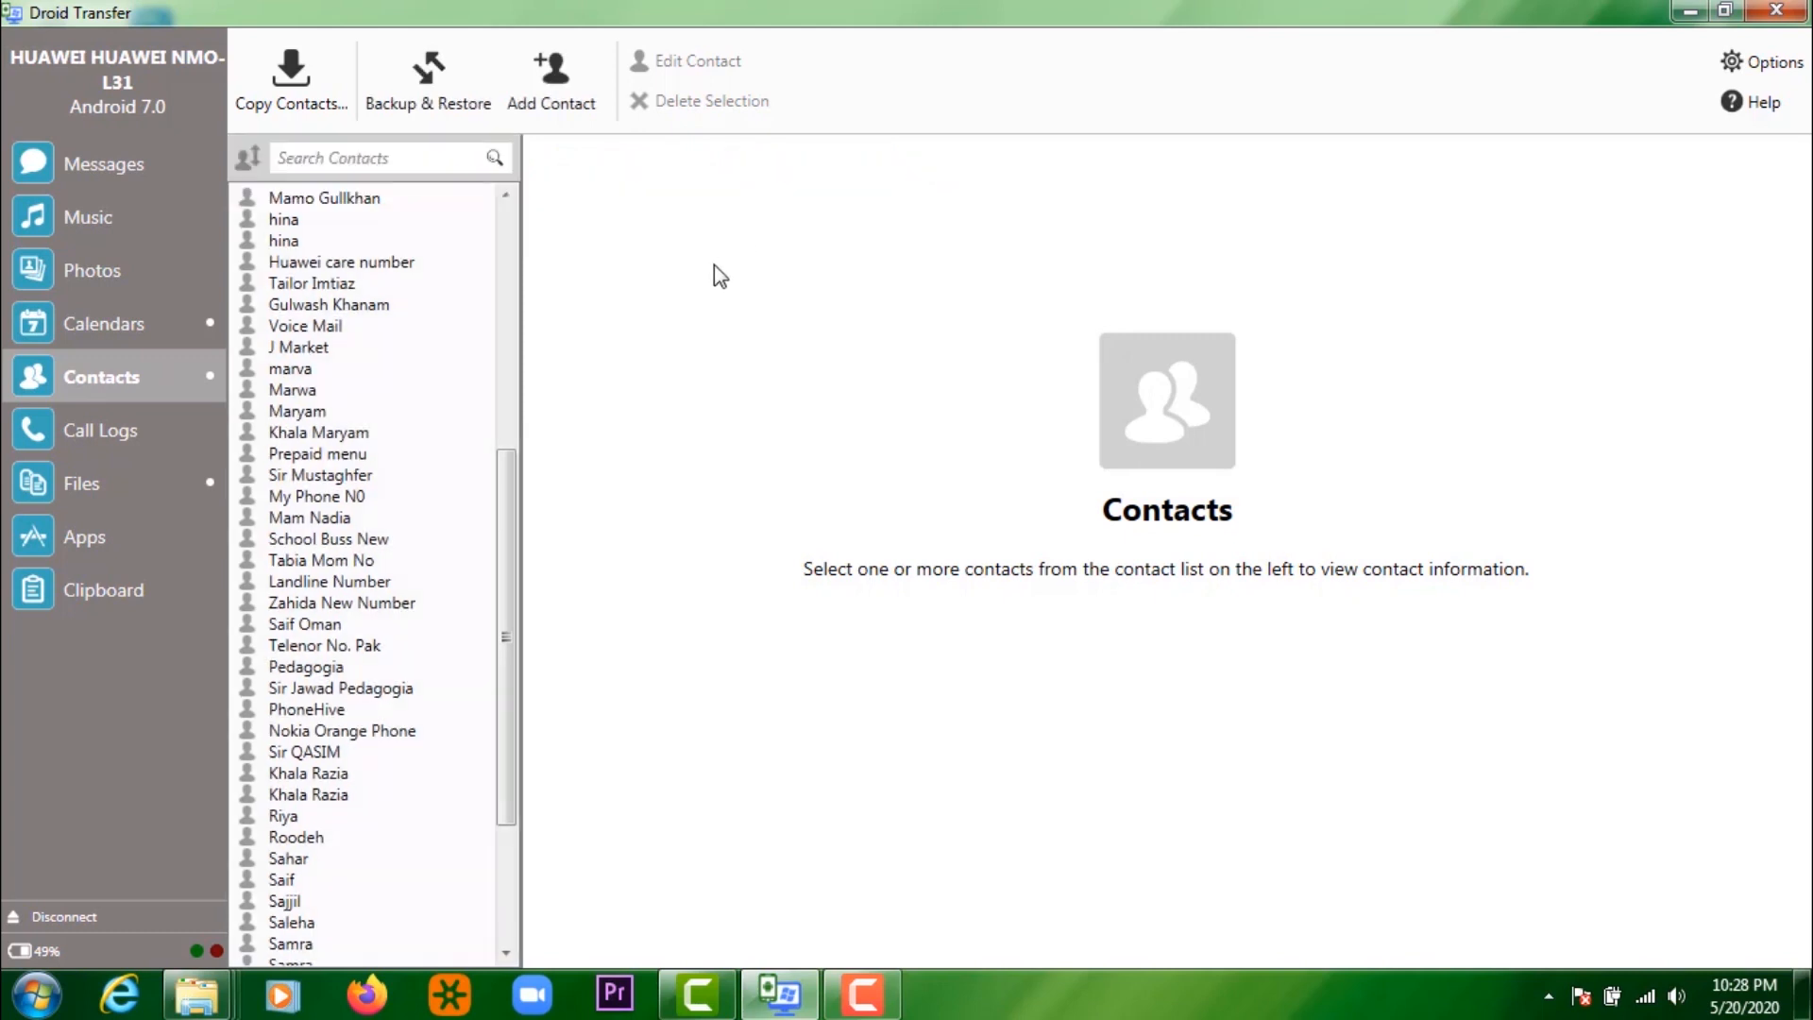
pyautogui.moveTo(534, 349)
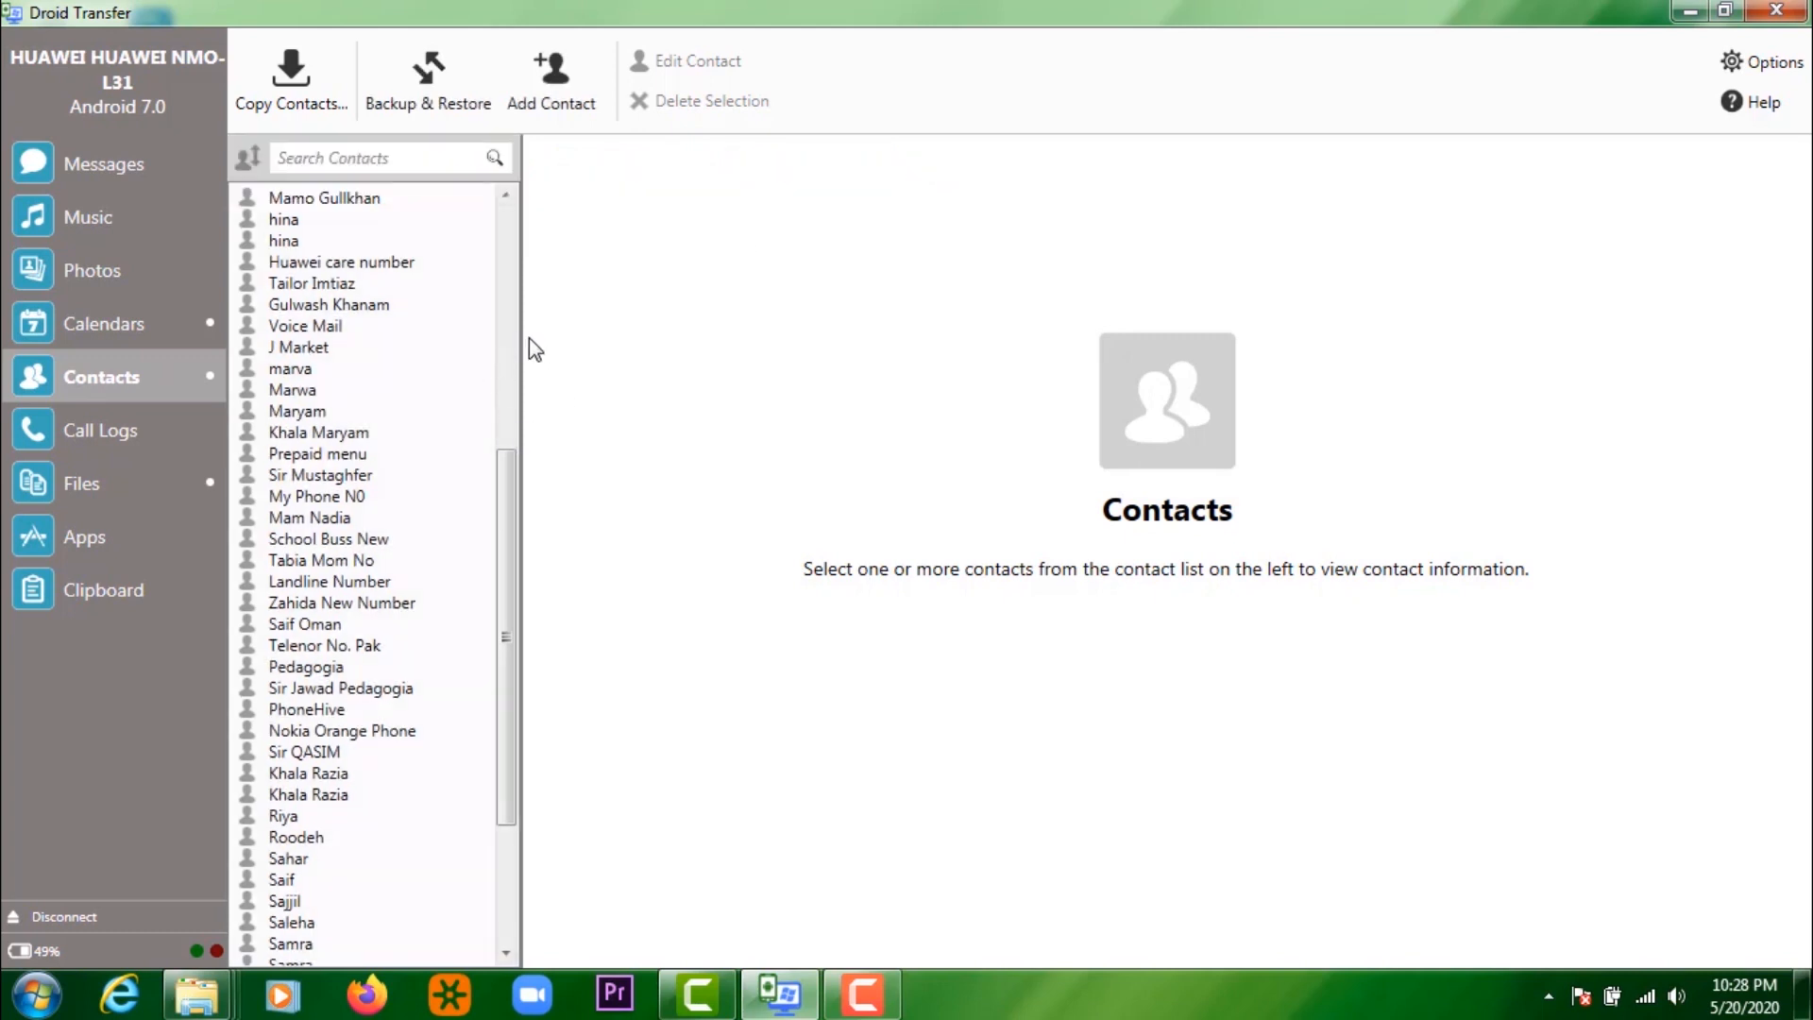
pyautogui.moveTo(551, 76)
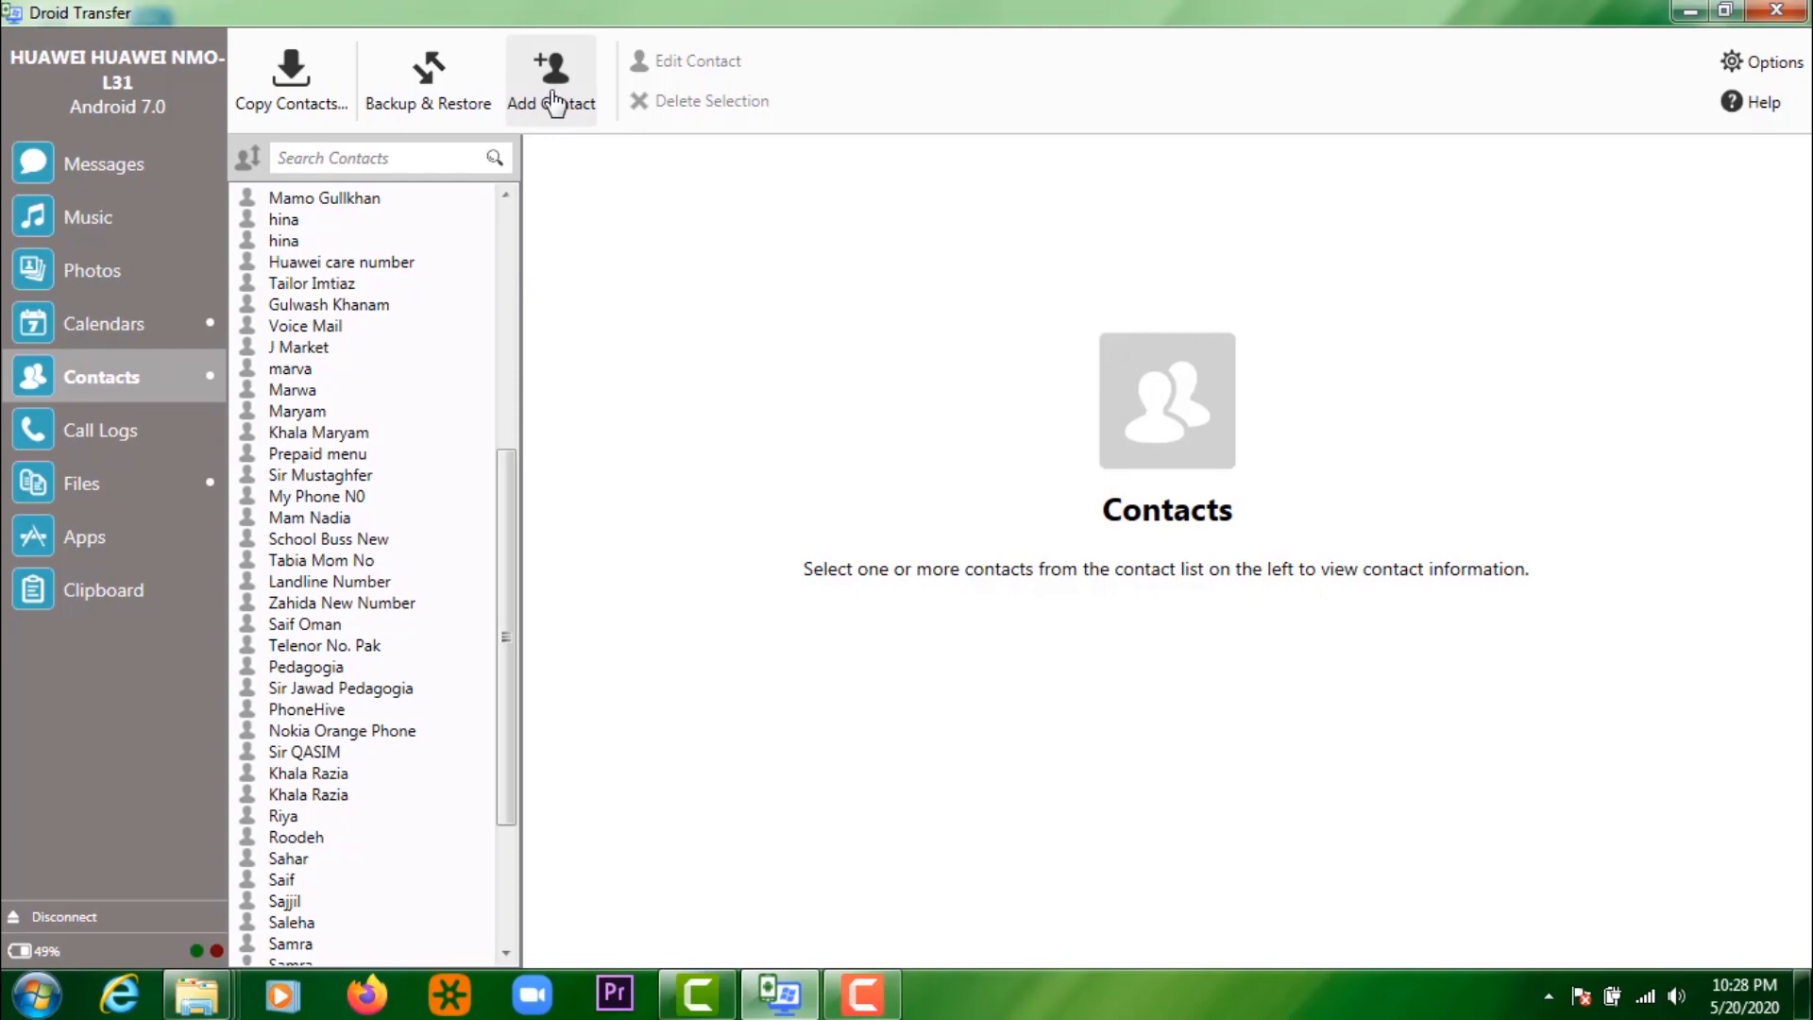
# - Open the phone's Music library and select the Classical album
pyautogui.click(82, 483)
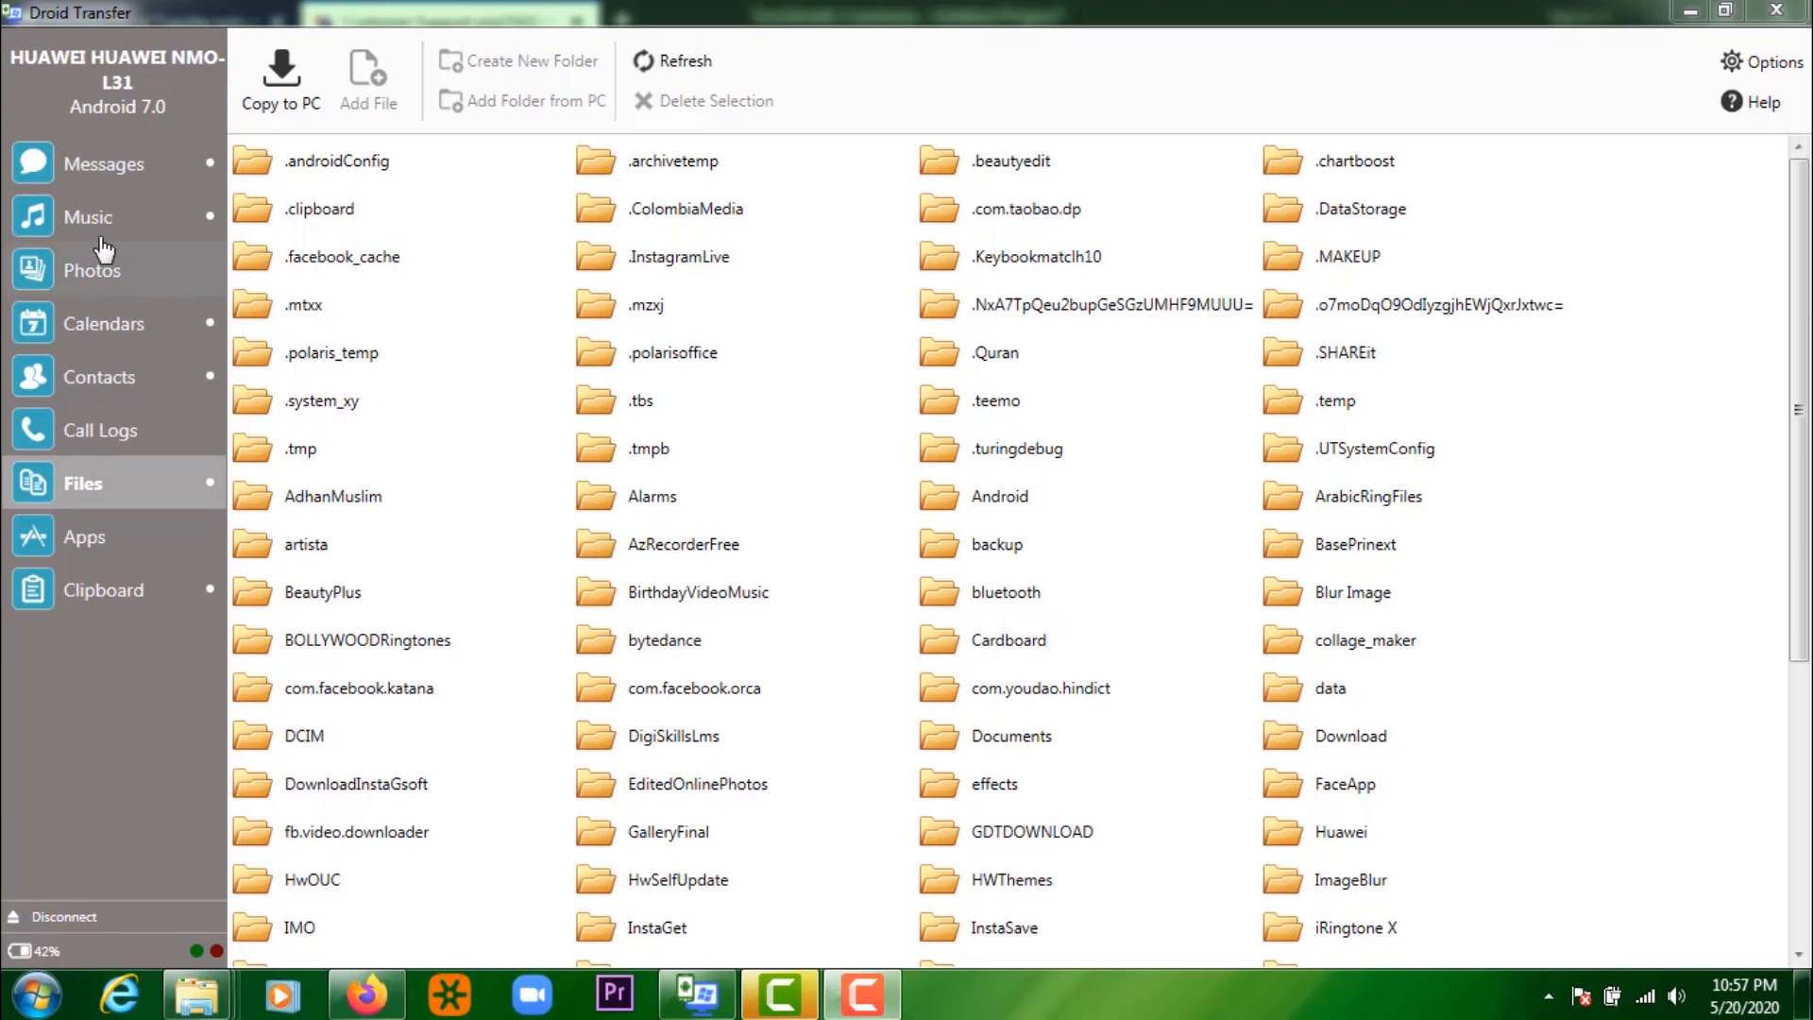
pyautogui.click(89, 217)
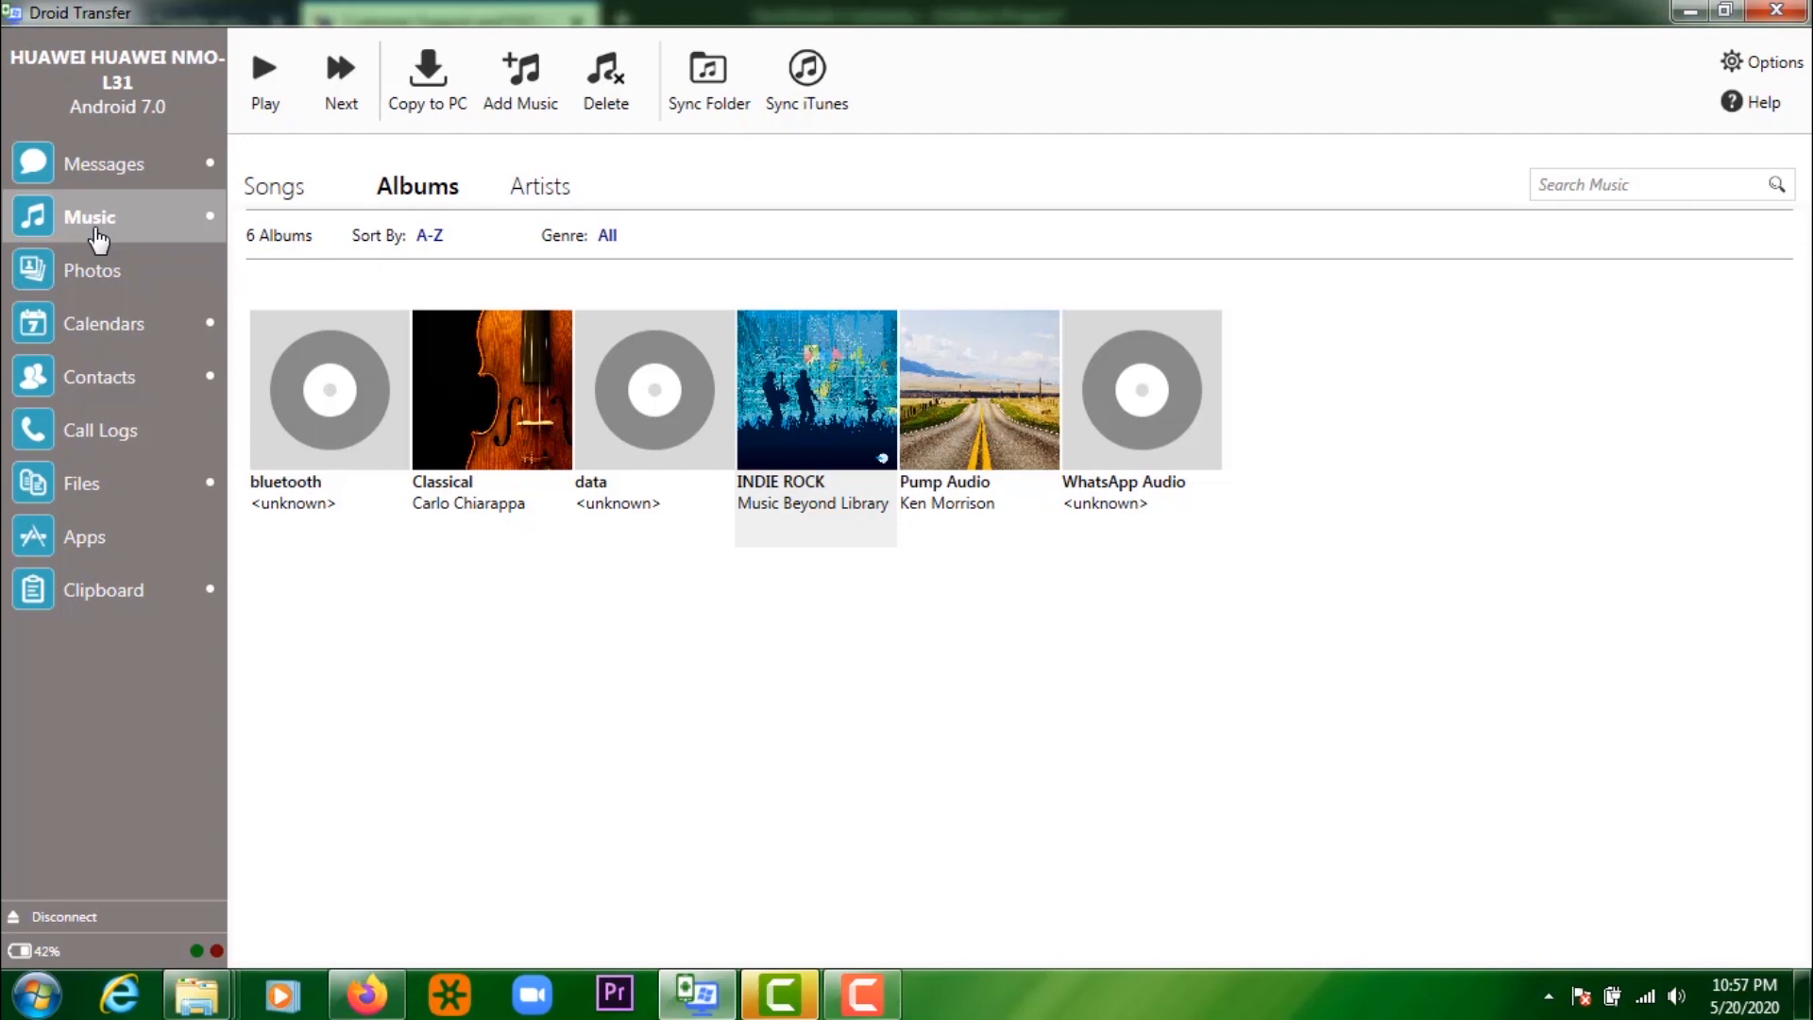
pyautogui.click(490, 390)
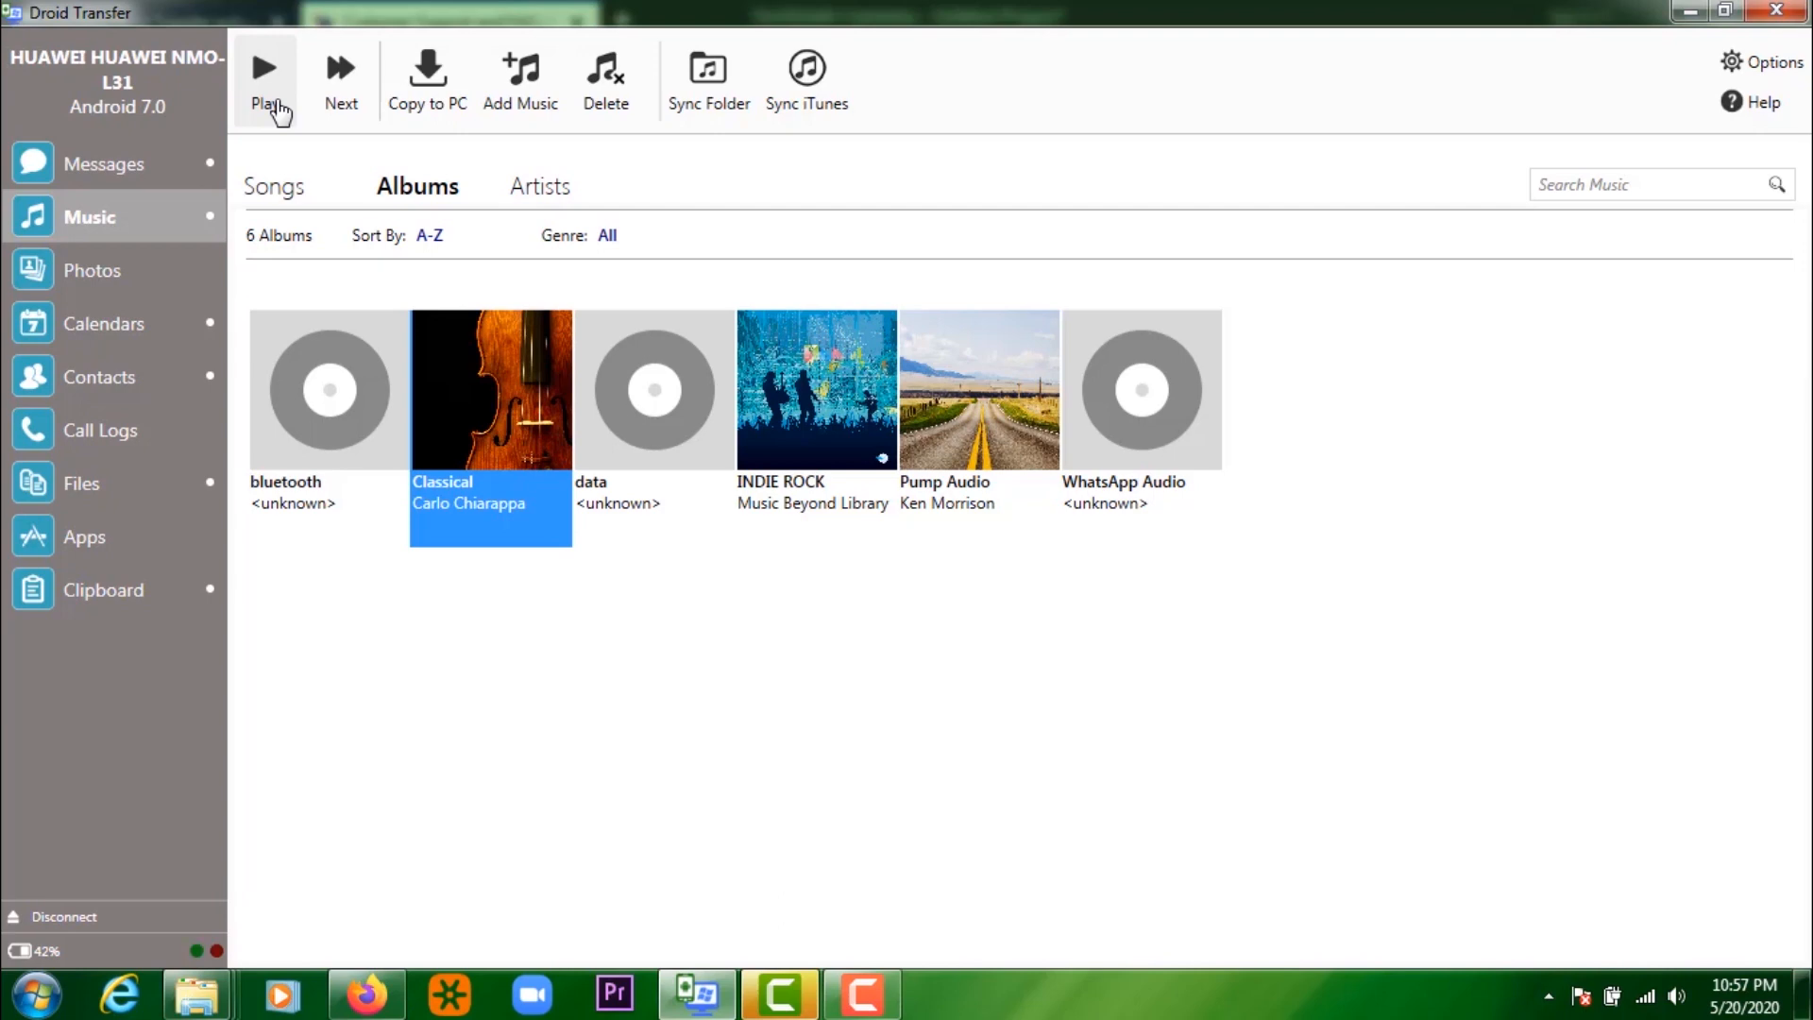
pyautogui.moveTo(341, 81)
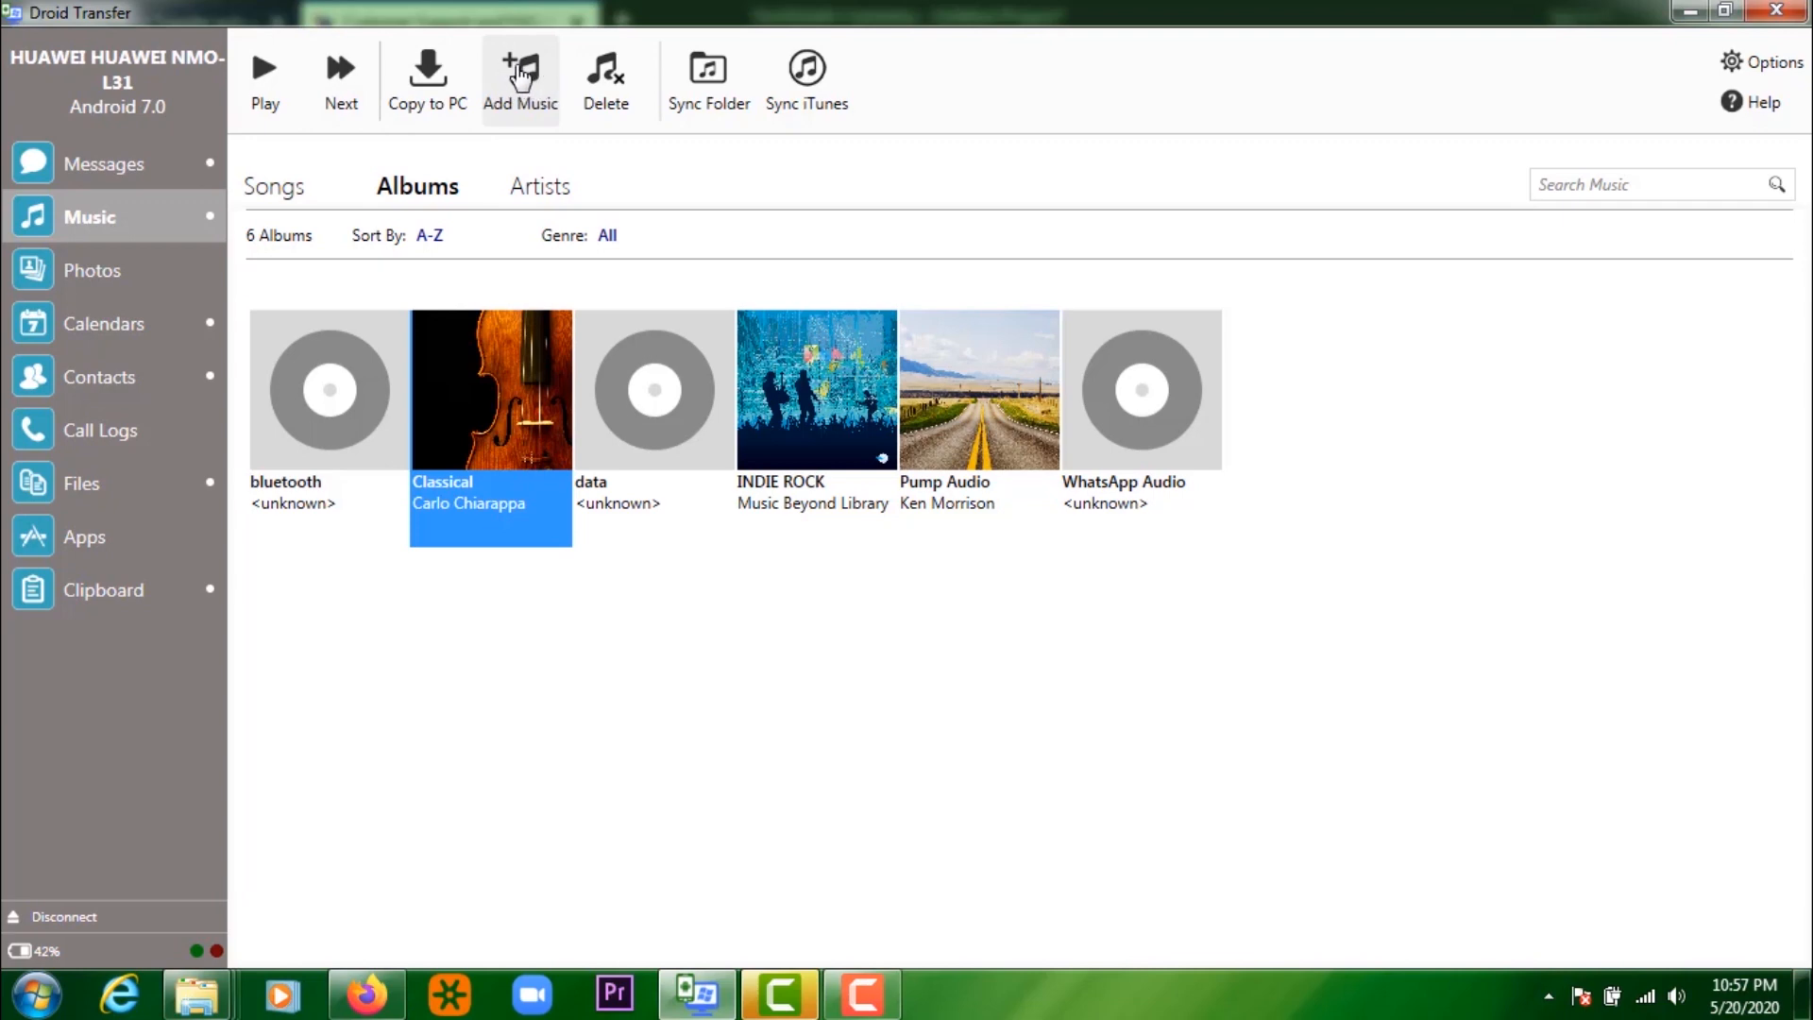
# - Browse the phone's installed apps, then its photos, then its music albums
pyautogui.click(84, 536)
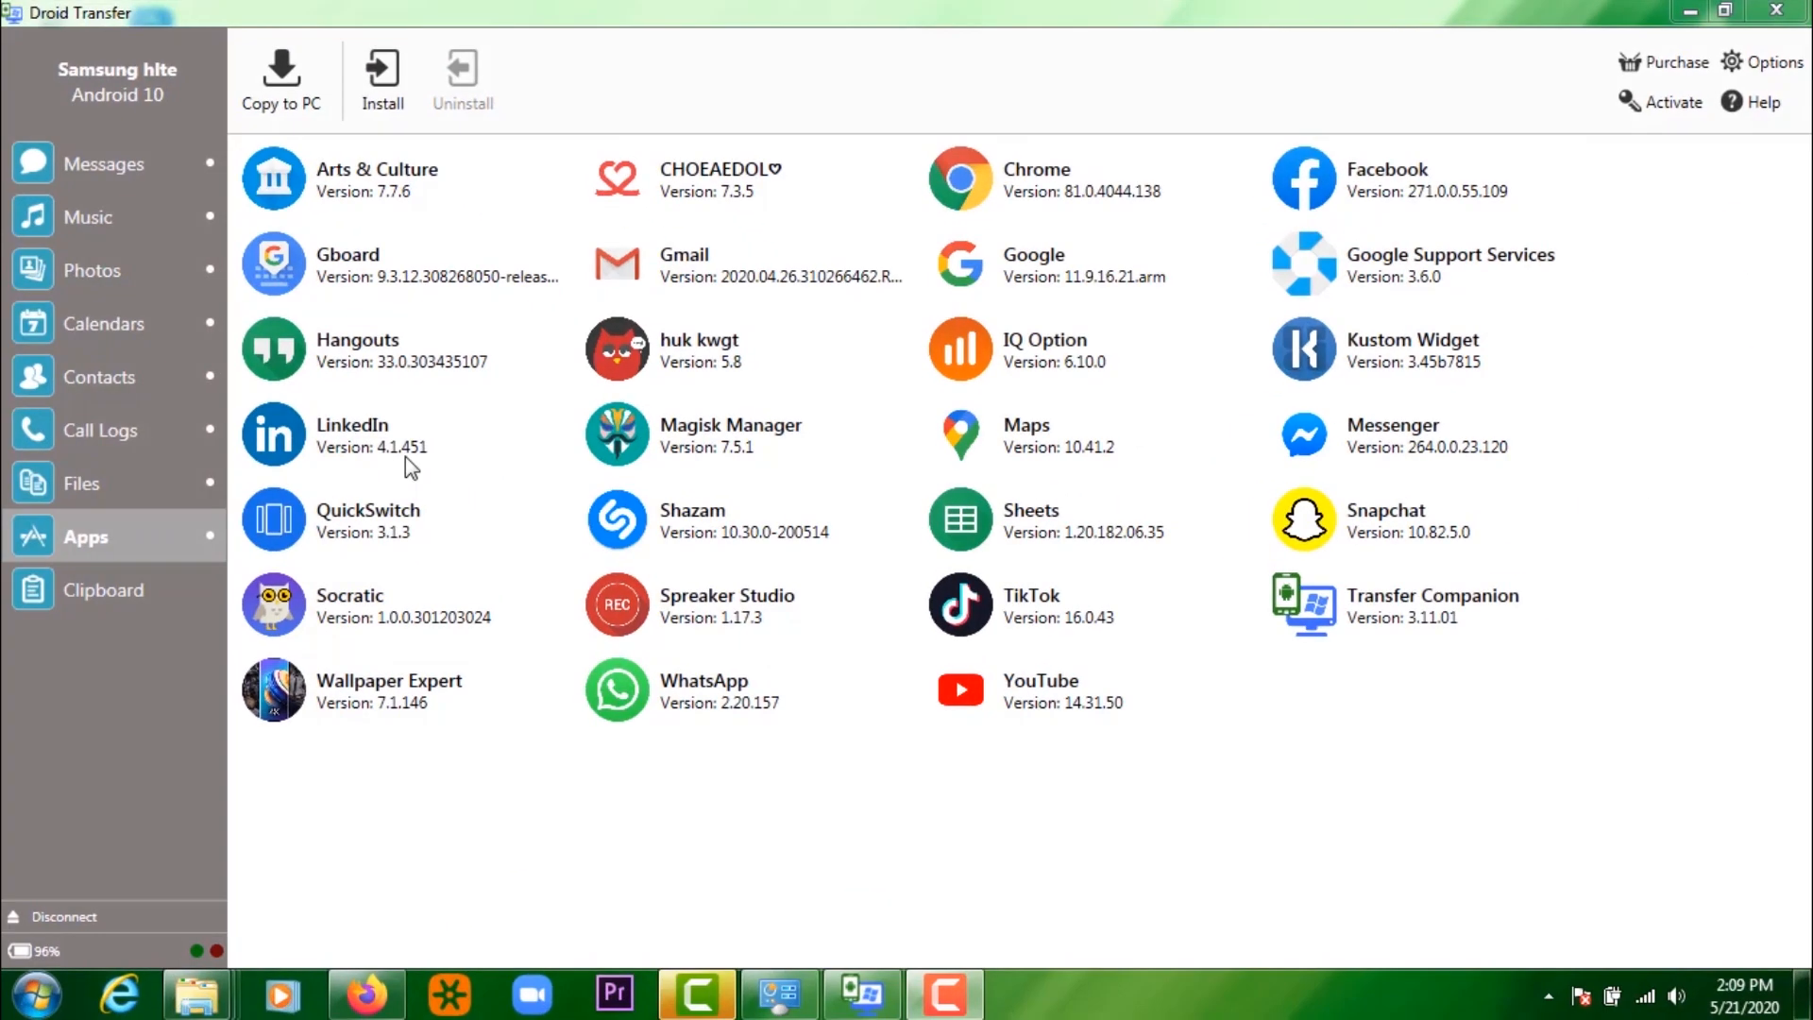
pyautogui.moveTo(1303, 442)
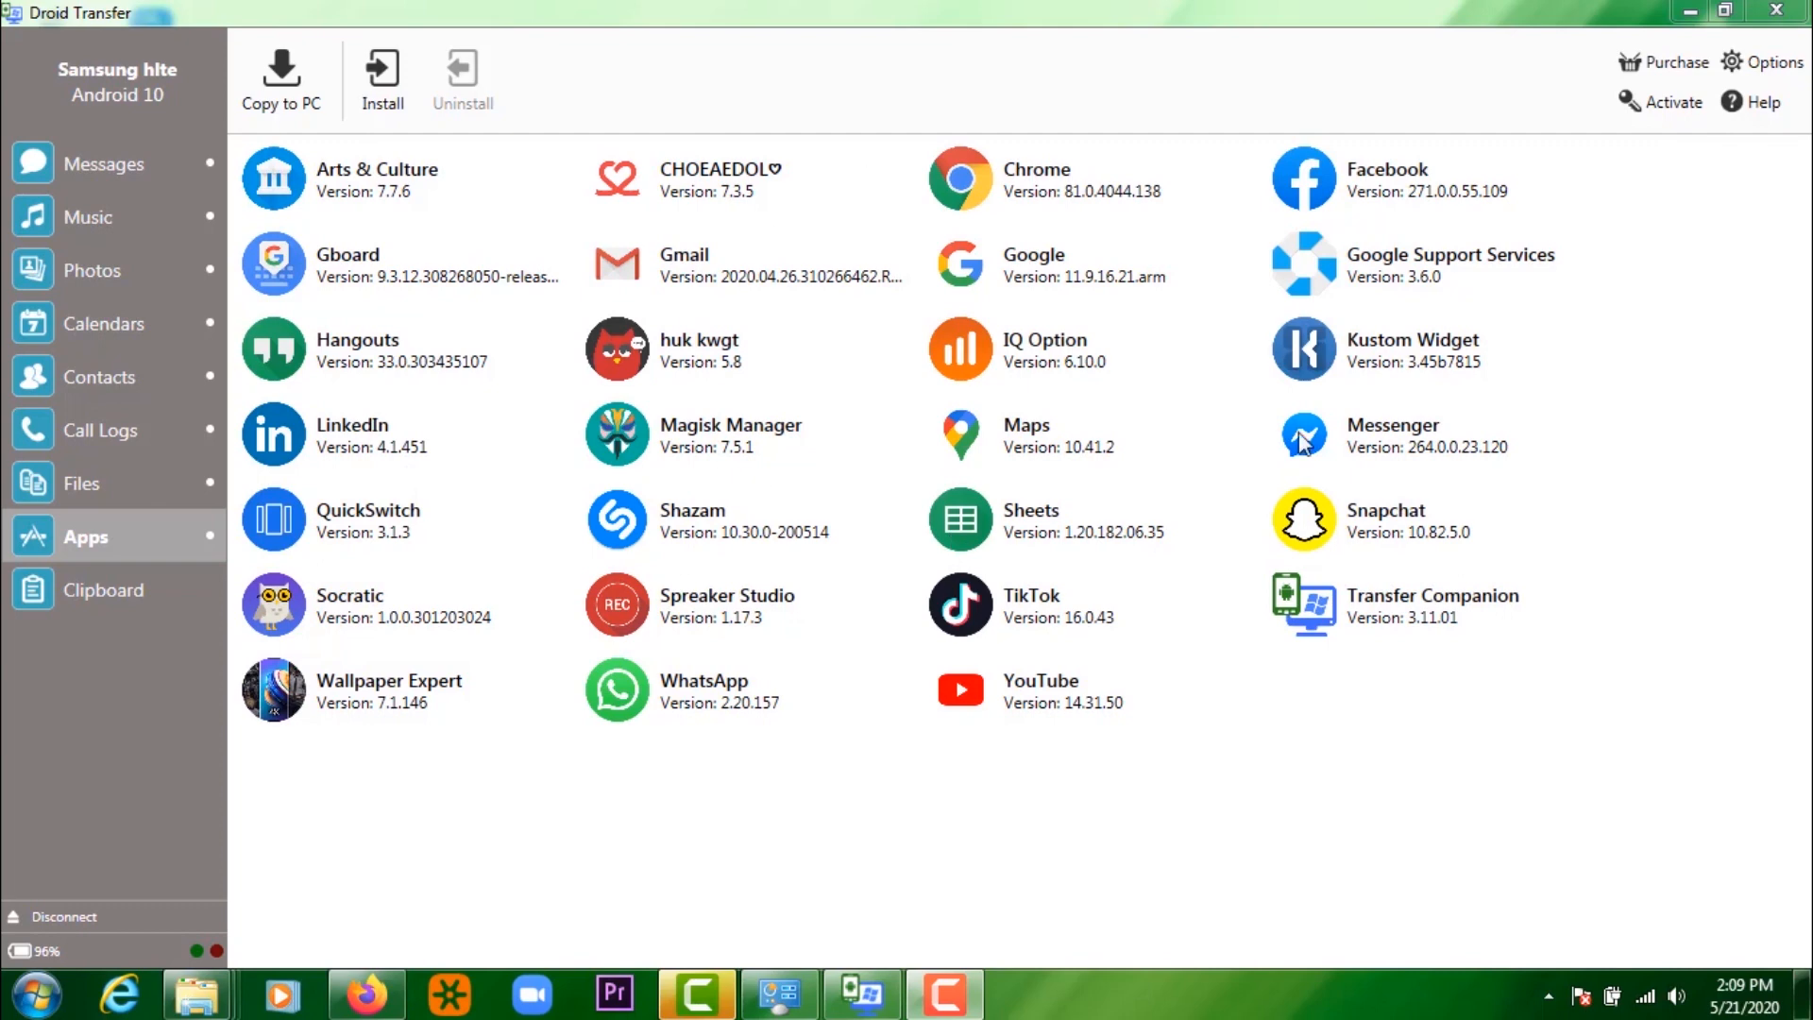
pyautogui.moveTo(75, 244)
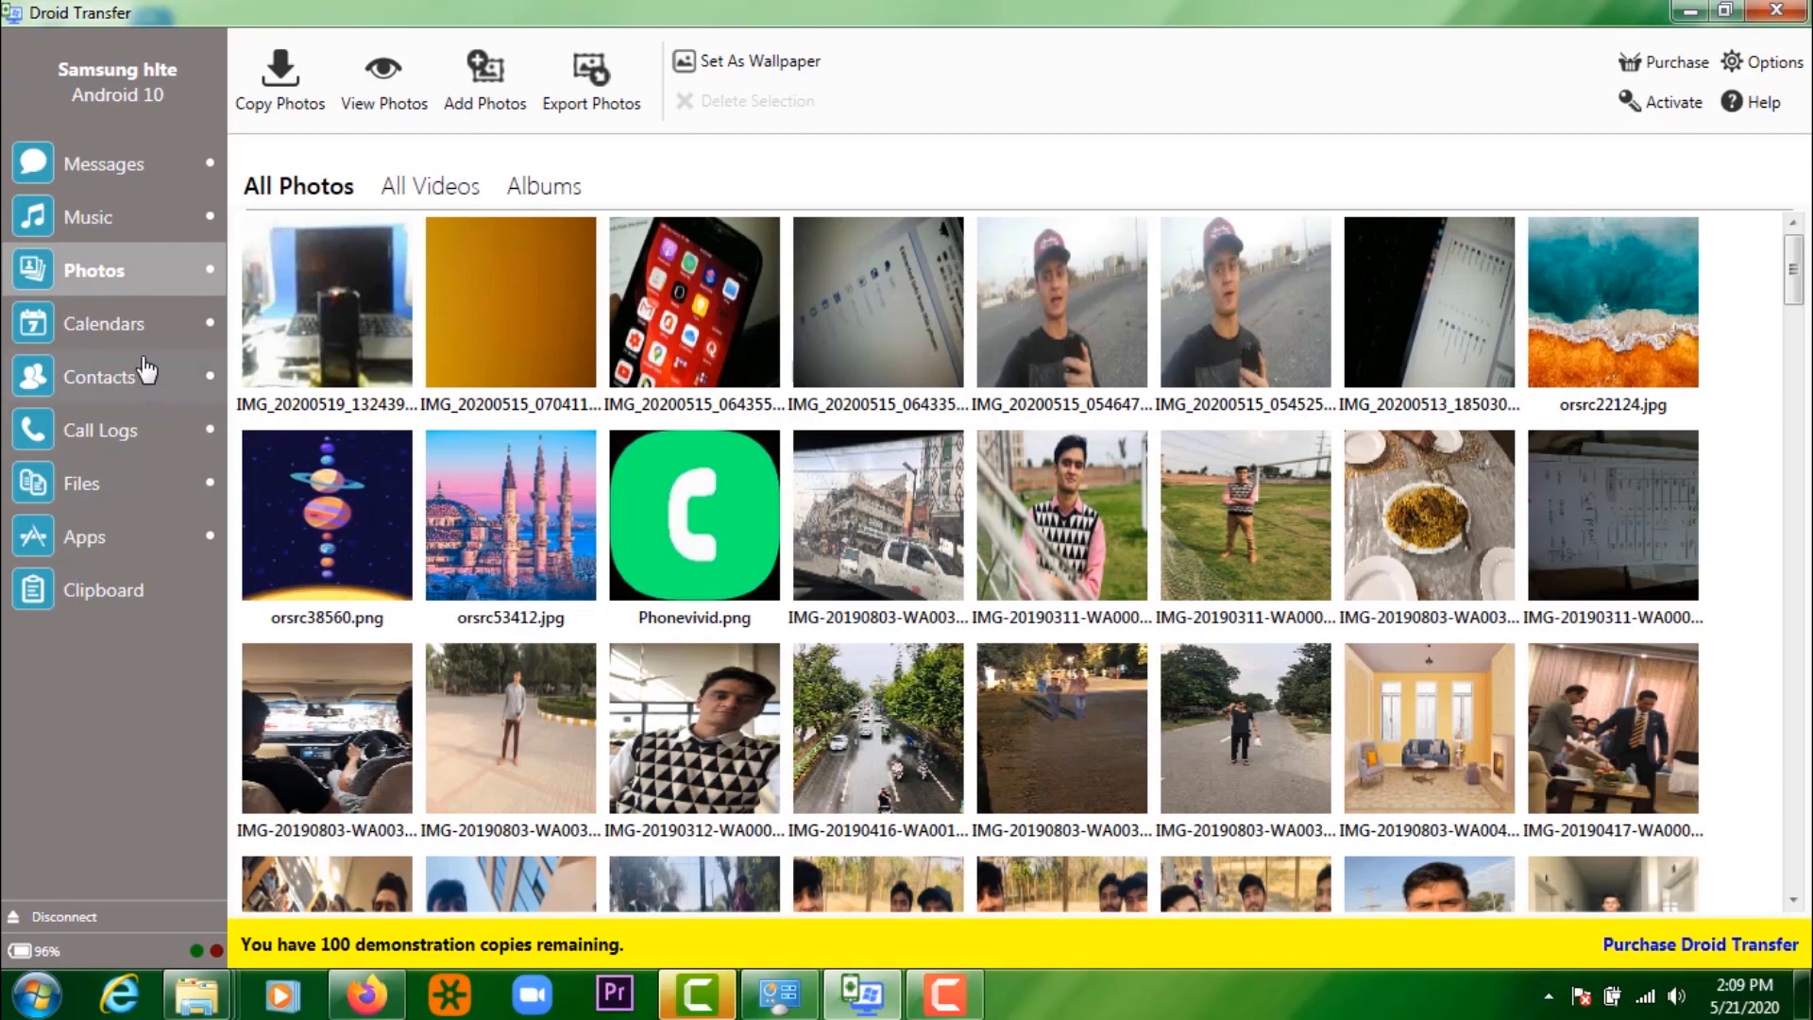
pyautogui.click(88, 216)
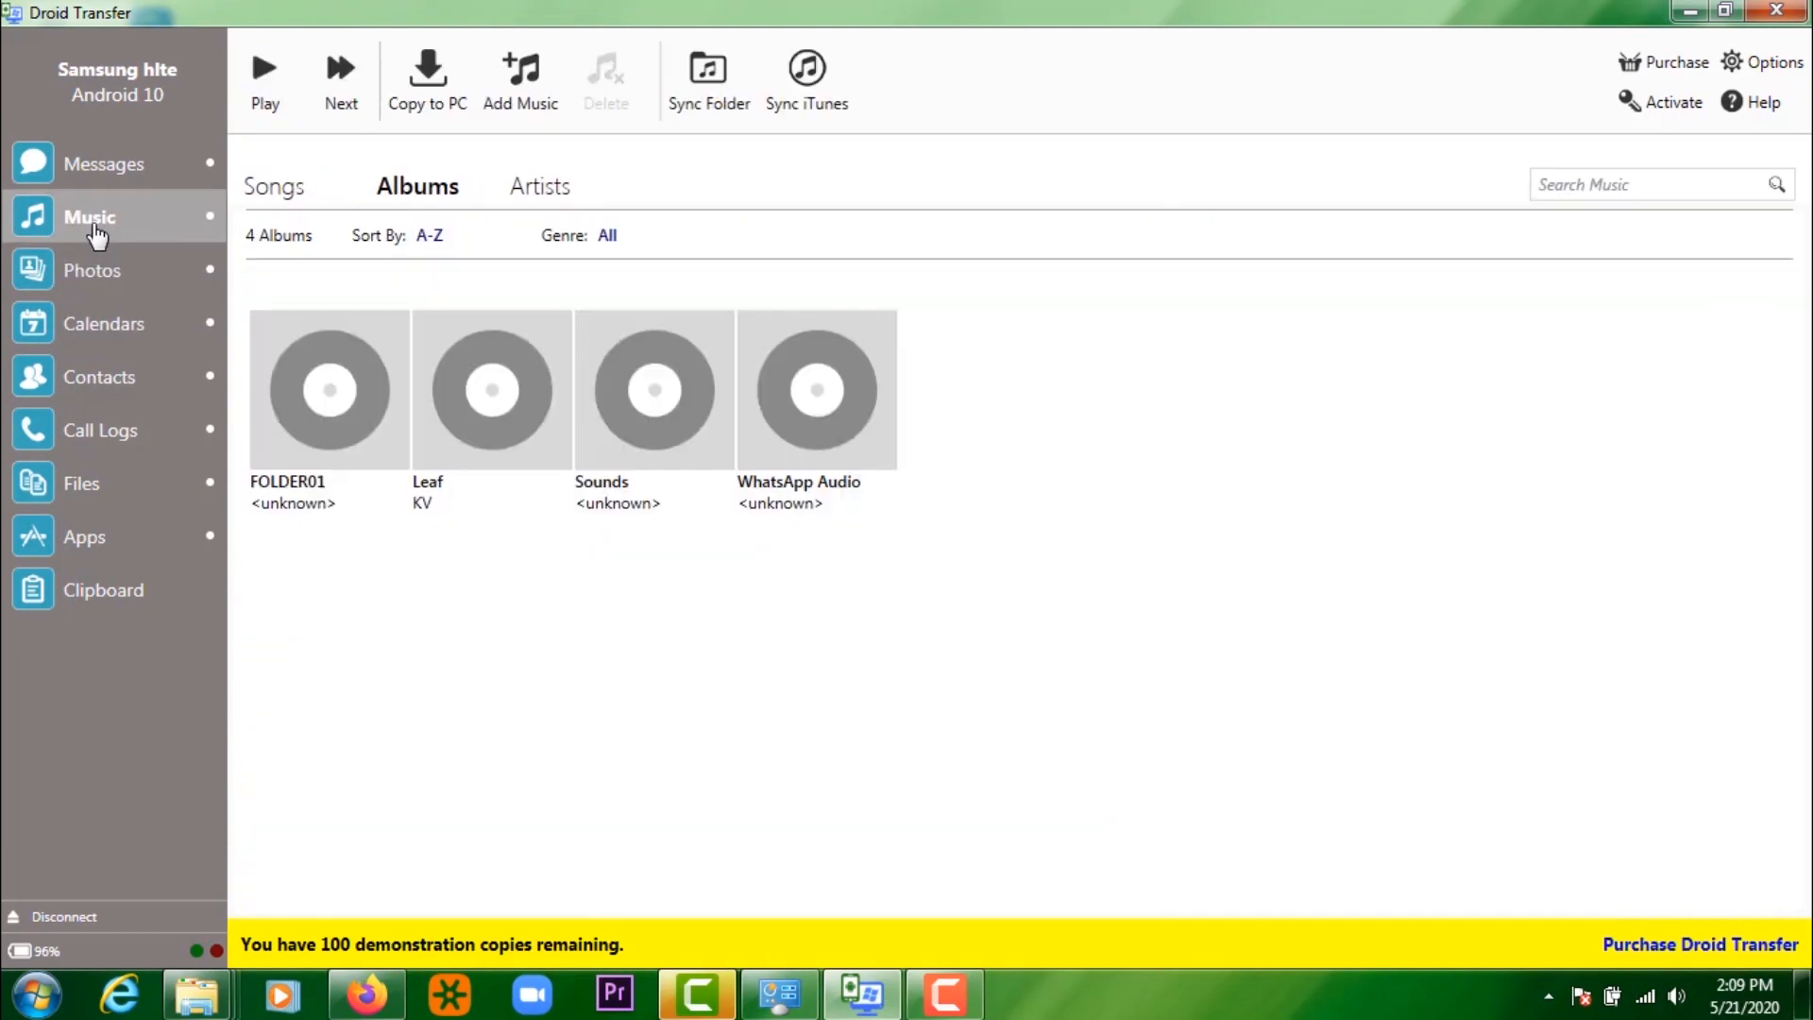
pyautogui.click(92, 269)
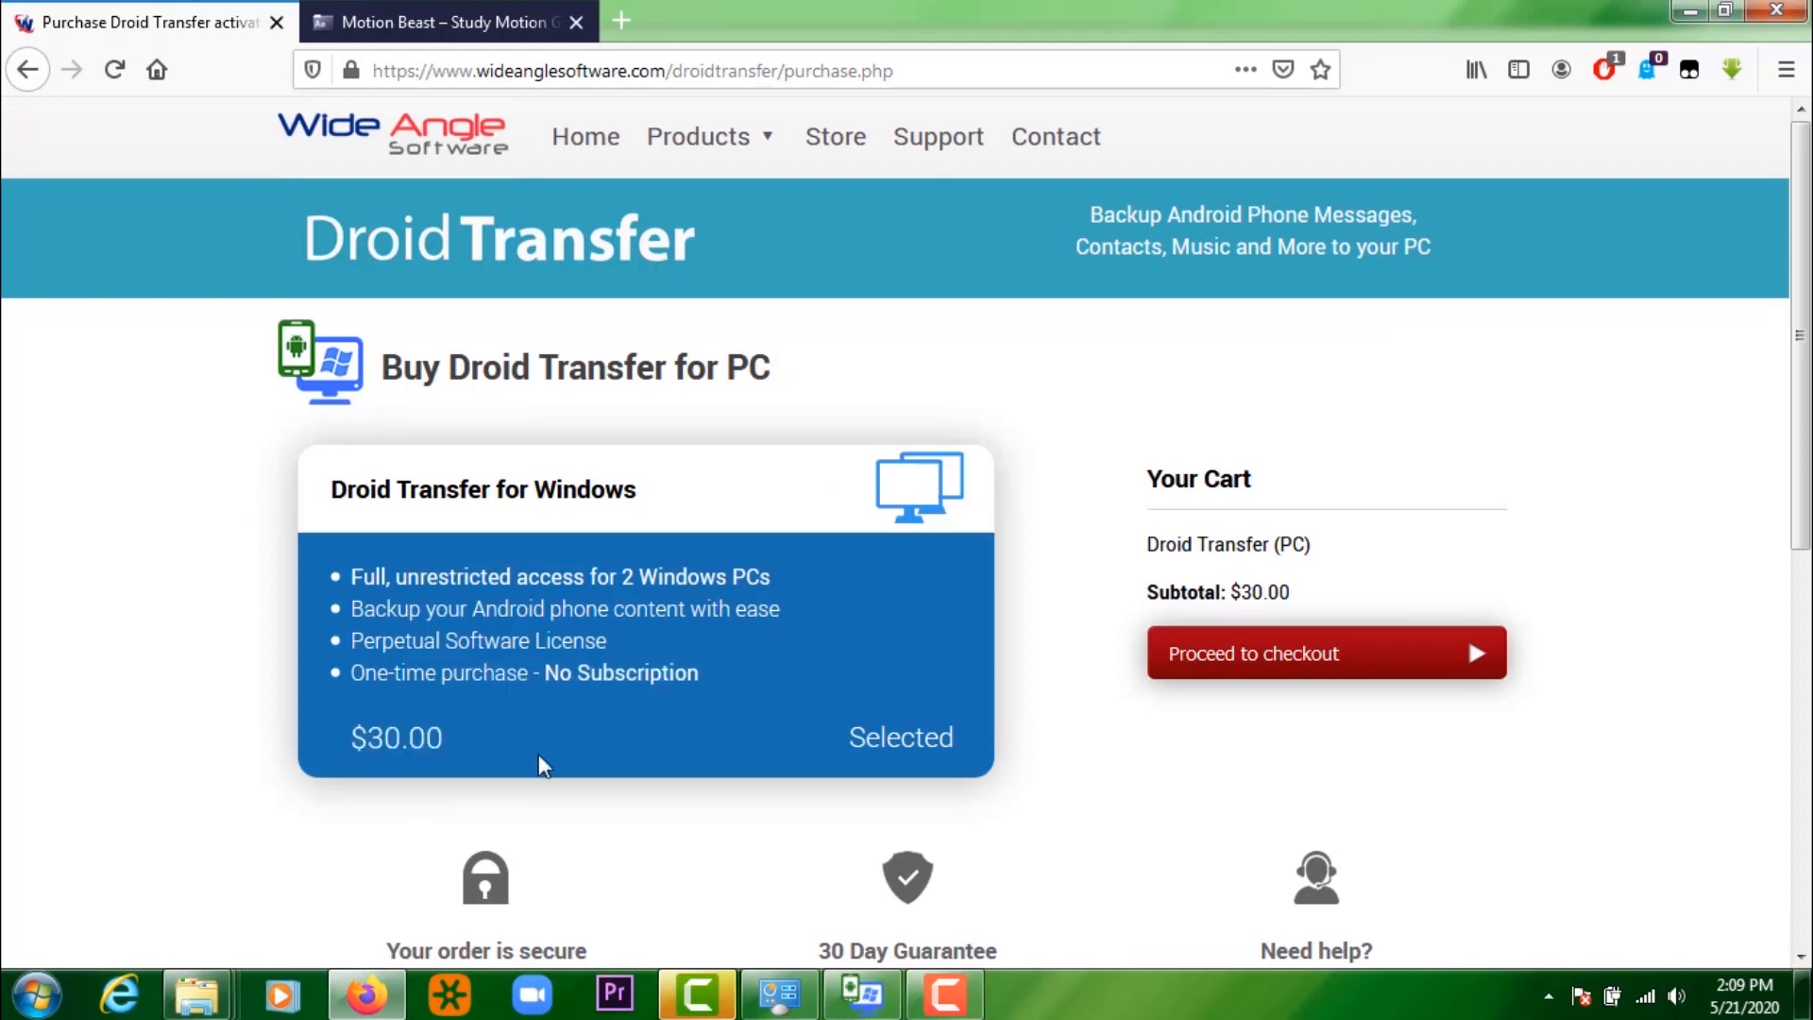
pyautogui.moveTo(526, 686)
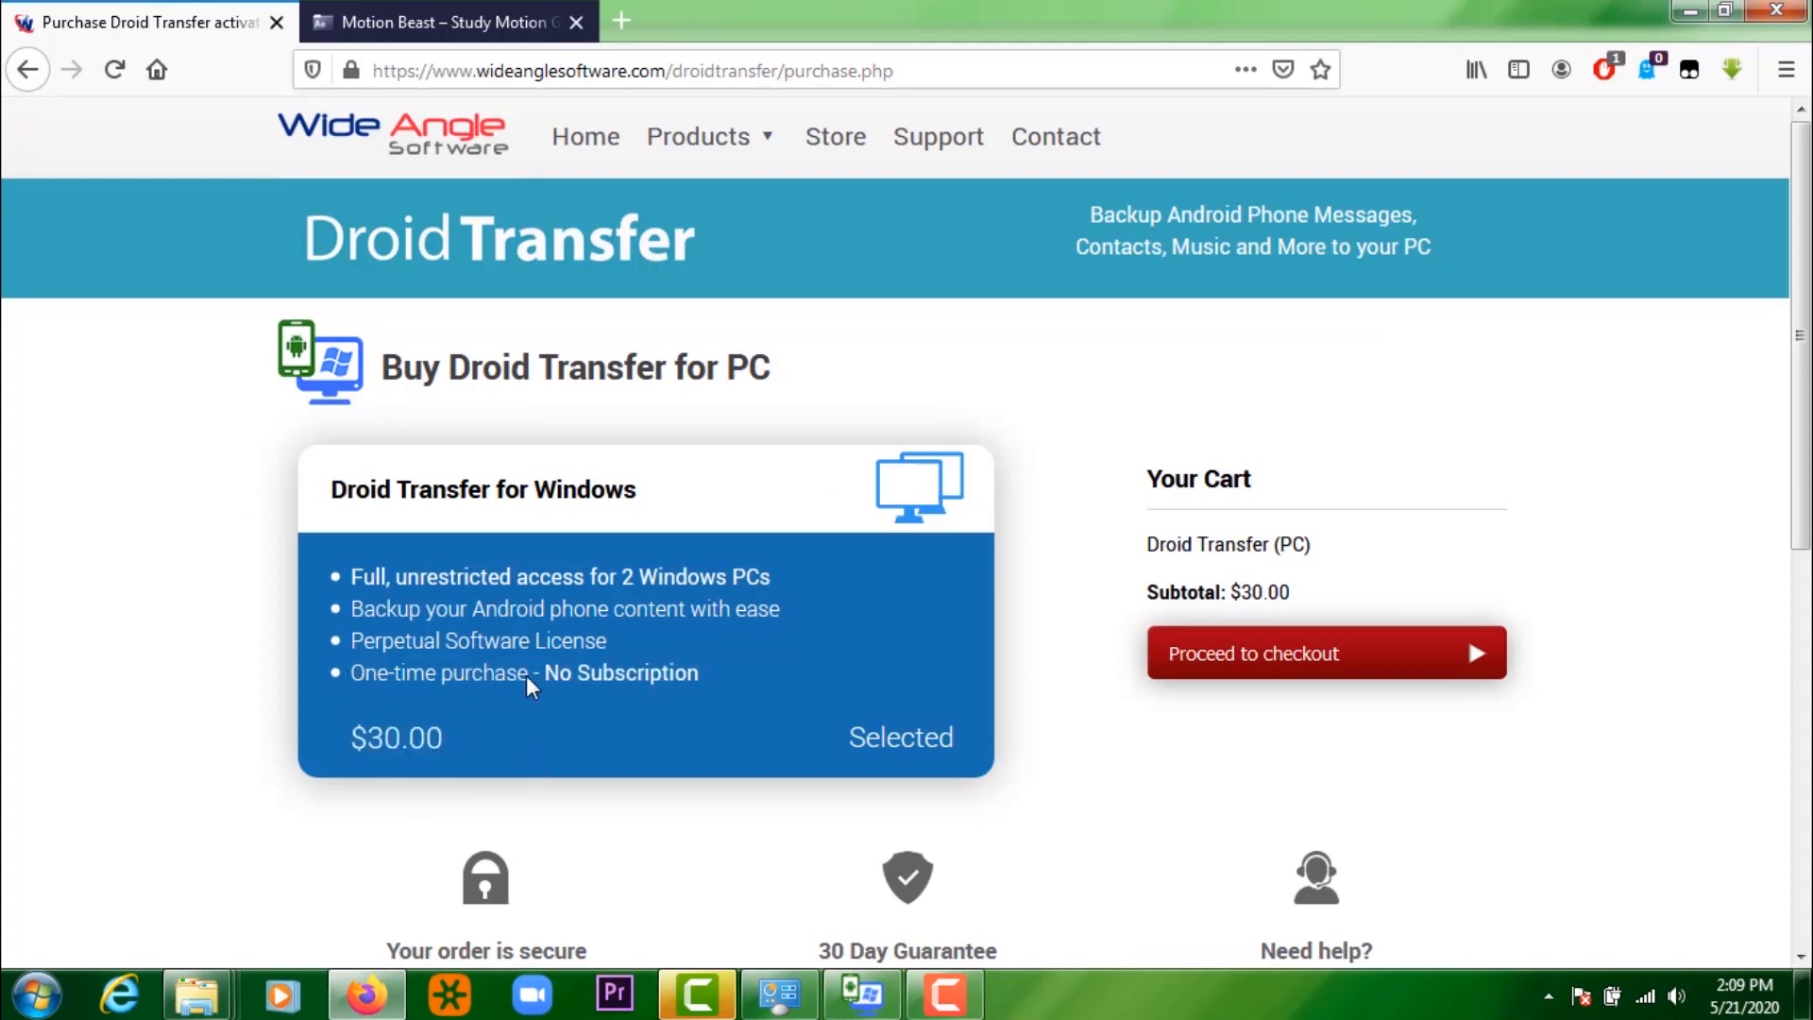
pyautogui.moveTo(743, 584)
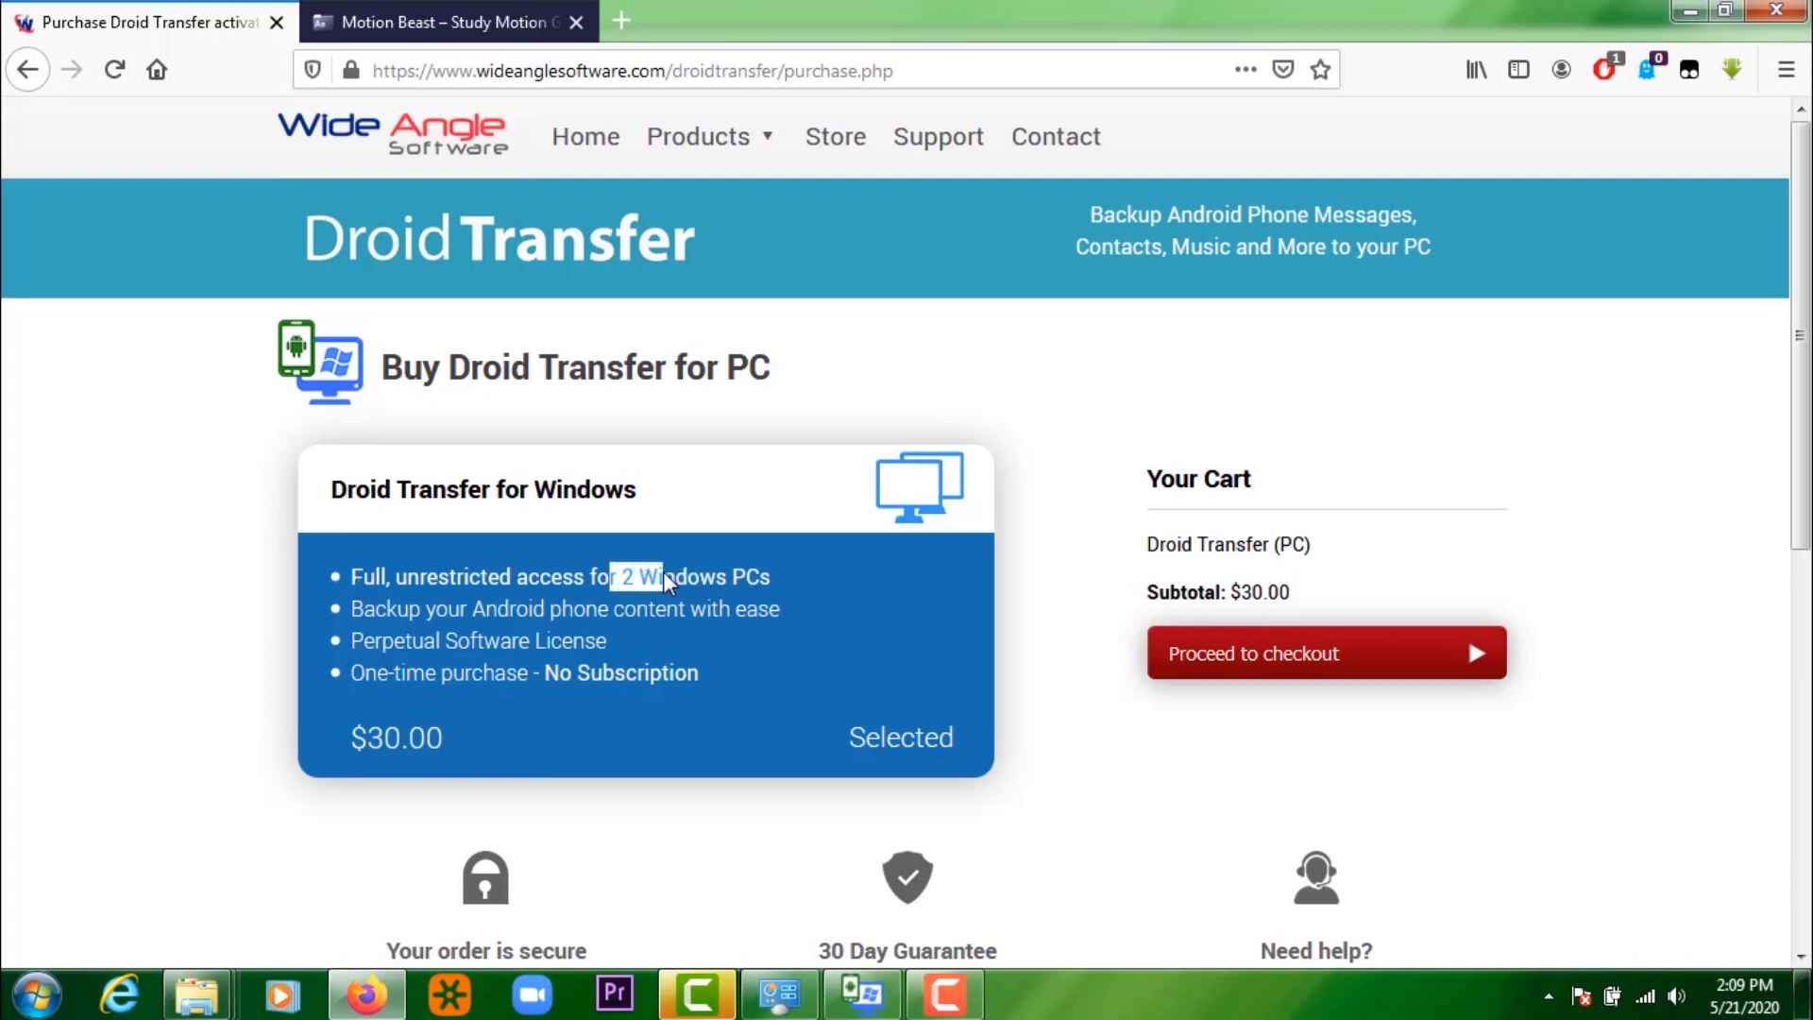
pyautogui.moveTo(774, 876)
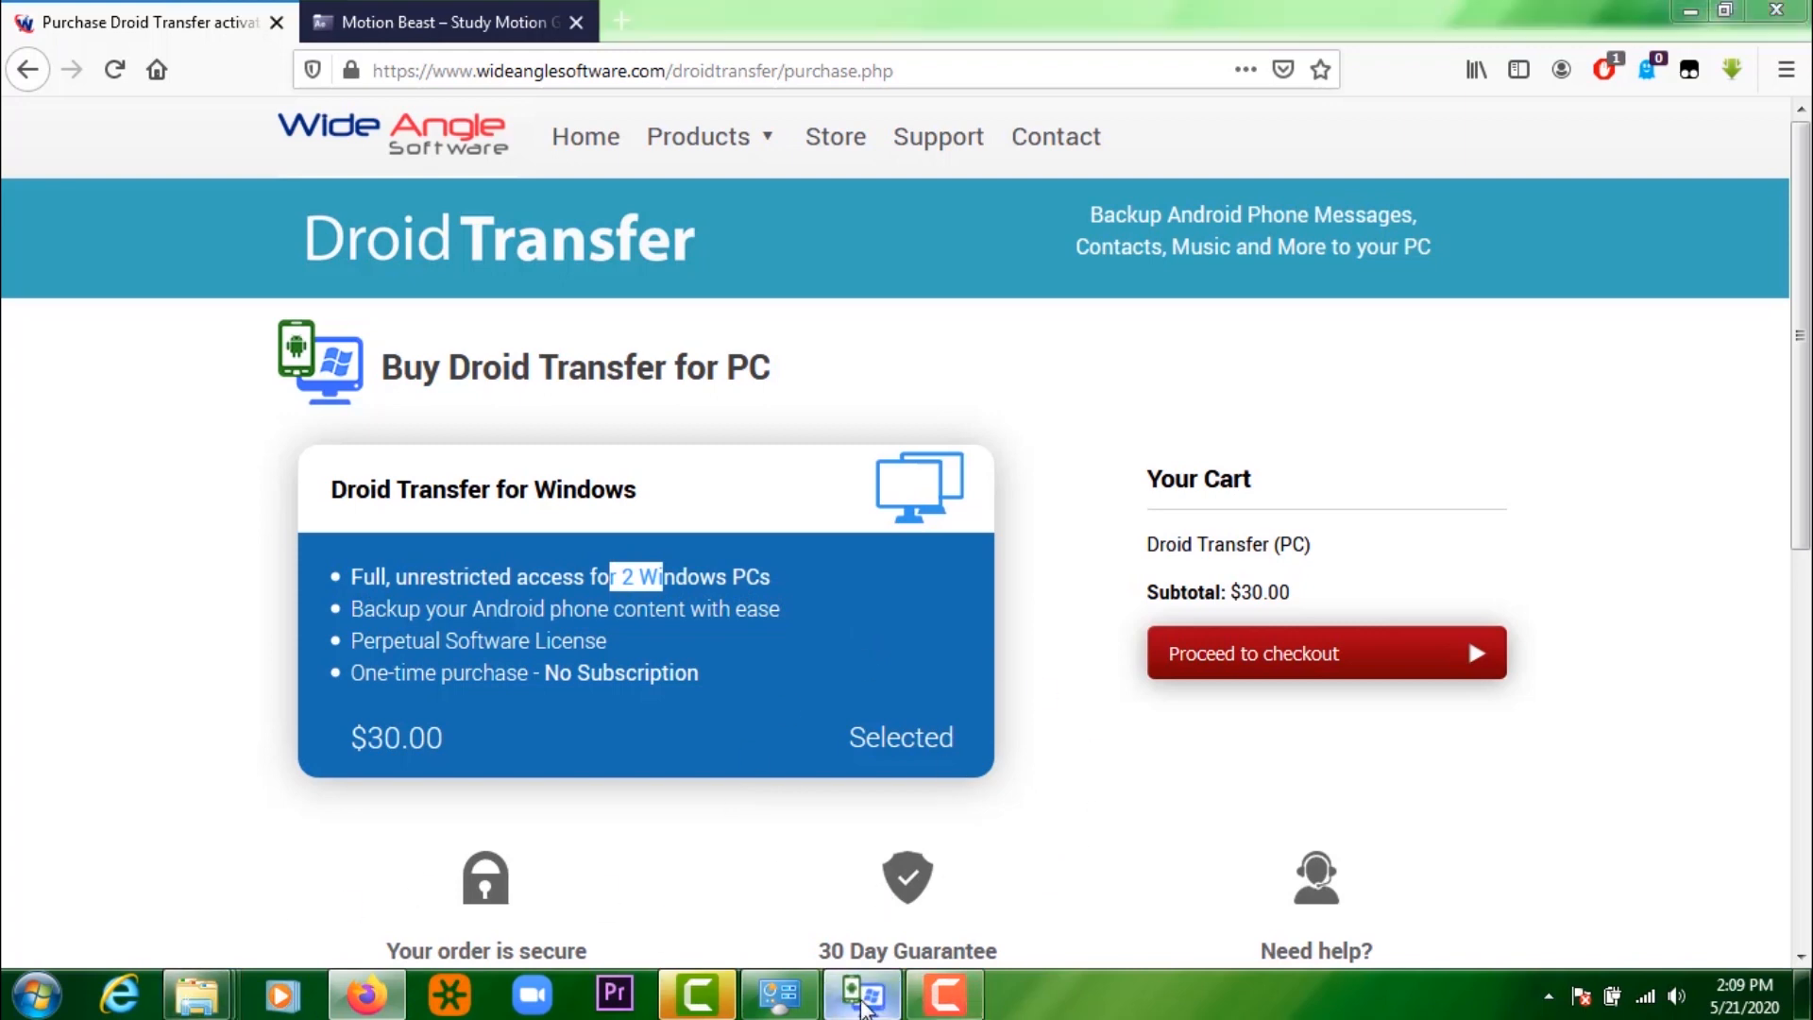
# - Switch back to Droid Transfer from the purchase page and show the phone's photos
pyautogui.click(861, 993)
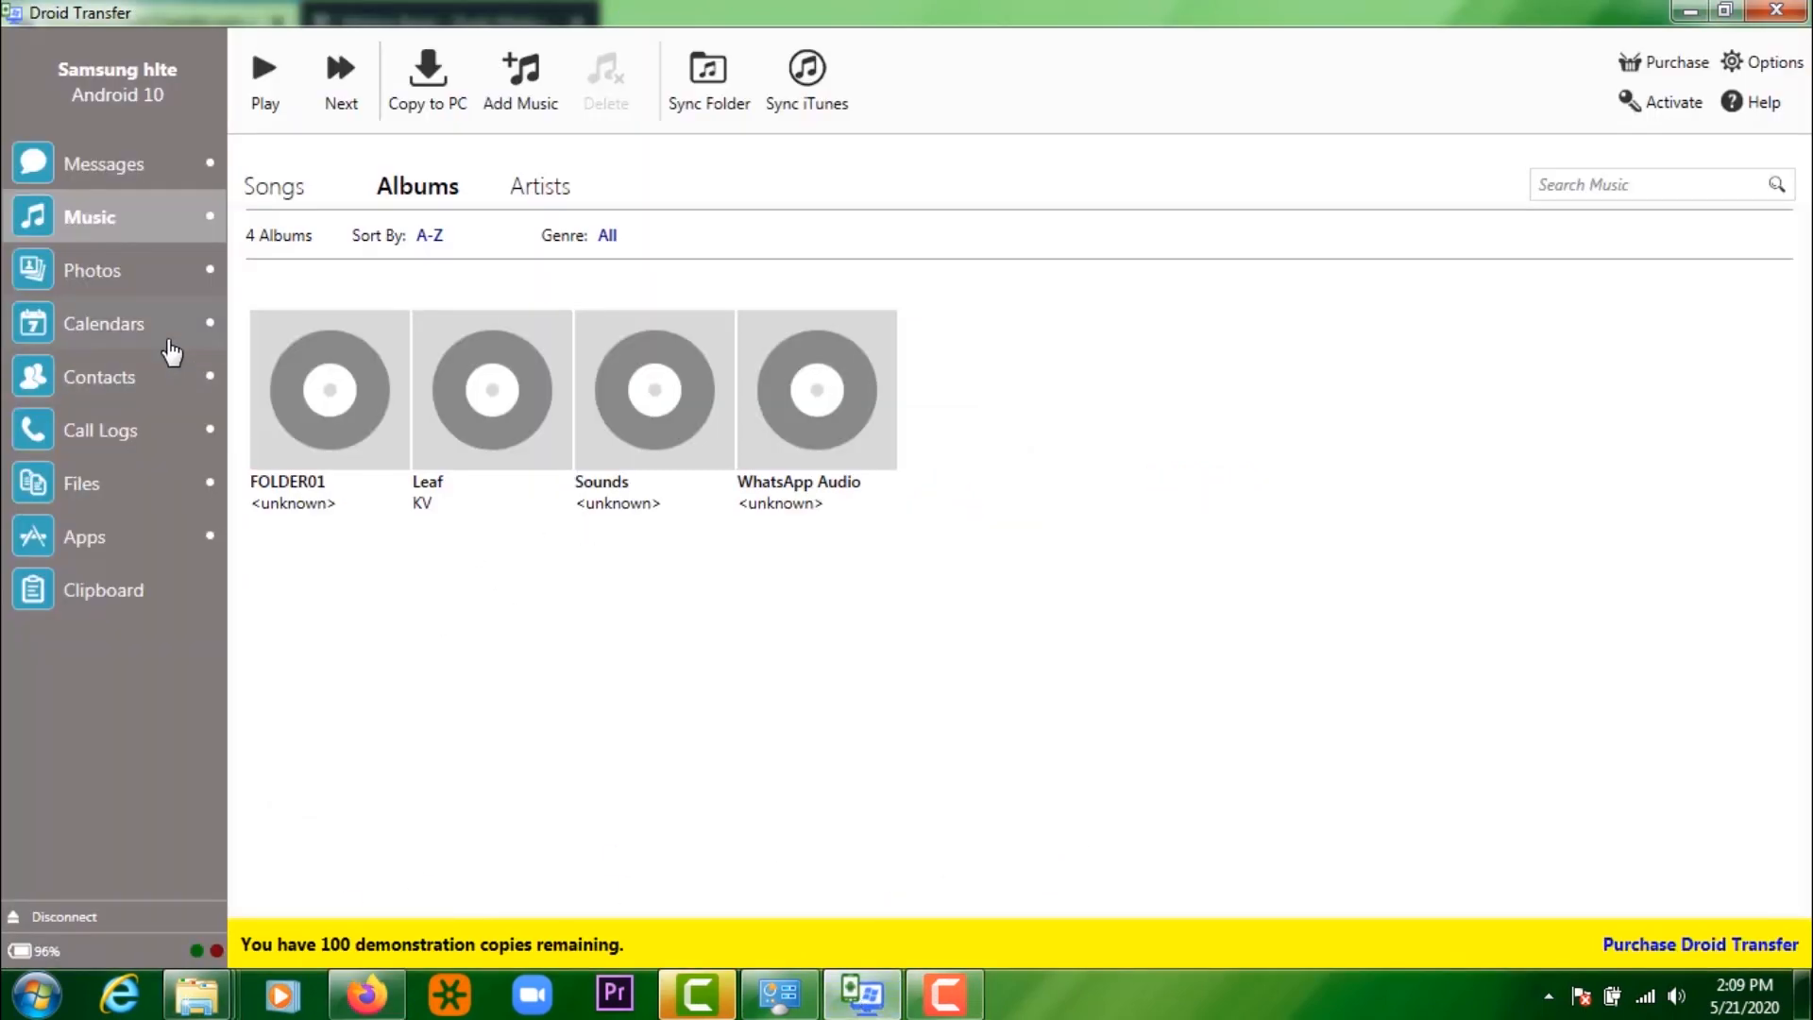
pyautogui.click(92, 269)
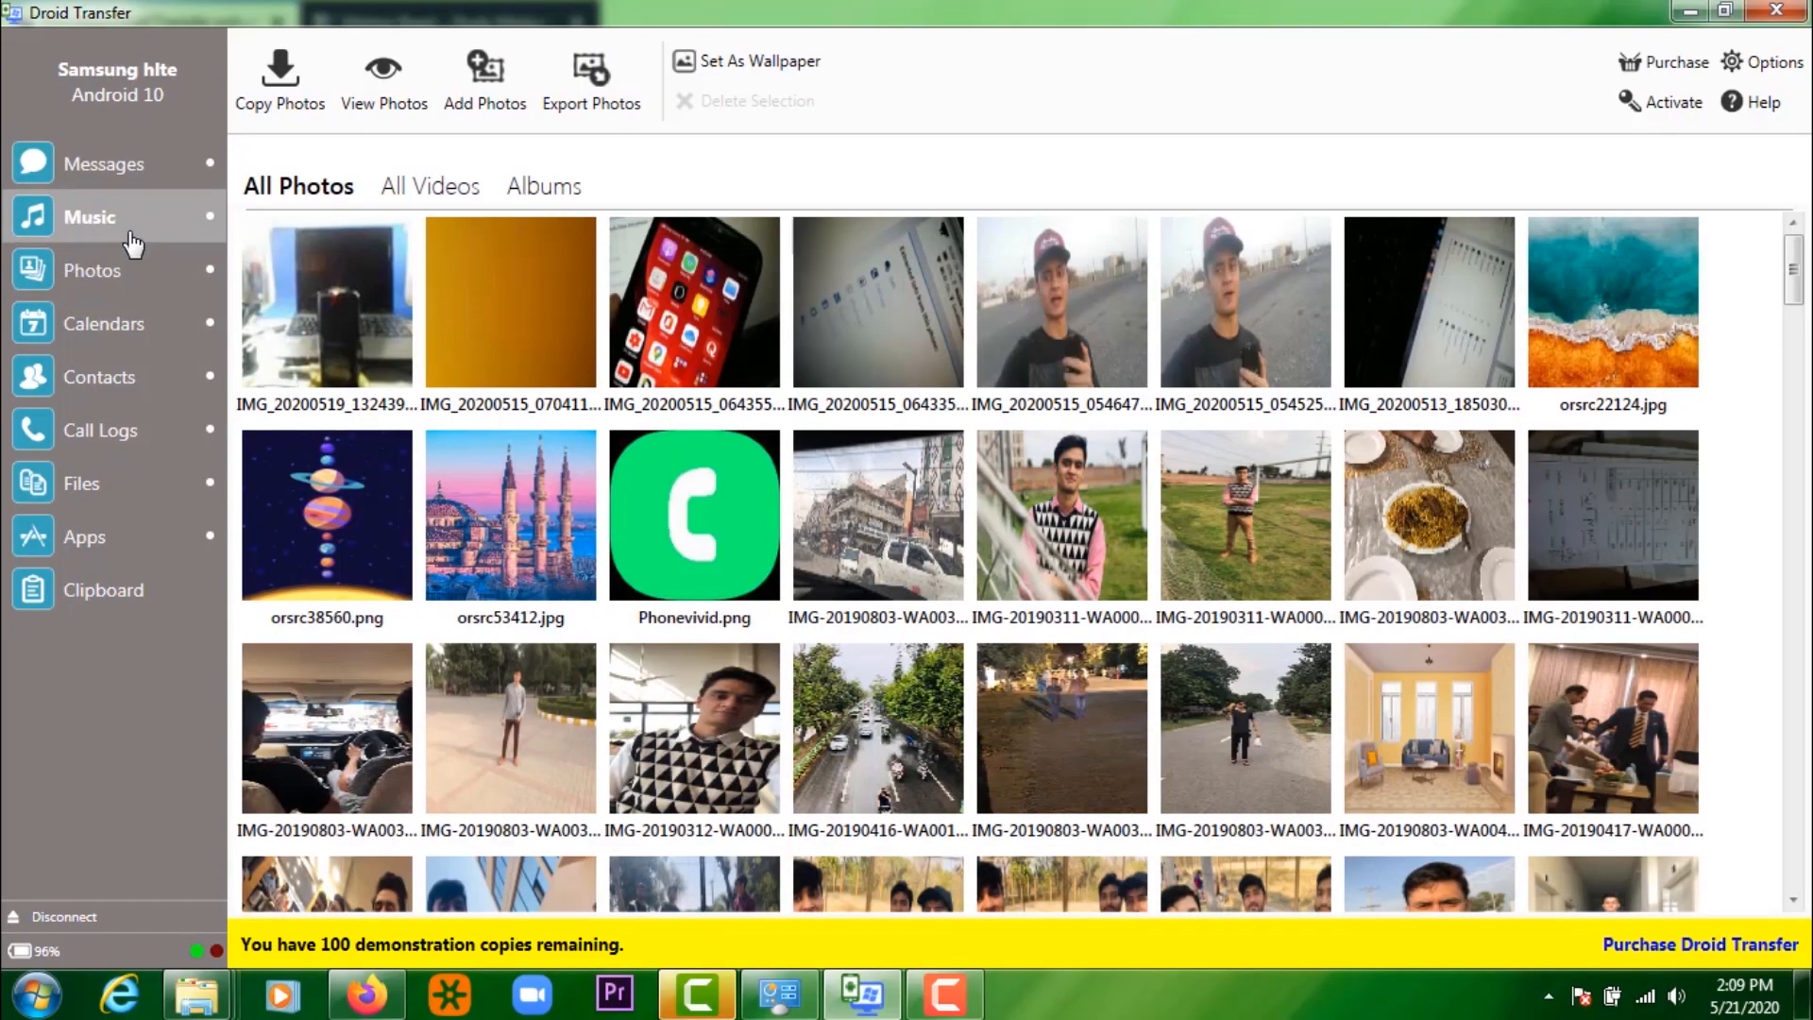